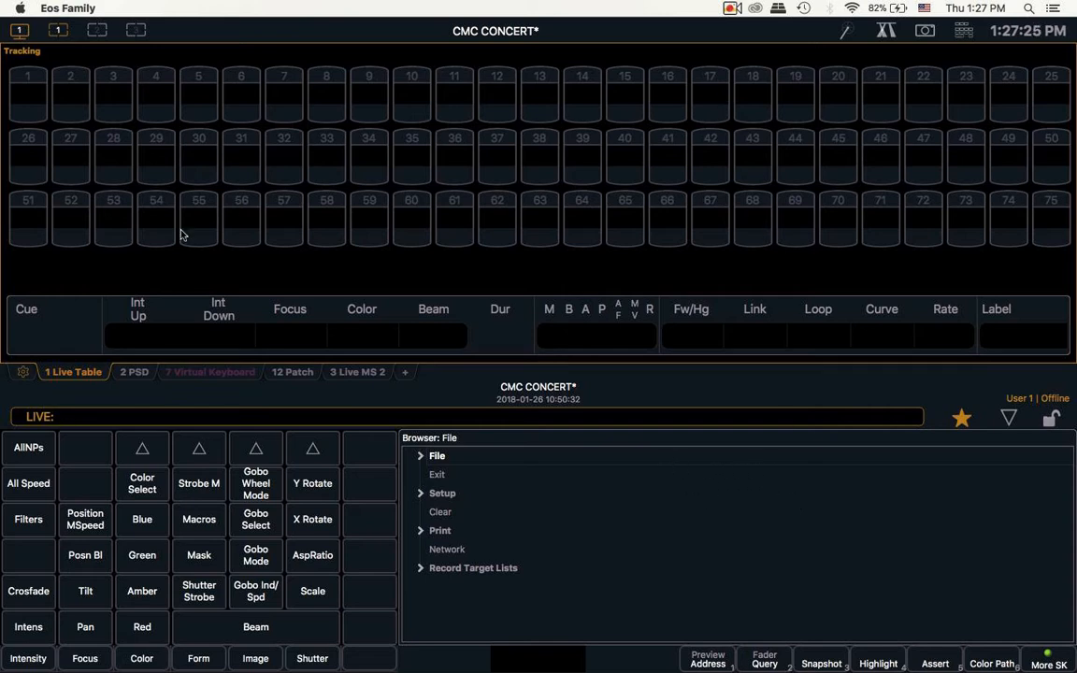
{"action": "mouse_move", "coordinate": [173, 240]}
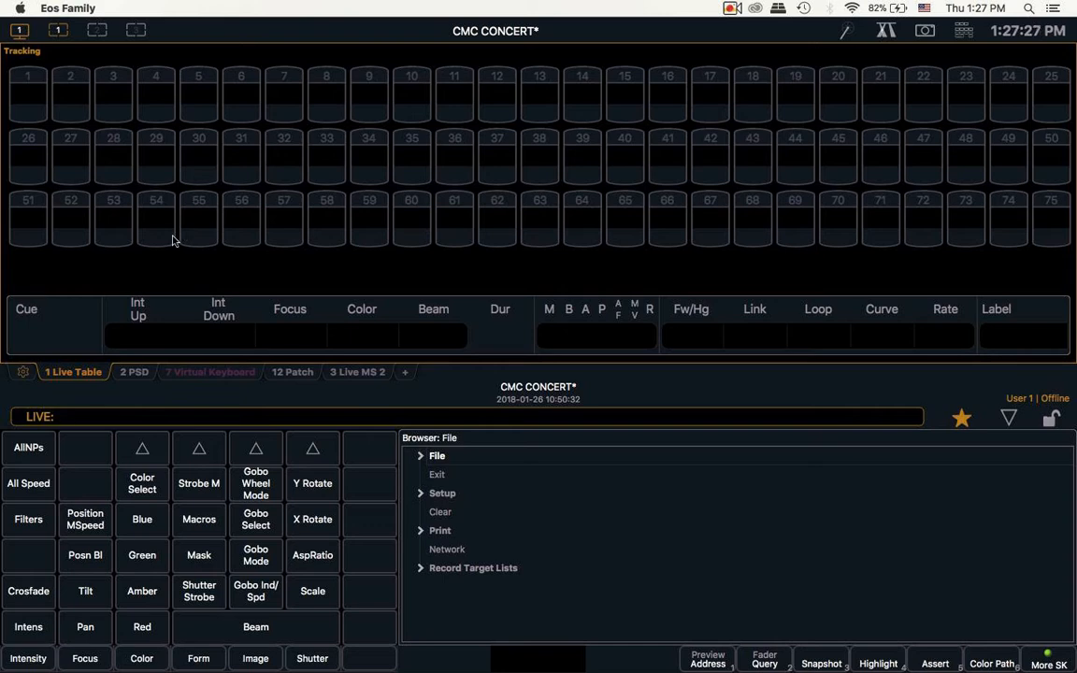
{"action": "mouse_move", "coordinate": [211, 422]}
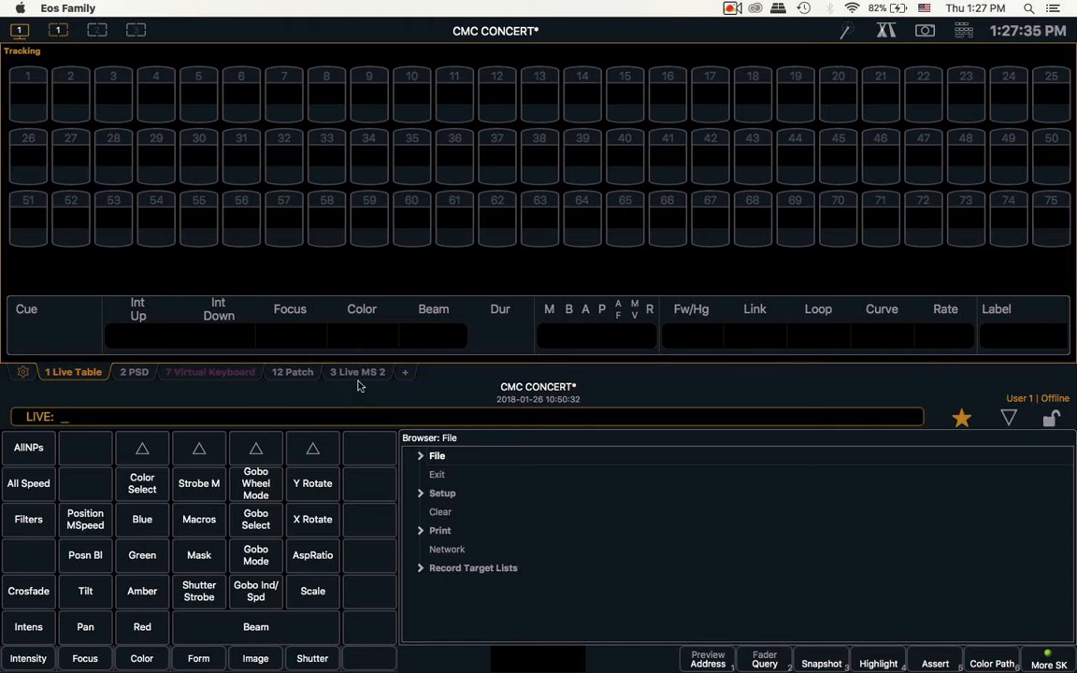
Show the Live MS 2 colour grid listing groups ALL, 4BAR, T12 and H6
{"action": "left_click", "coordinate": [357, 372]}
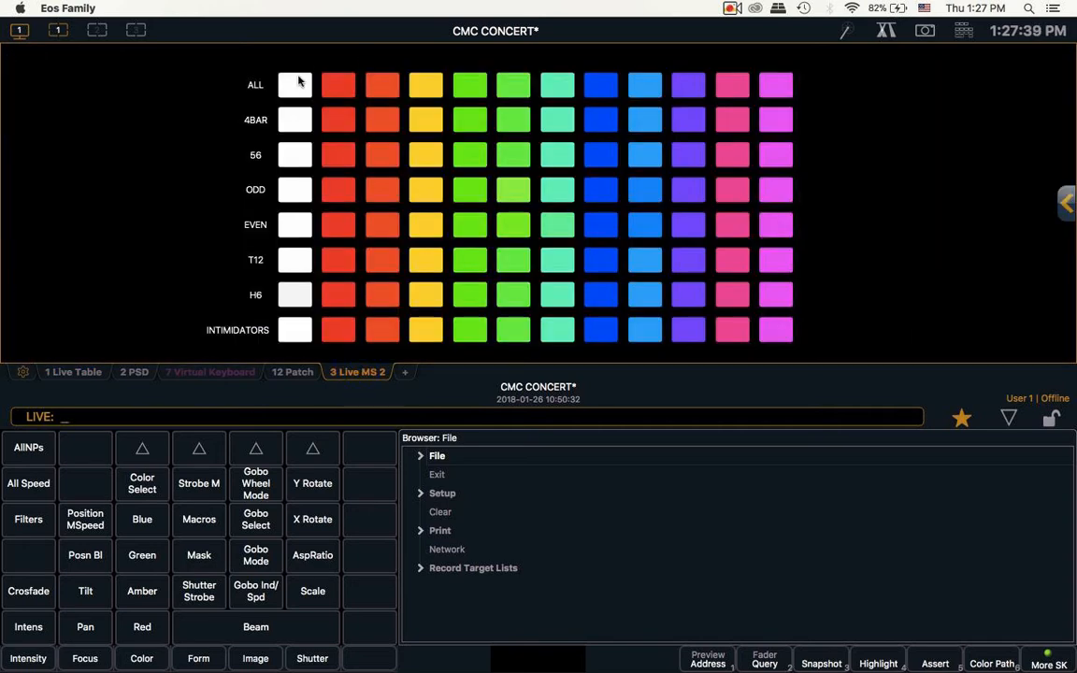
{"action": "mouse_move", "coordinate": [311, 106]}
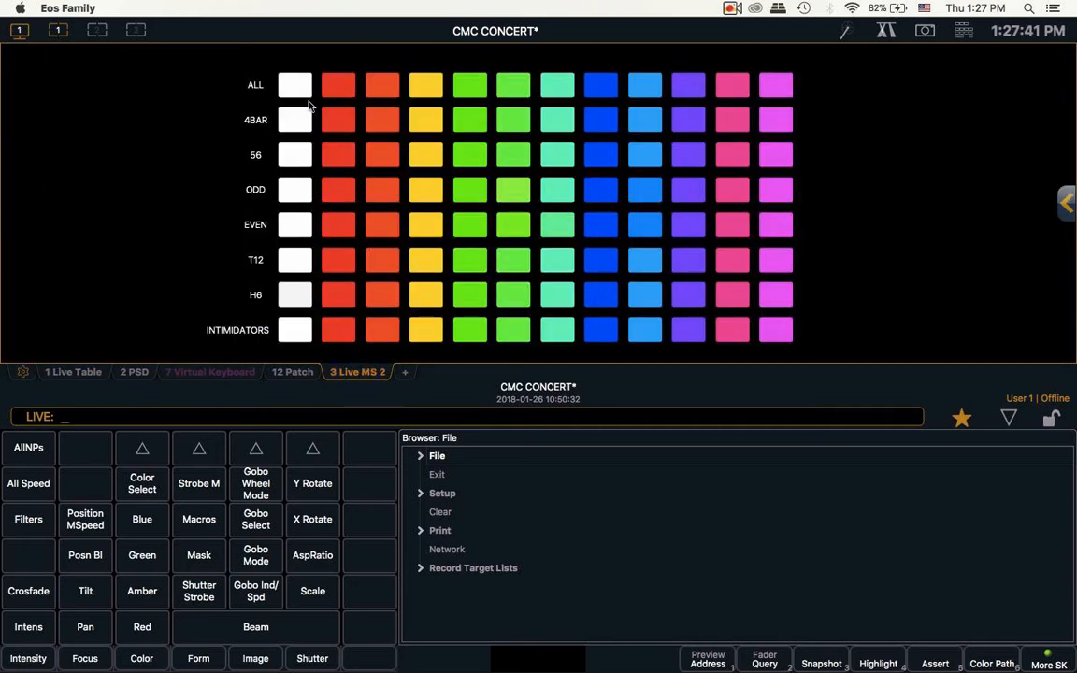
{"action": "mouse_move", "coordinate": [250, 114]}
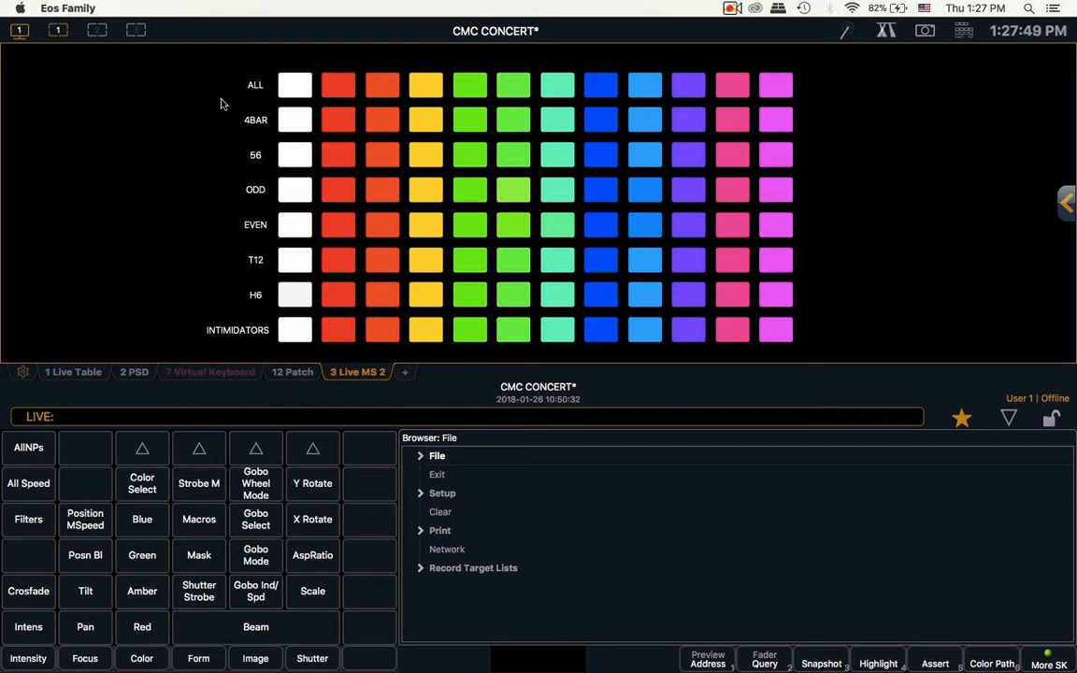
{"action": "mouse_move", "coordinate": [263, 124]}
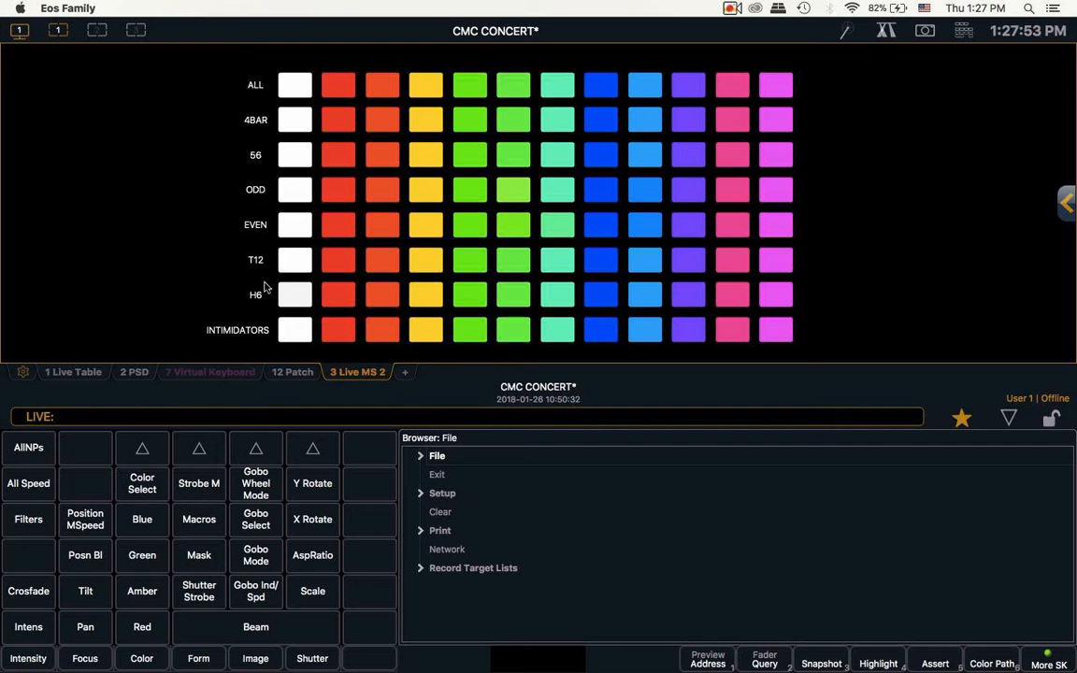
{"action": "mouse_move", "coordinate": [373, 284]}
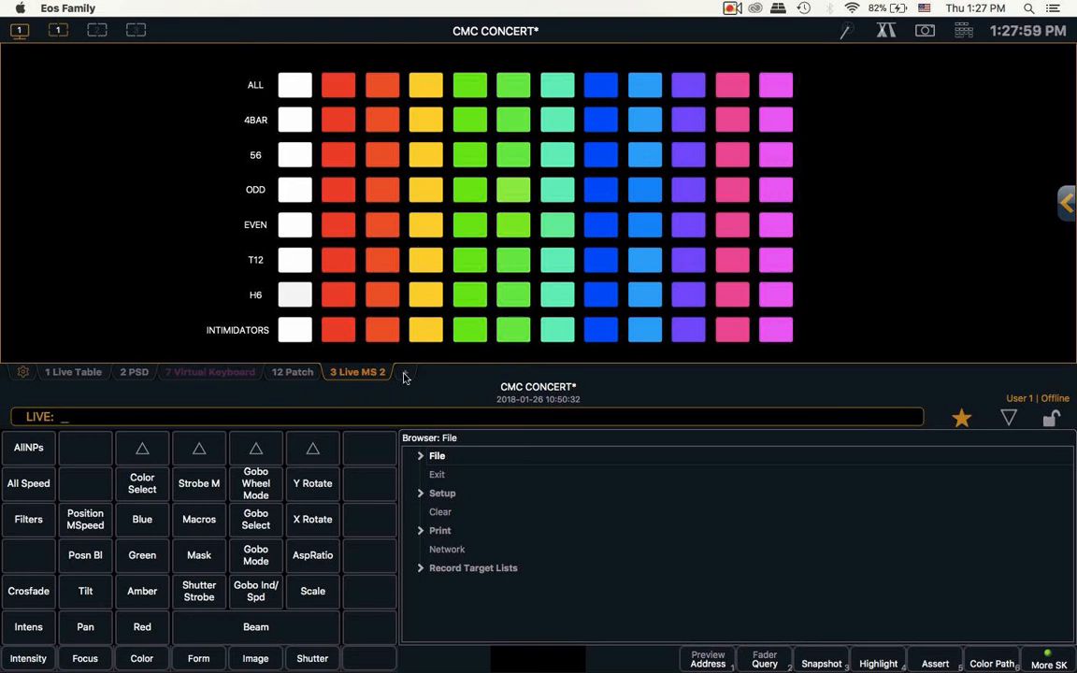
Add a new display tab and bring up the display picker for a magic sheet
{"action": "left_click", "coordinate": [405, 374]}
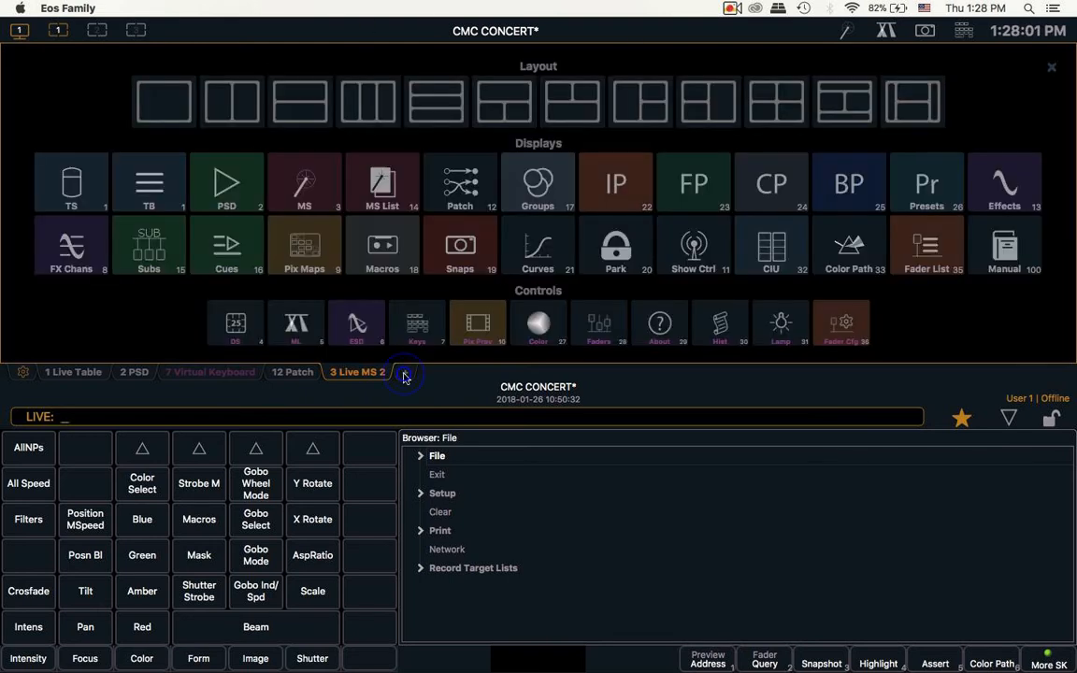
{"action": "left_click", "coordinate": [404, 372]}
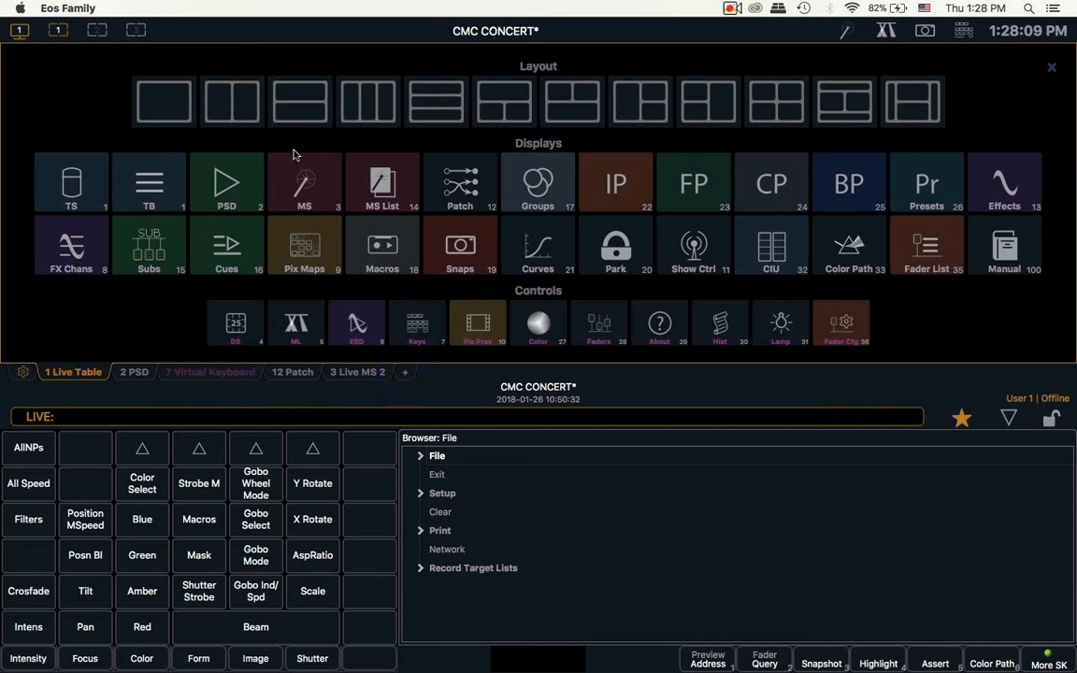
{"action": "mouse_move", "coordinate": [304, 182]}
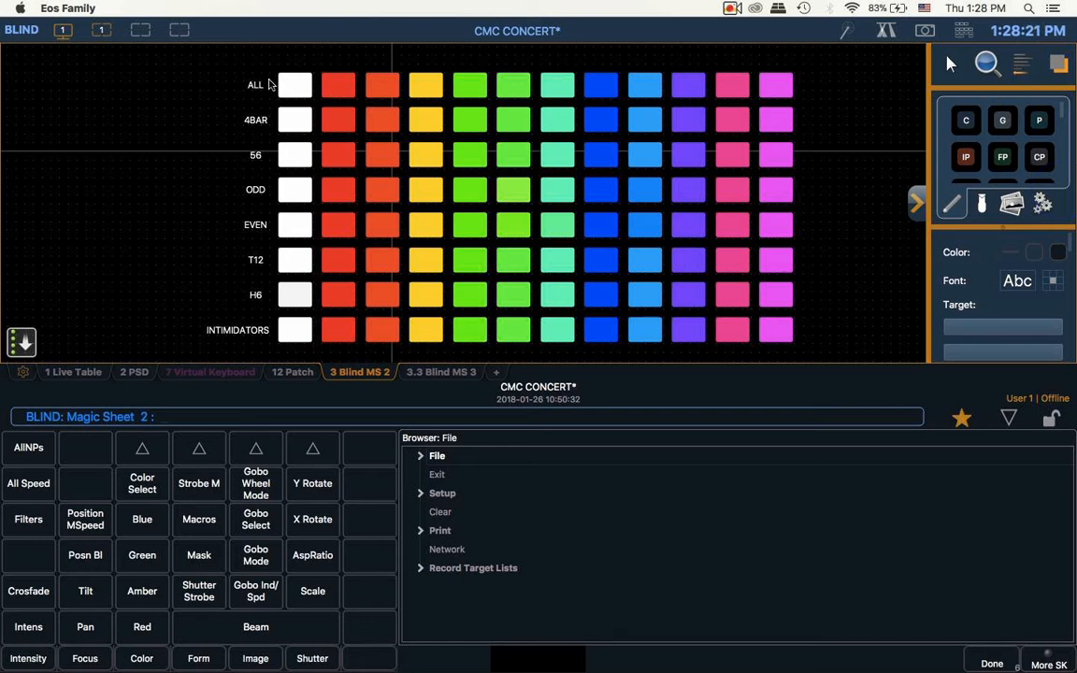
Inspect the white ALL button's macro, then switch to the new Magic Sheet 3
{"action": "left_click", "coordinate": [255, 120]}
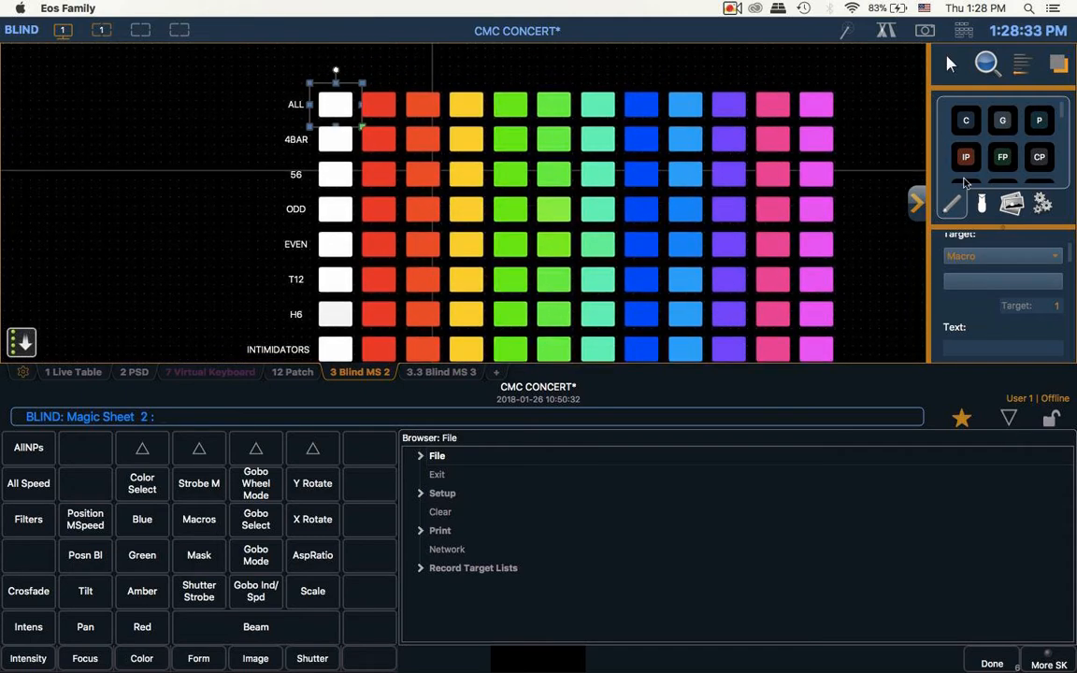
{"action": "left_click", "coordinate": [441, 372]}
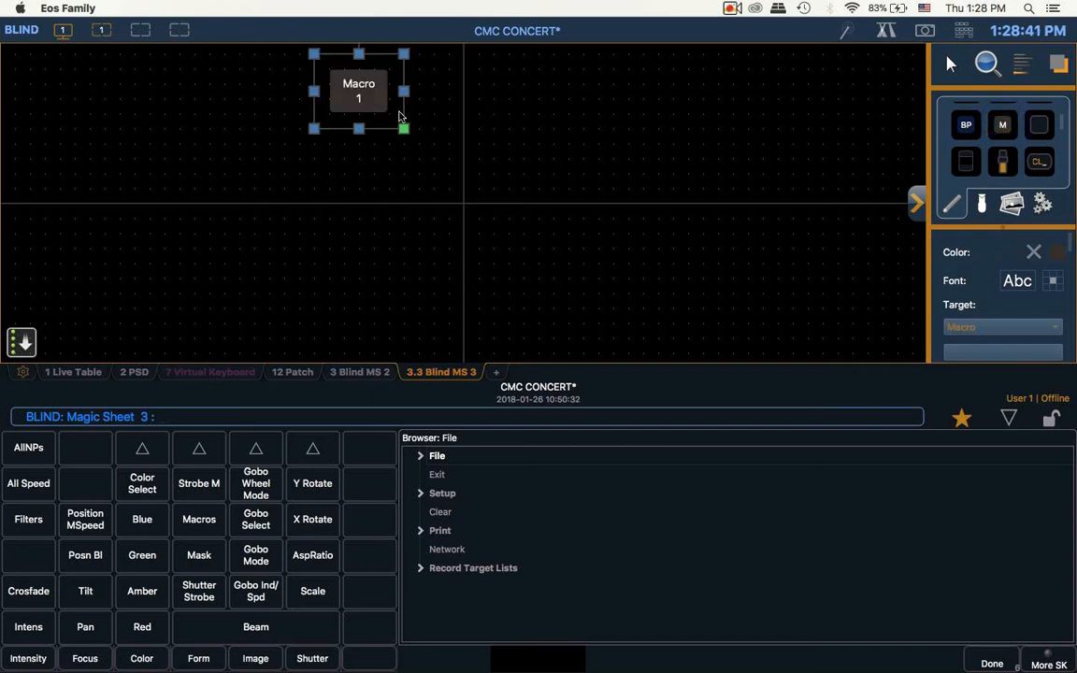
{"action": "mouse_move", "coordinate": [179, 80]}
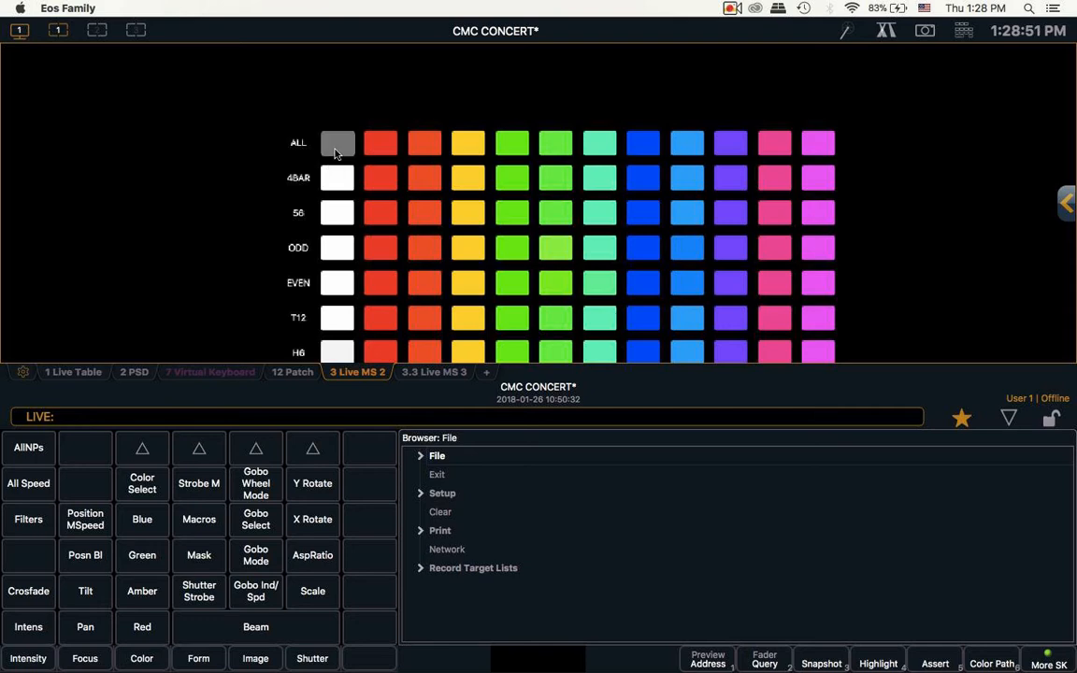
Enter edit mode and select the red ALL button to check its Macro 2 target
{"action": "left_click", "coordinate": [337, 143]}
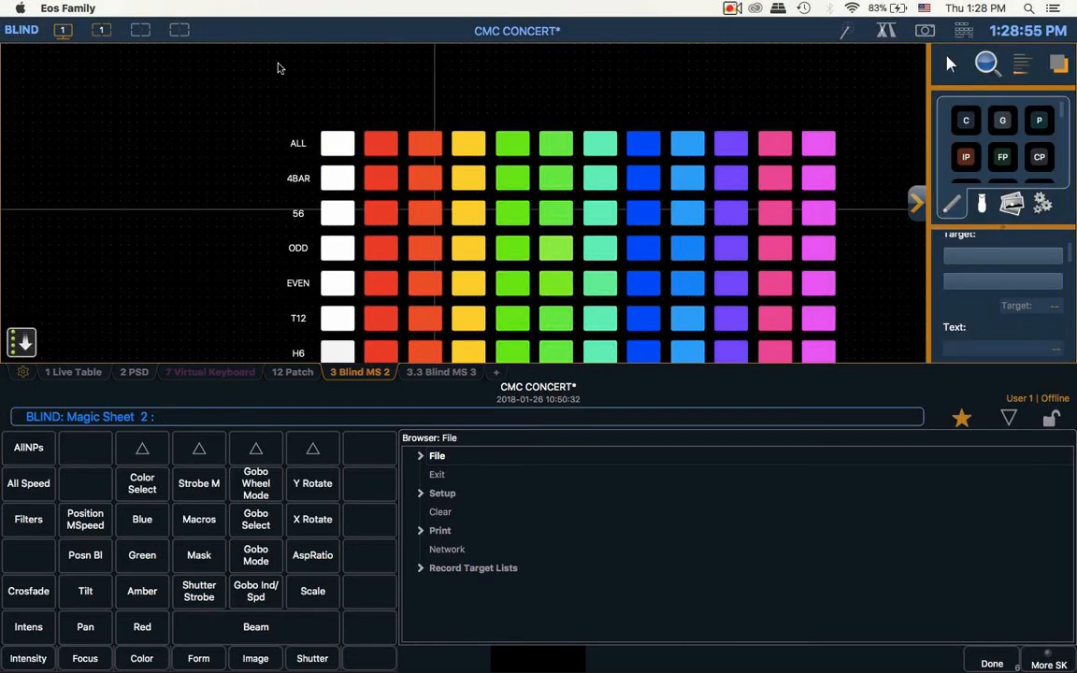
{"action": "left_click", "coordinate": [337, 143]}
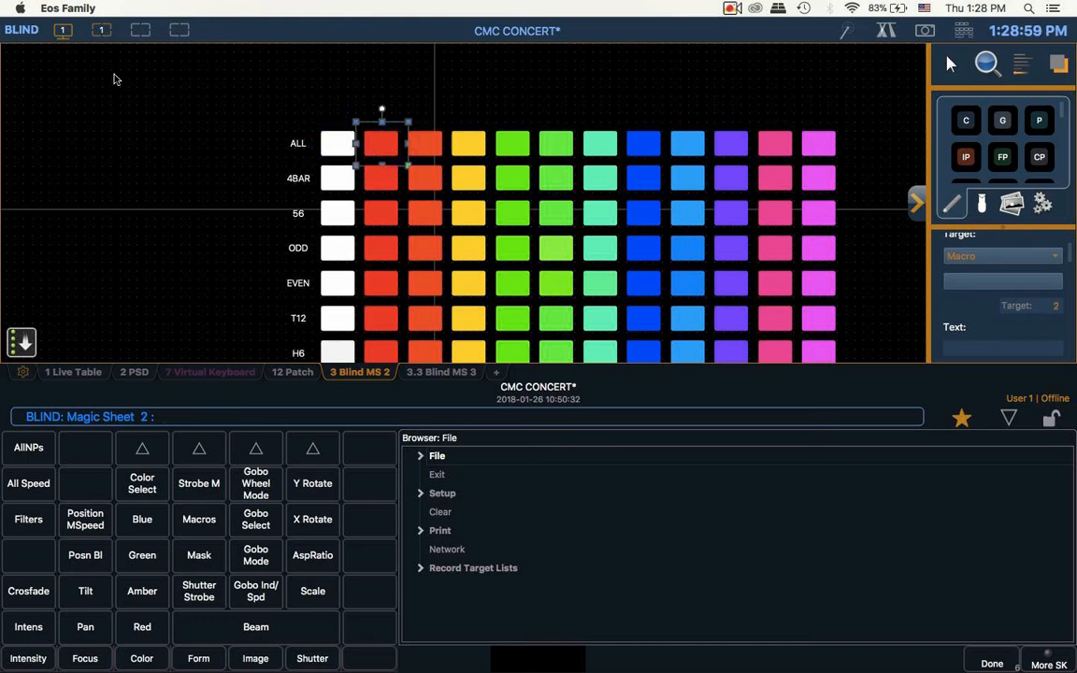
{"action": "mouse_move", "coordinate": [912, 243]}
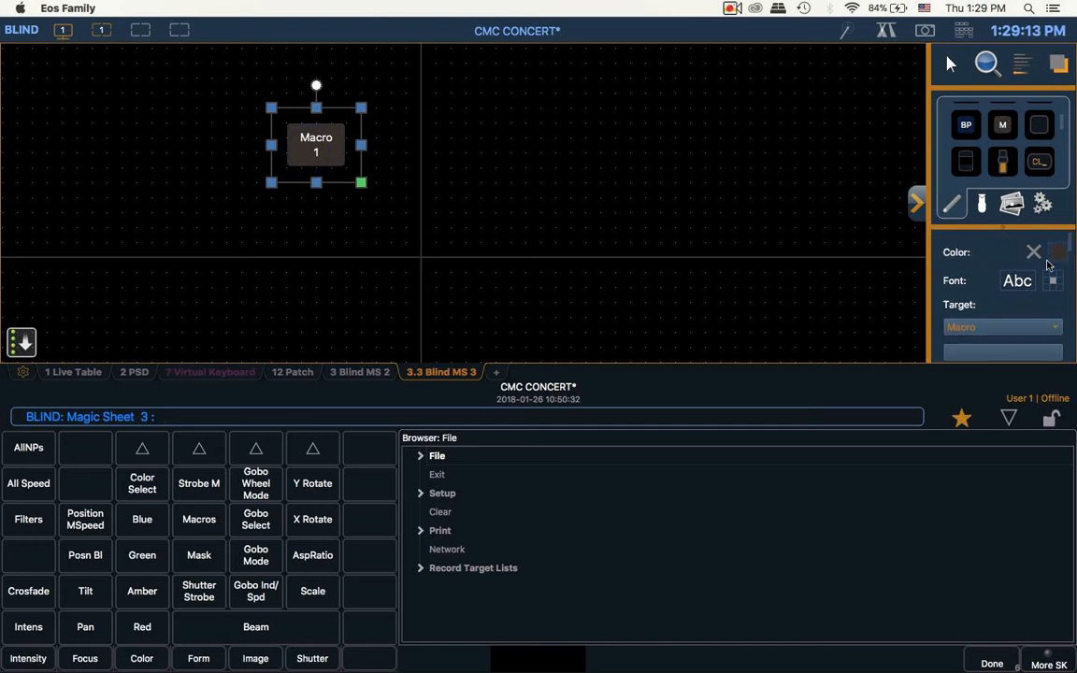
Make the Macro 1 button red and set Field 1 and Field 2 to None
{"action": "left_click", "coordinate": [1057, 252]}
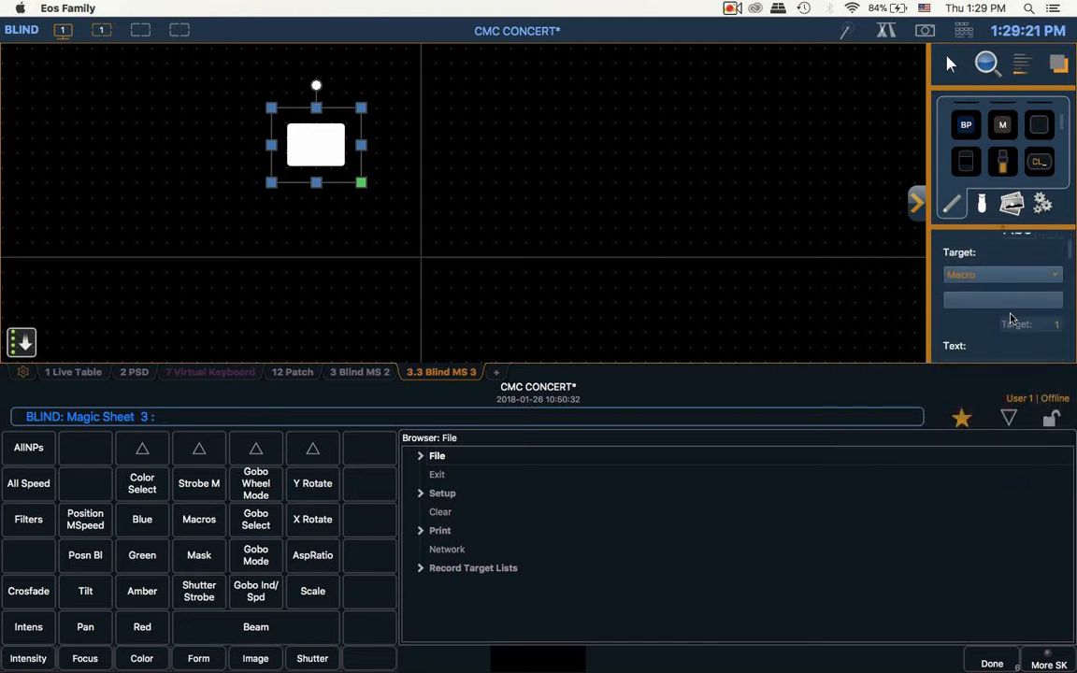
{"action": "left_click", "coordinate": [1058, 252]}
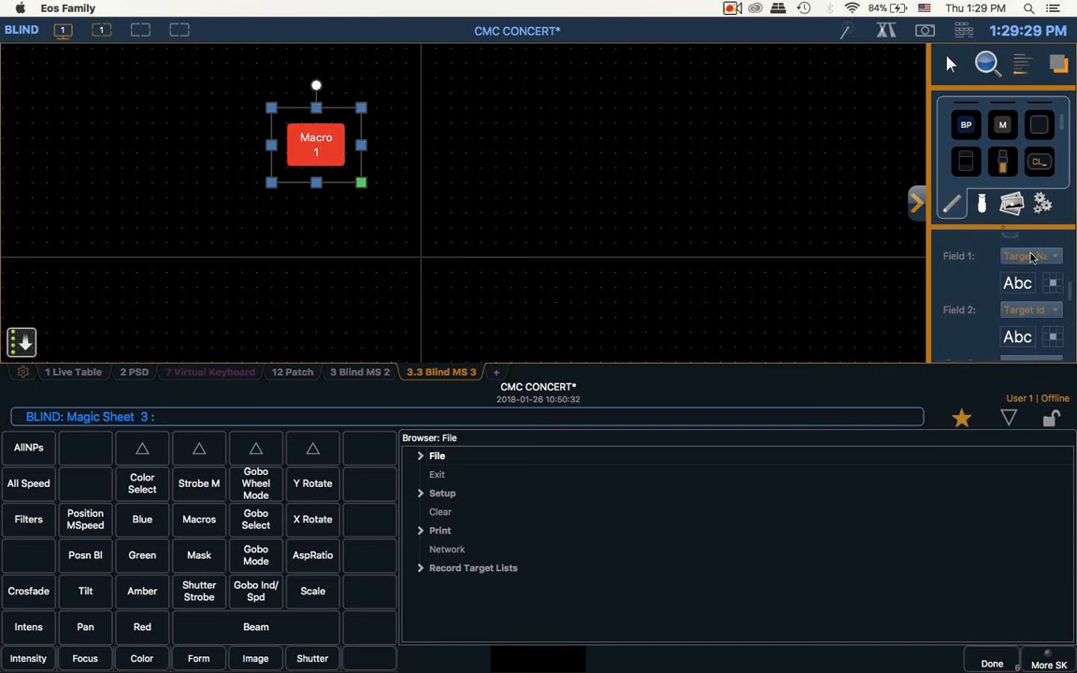
{"action": "left_click", "coordinate": [1029, 255]}
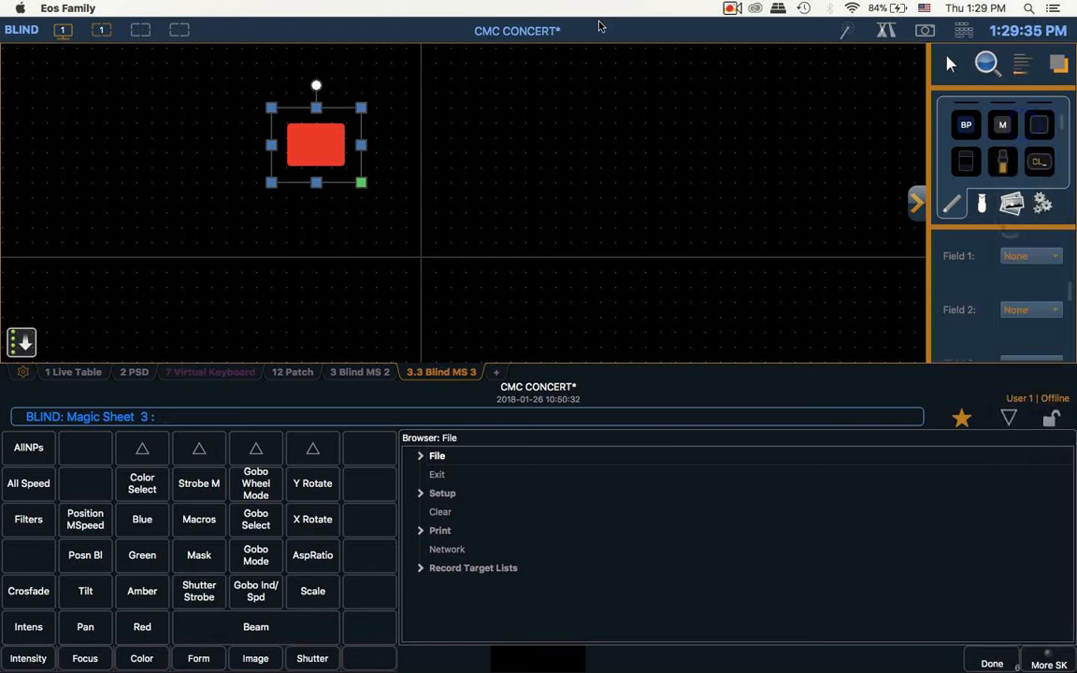
{"action": "mouse_move", "coordinate": [914, 200]}
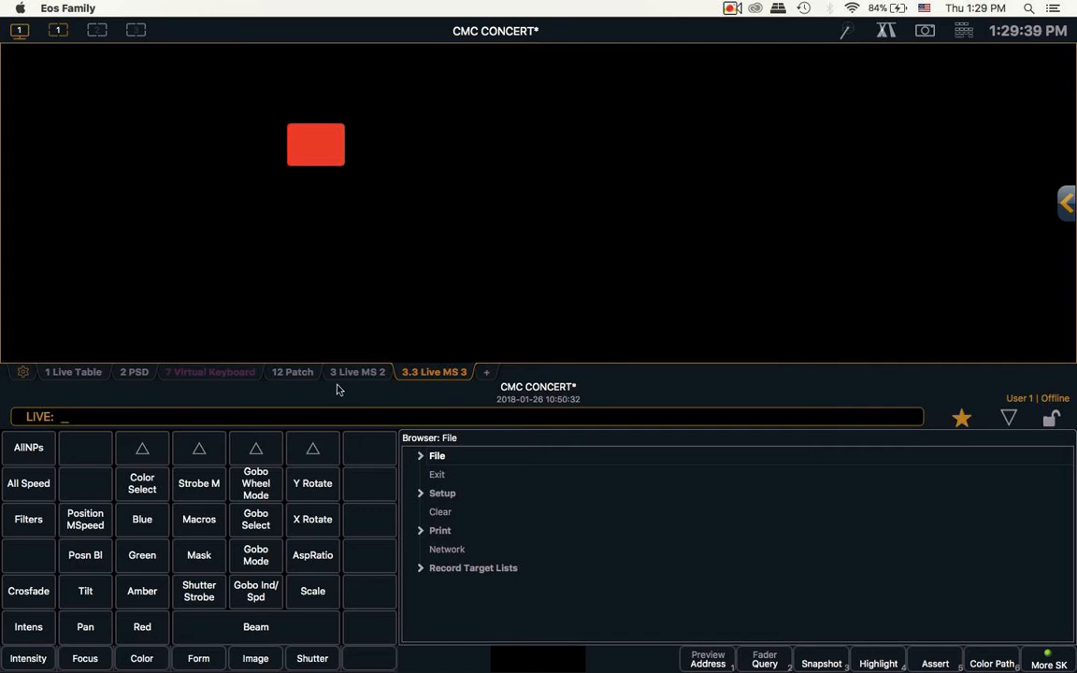
Switch back to the 3 Live MS 2 colour grid tab
{"action": "left_click", "coordinate": [357, 372]}
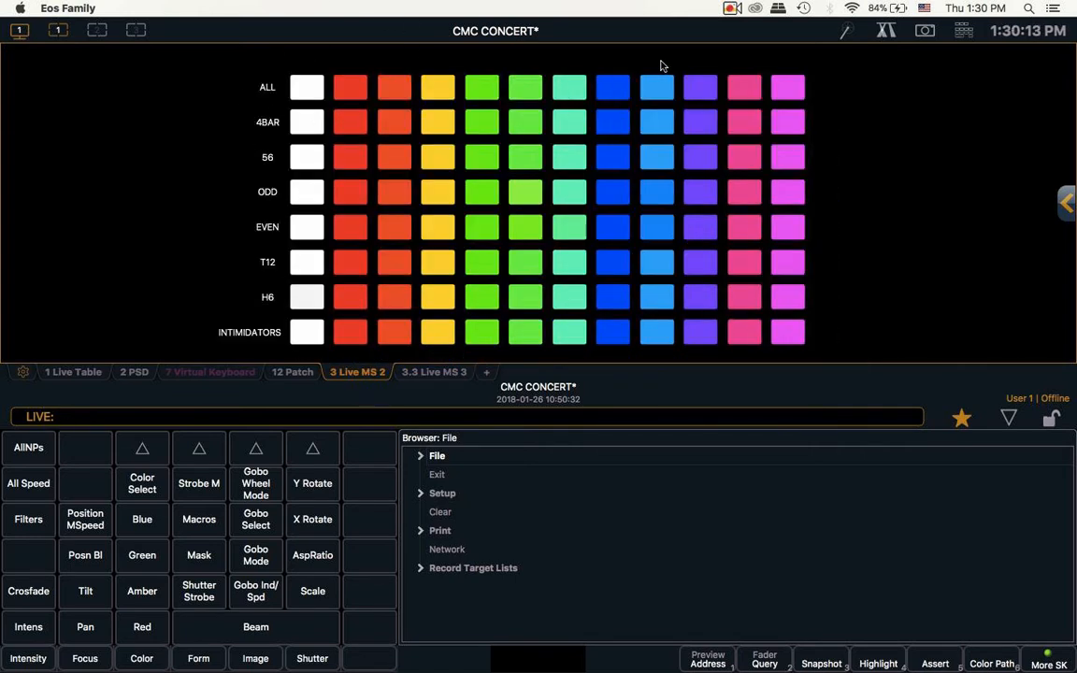
{"action": "mouse_move", "coordinate": [290, 119]}
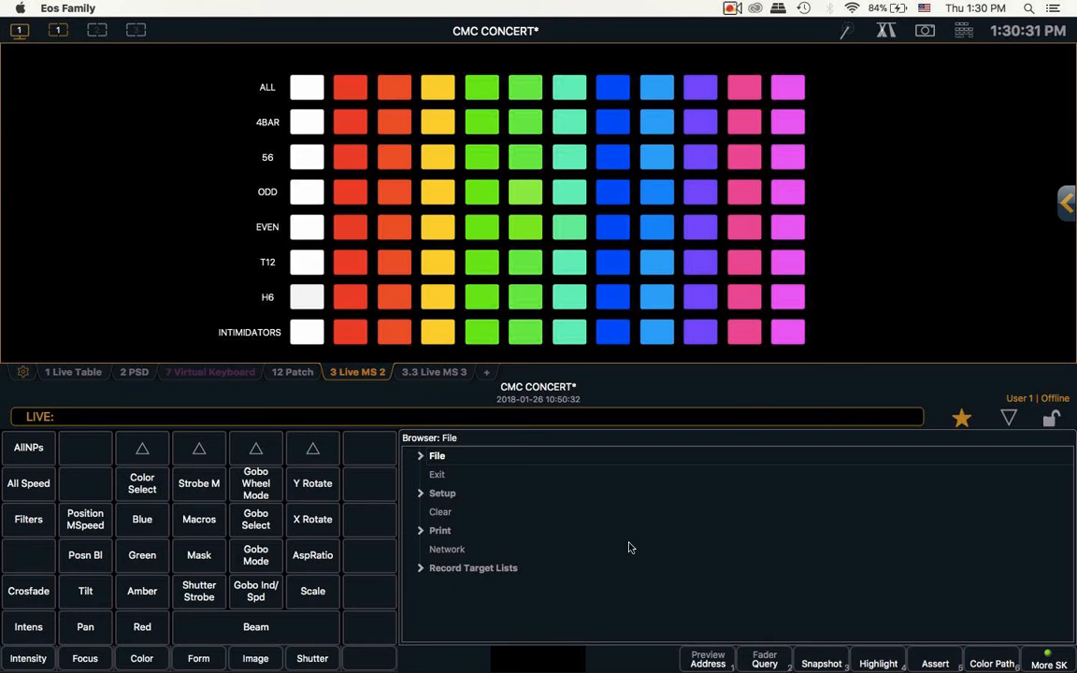
{"action": "mouse_move", "coordinate": [587, 216]}
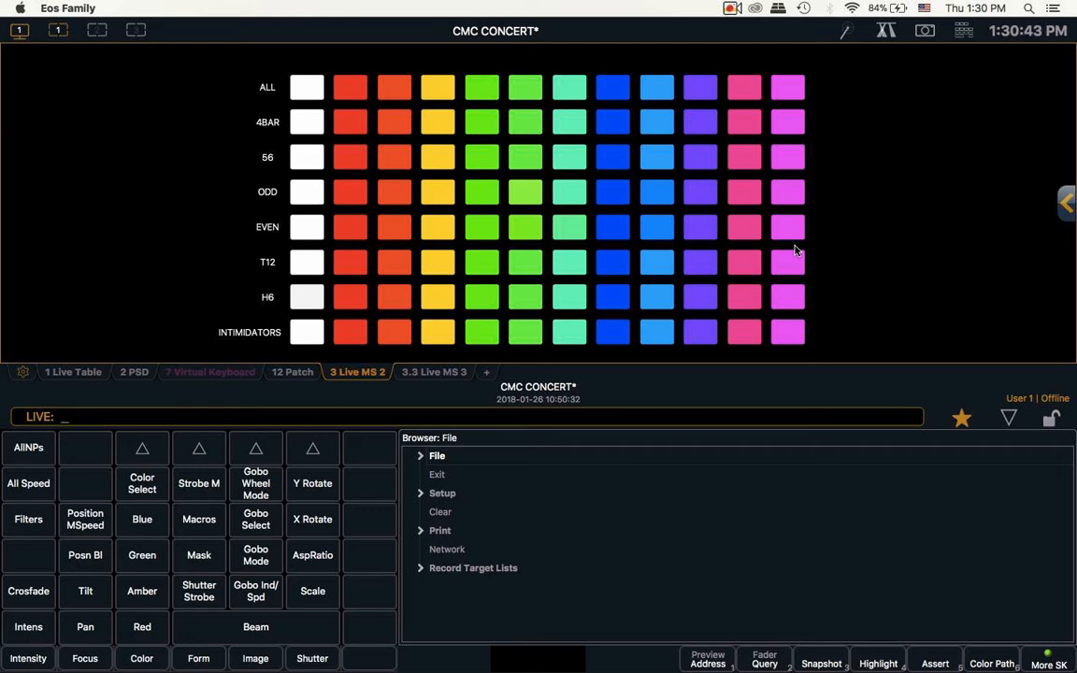
{"action": "mouse_move", "coordinate": [720, 243]}
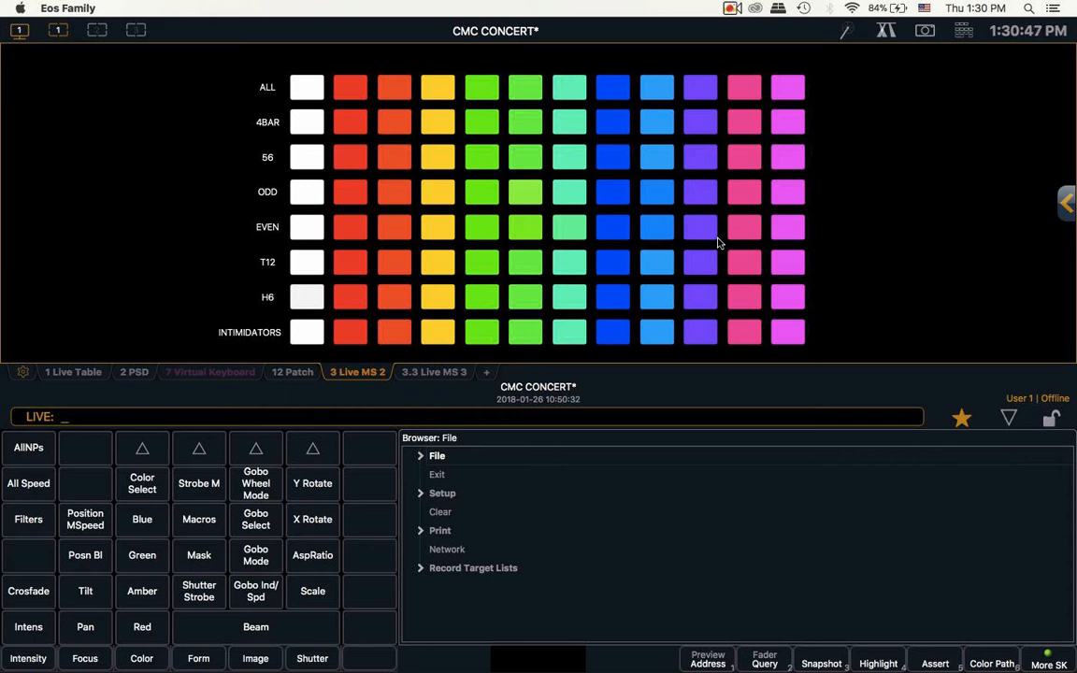
{"action": "mouse_move", "coordinate": [873, 101]}
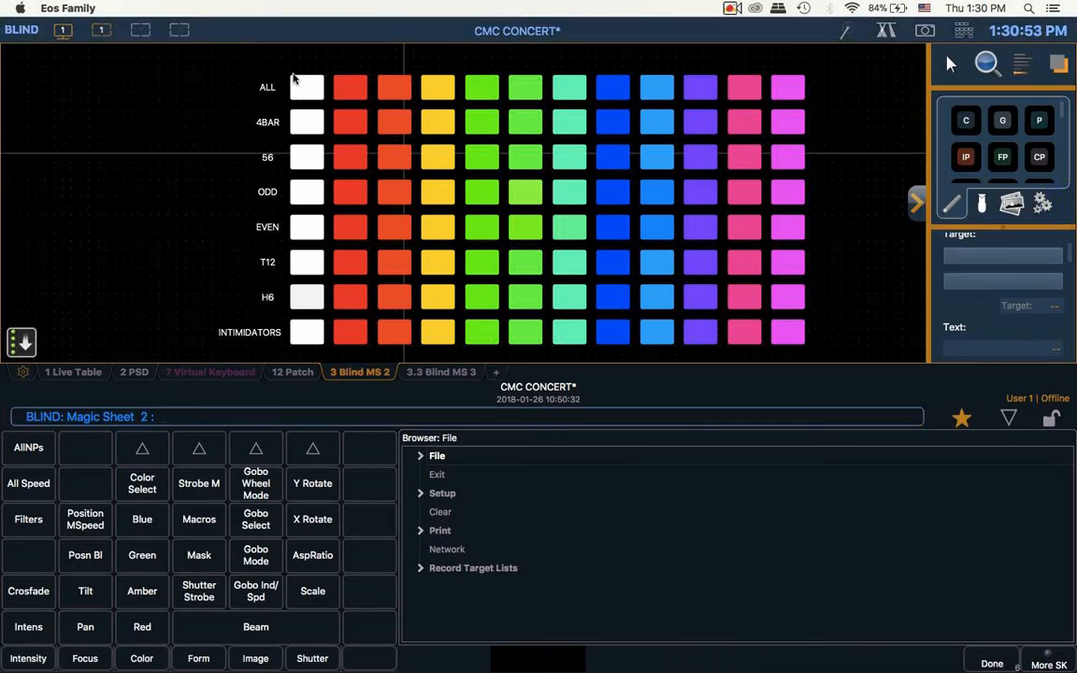
Press the white ALL macro button to enter Group 1 Color Palette 1
{"action": "left_click", "coordinate": [307, 86]}
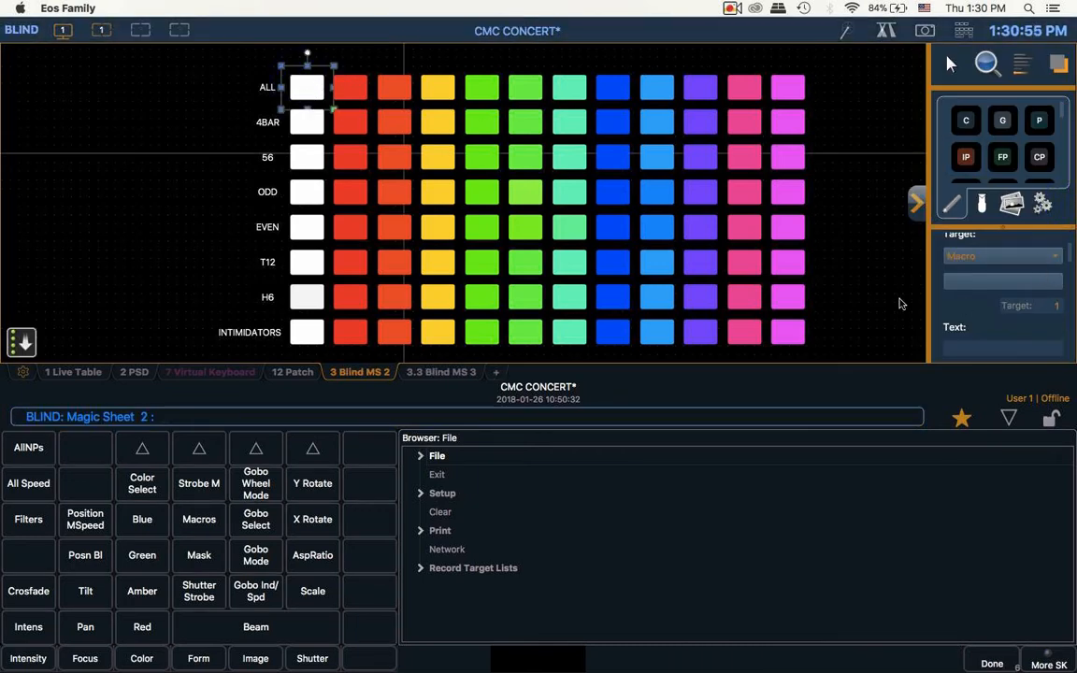
{"action": "mouse_move", "coordinate": [648, 141]}
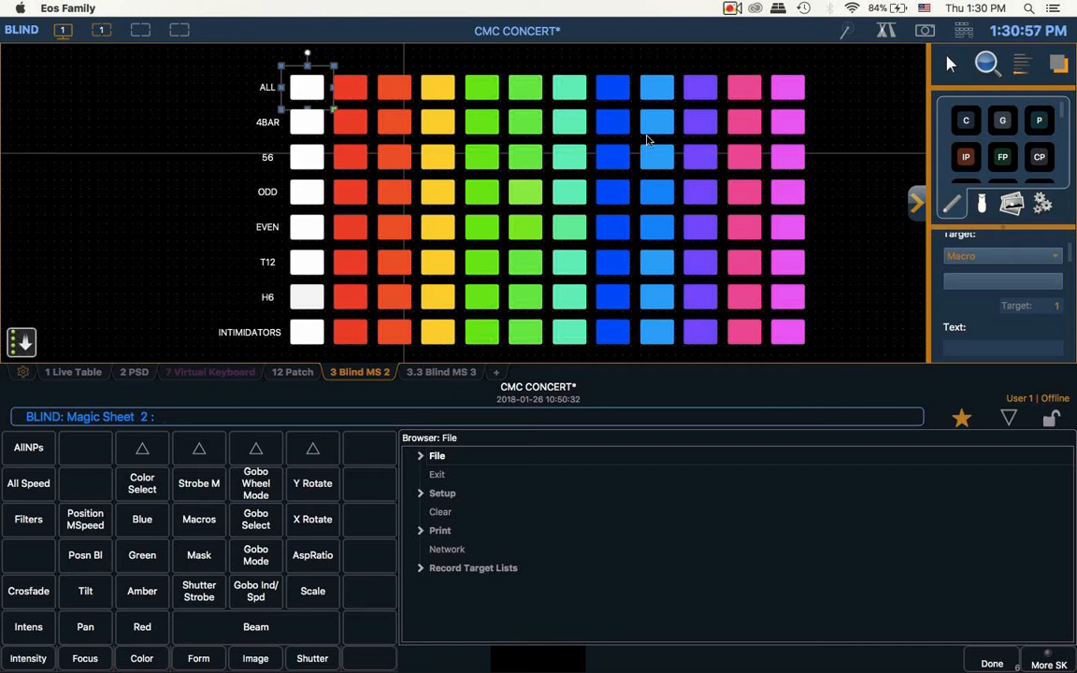
{"action": "mouse_move", "coordinate": [892, 180]}
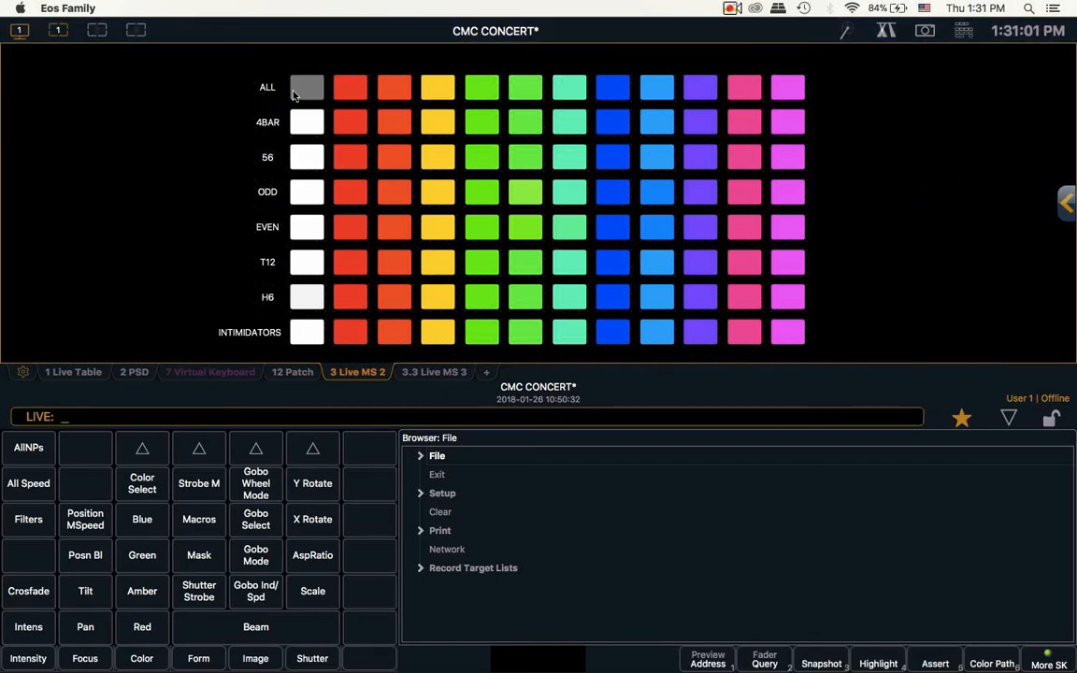
{"action": "left_click", "coordinate": [307, 87]}
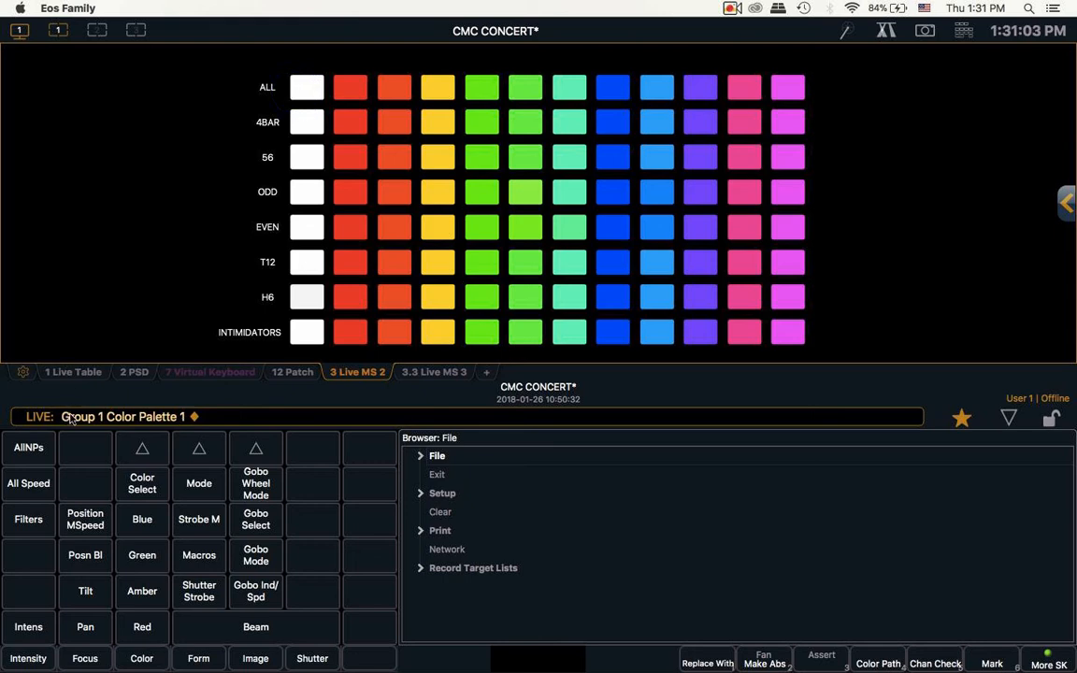
{"action": "mouse_move", "coordinate": [166, 412]}
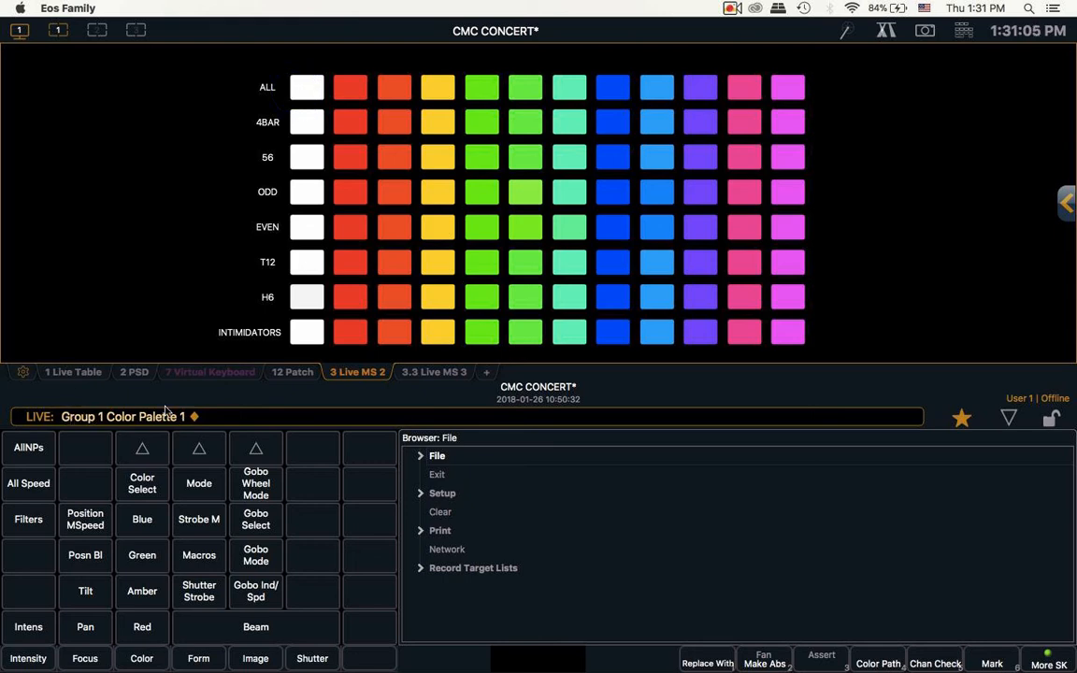
{"action": "mouse_move", "coordinate": [209, 381]}
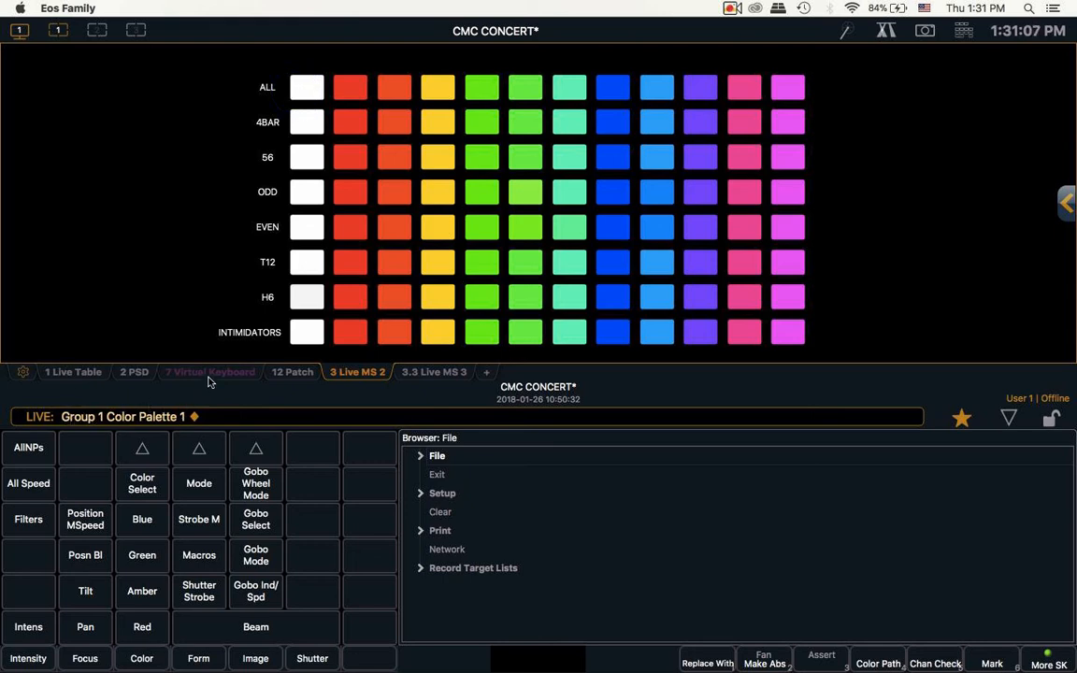
{"action": "mouse_move", "coordinate": [290, 383]}
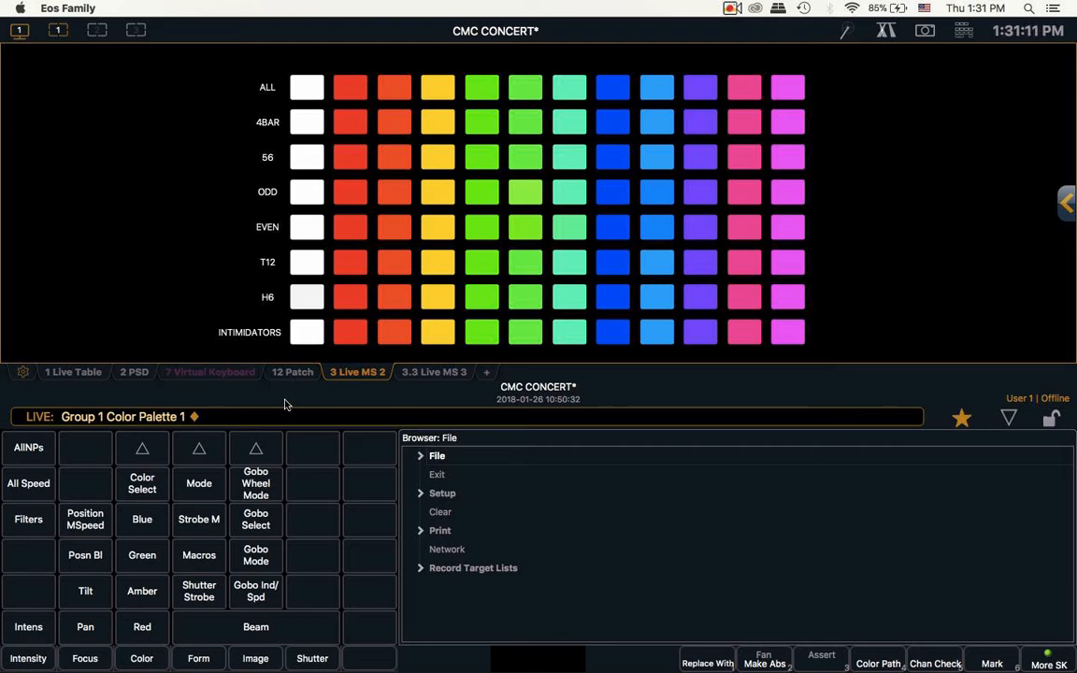
{"action": "mouse_move", "coordinate": [455, 345]}
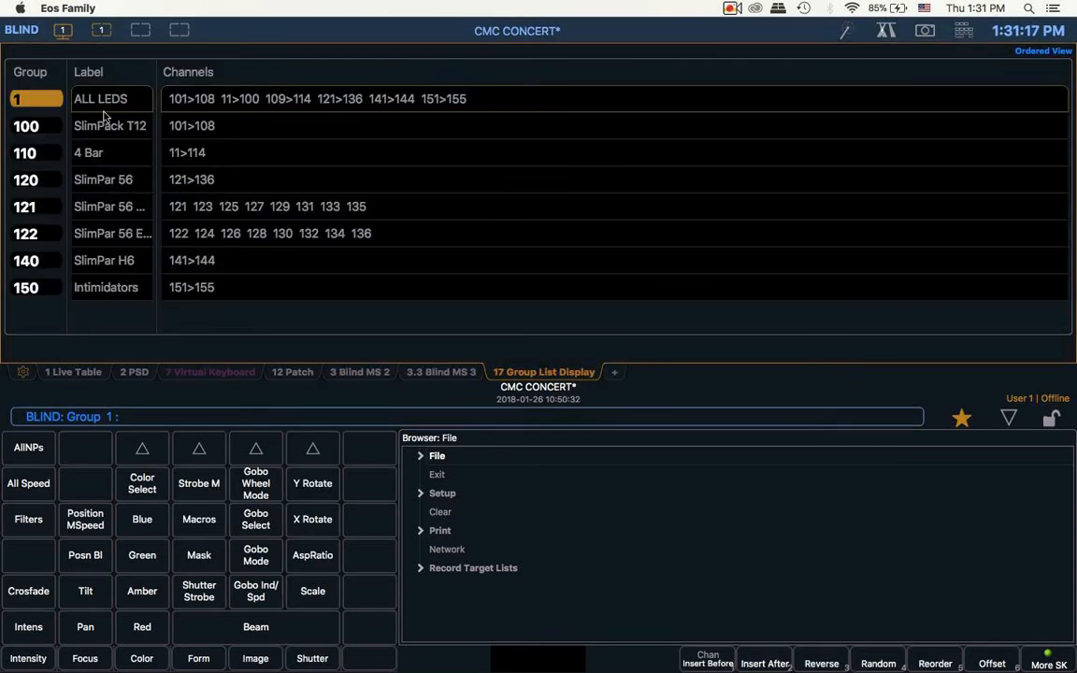
{"action": "mouse_move", "coordinate": [172, 111]}
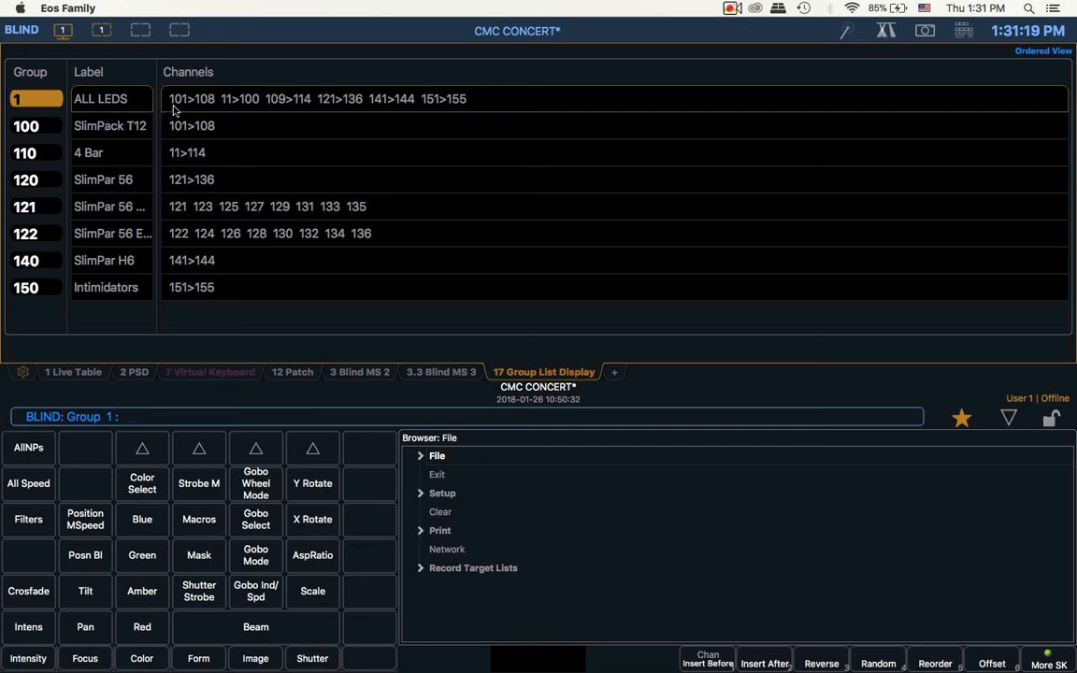
{"action": "mouse_move", "coordinate": [531, 112]}
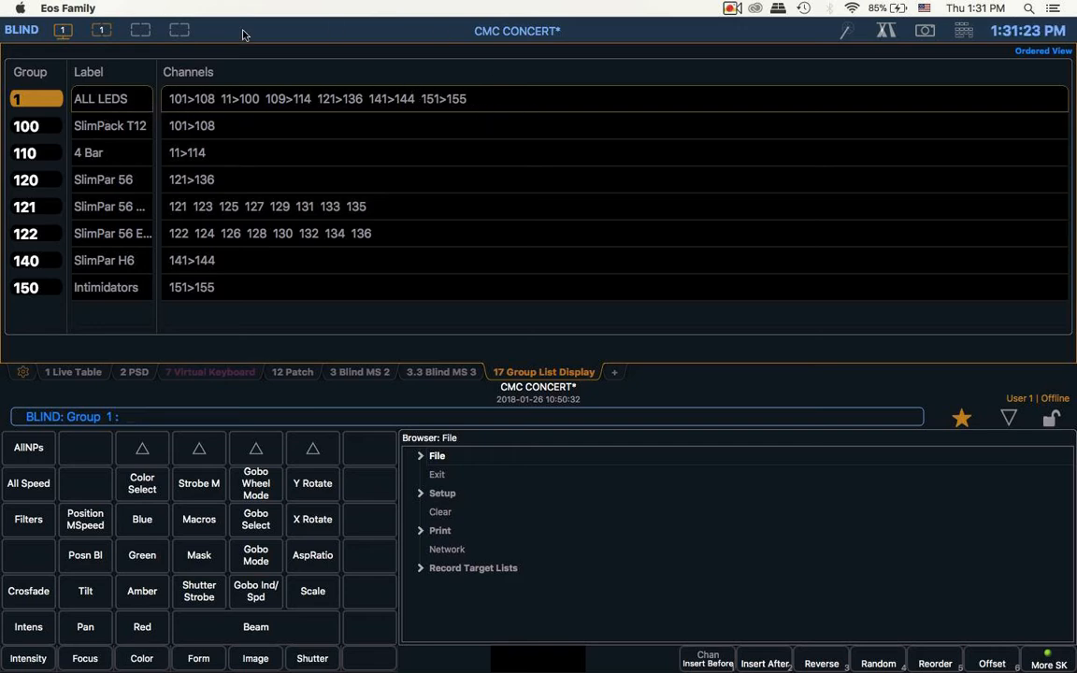
{"action": "mouse_move", "coordinate": [131, 86]}
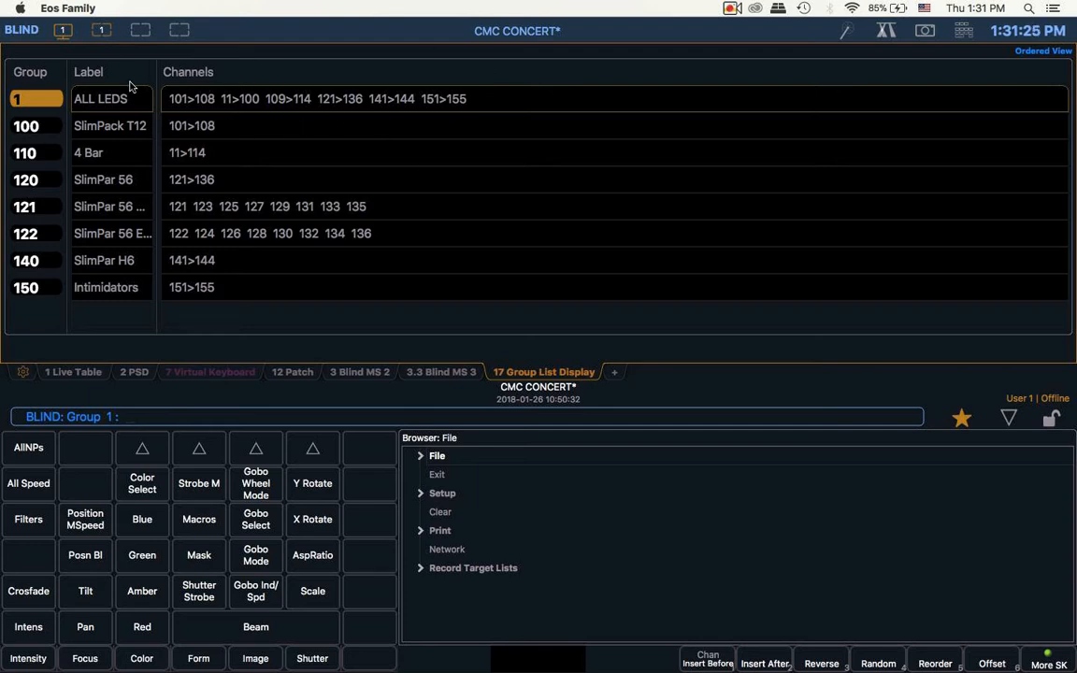
{"action": "mouse_move", "coordinate": [590, 387]}
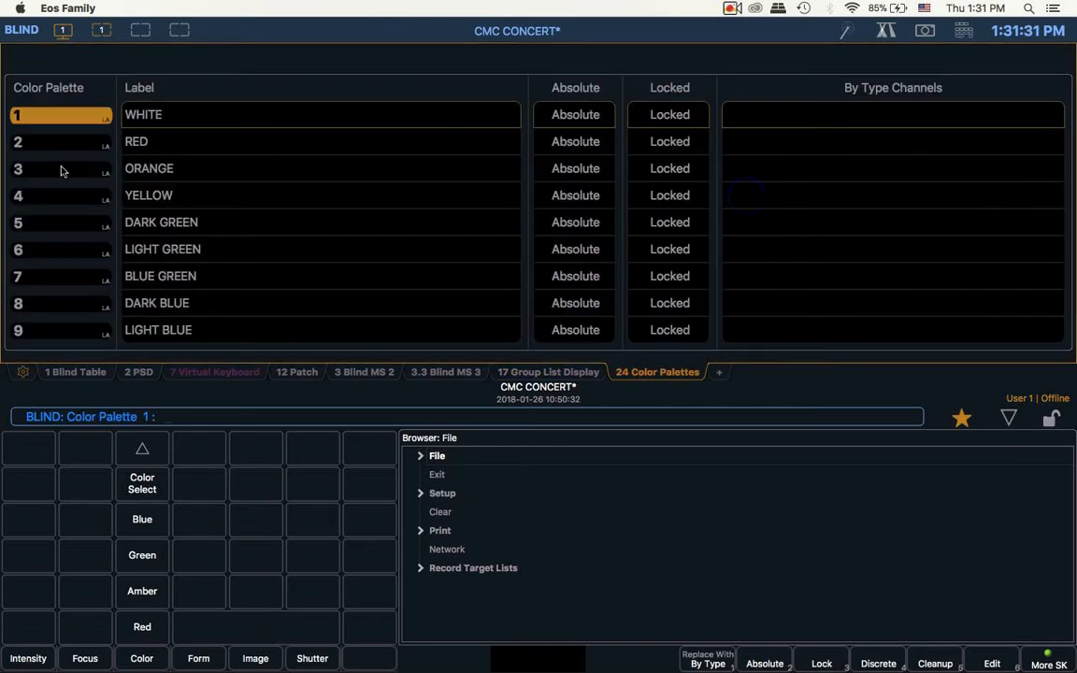
{"action": "mouse_move", "coordinate": [427, 156]}
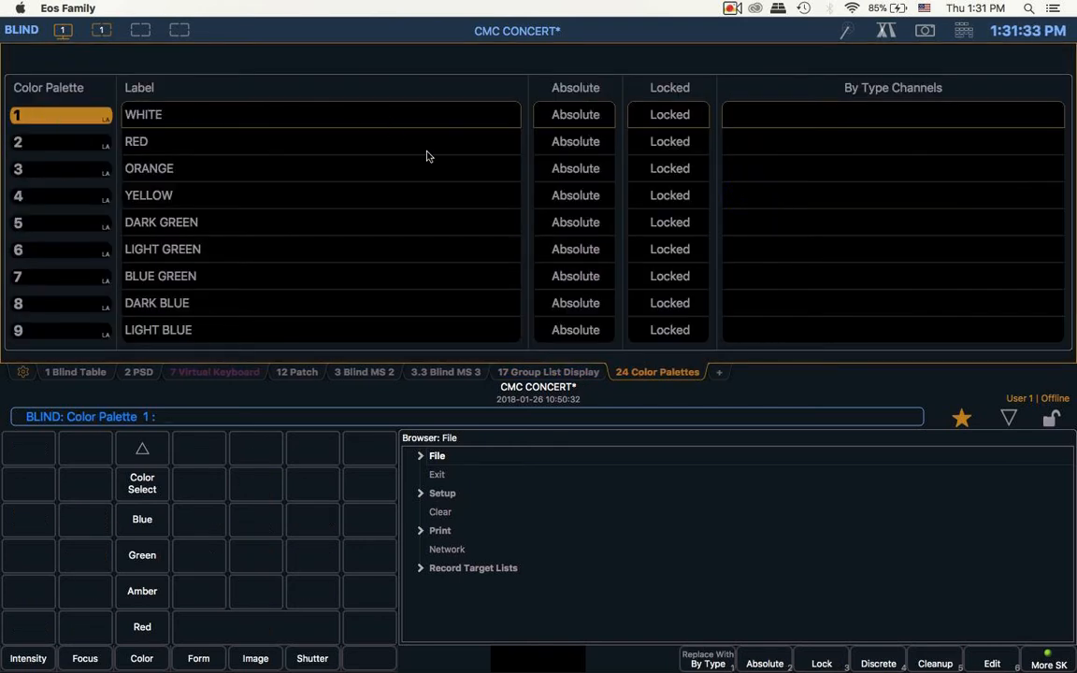
{"action": "mouse_move", "coordinate": [235, 482]}
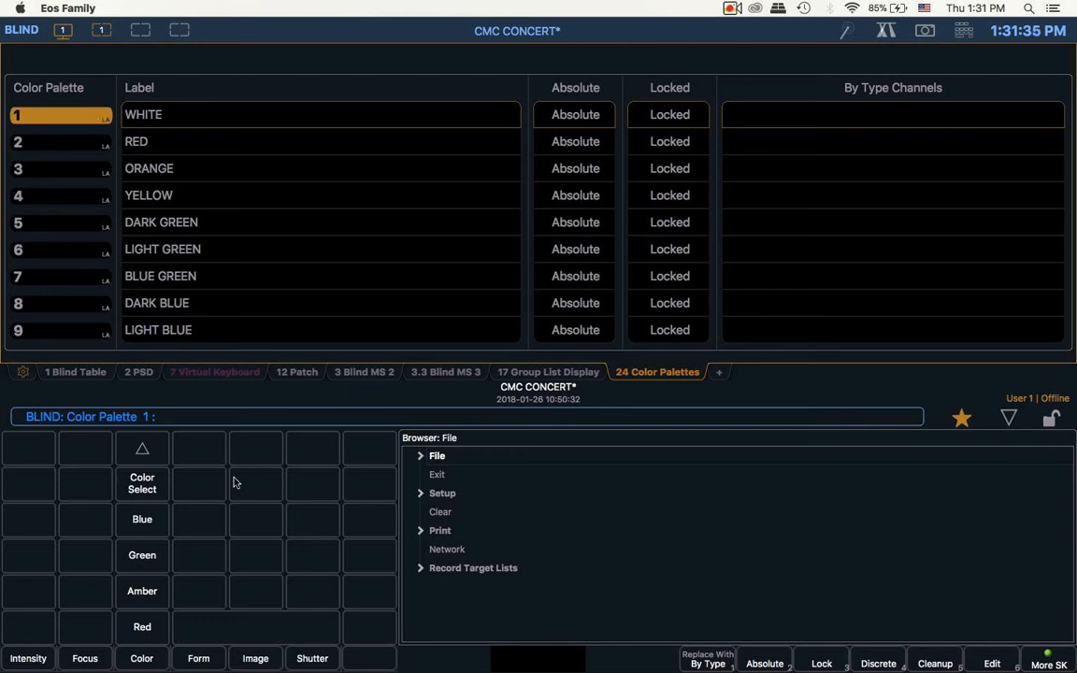
{"action": "mouse_move", "coordinate": [268, 371]}
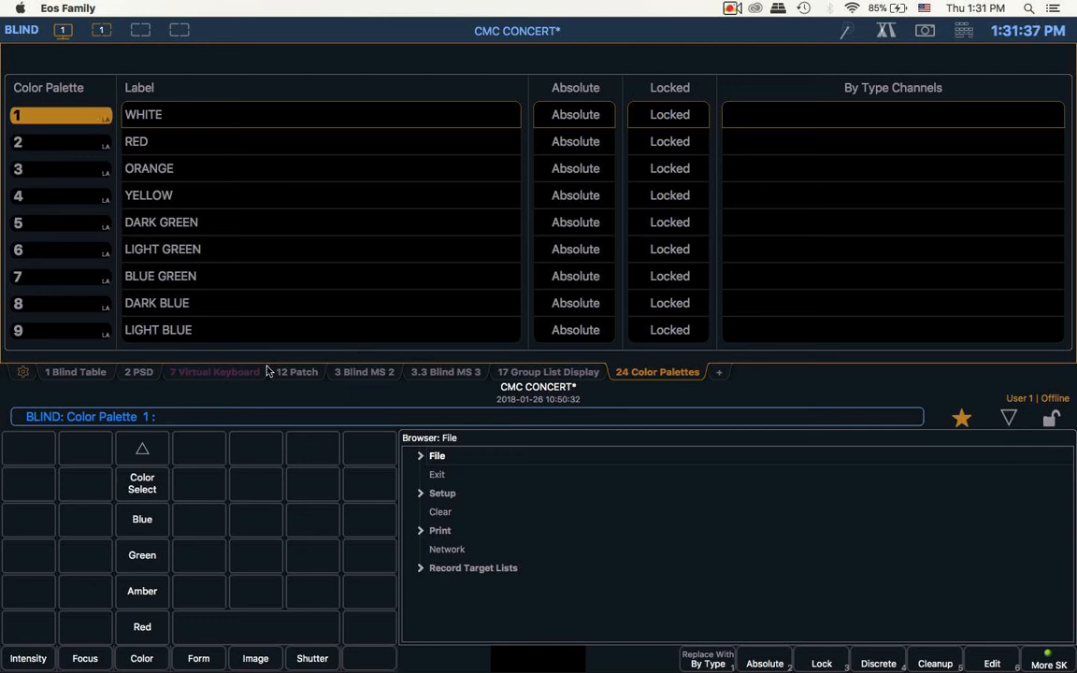
{"action": "mouse_move", "coordinate": [564, 377]}
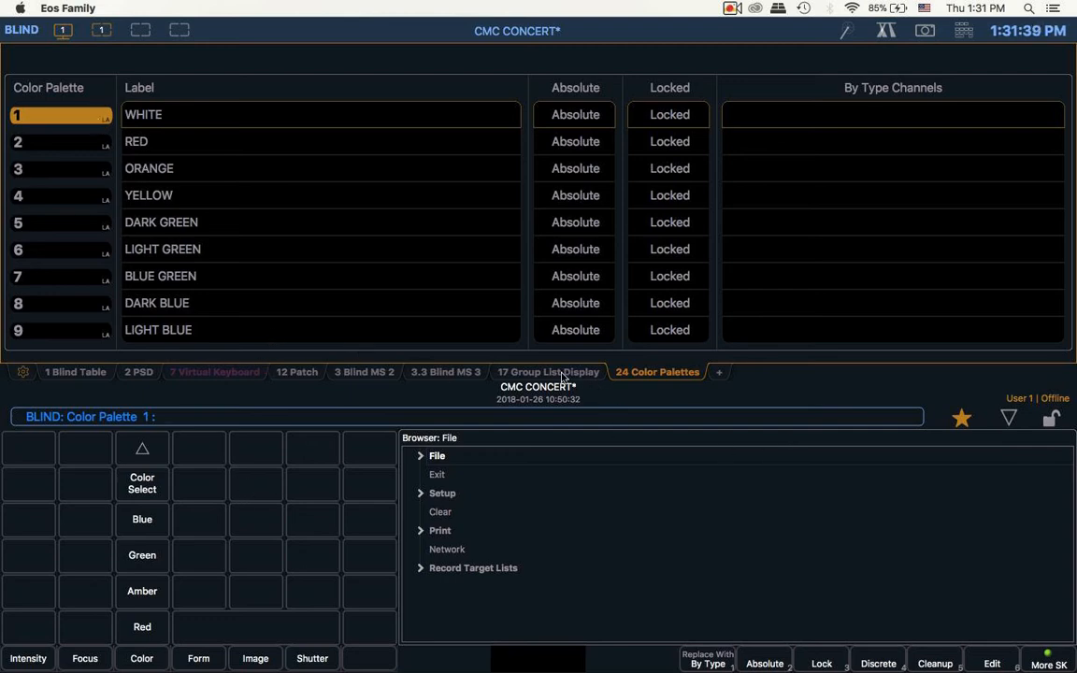
Compare the Group List, Blind MS 2 grid and Color Palettes displays, ending on Color Palettes
{"action": "left_click", "coordinate": [549, 372]}
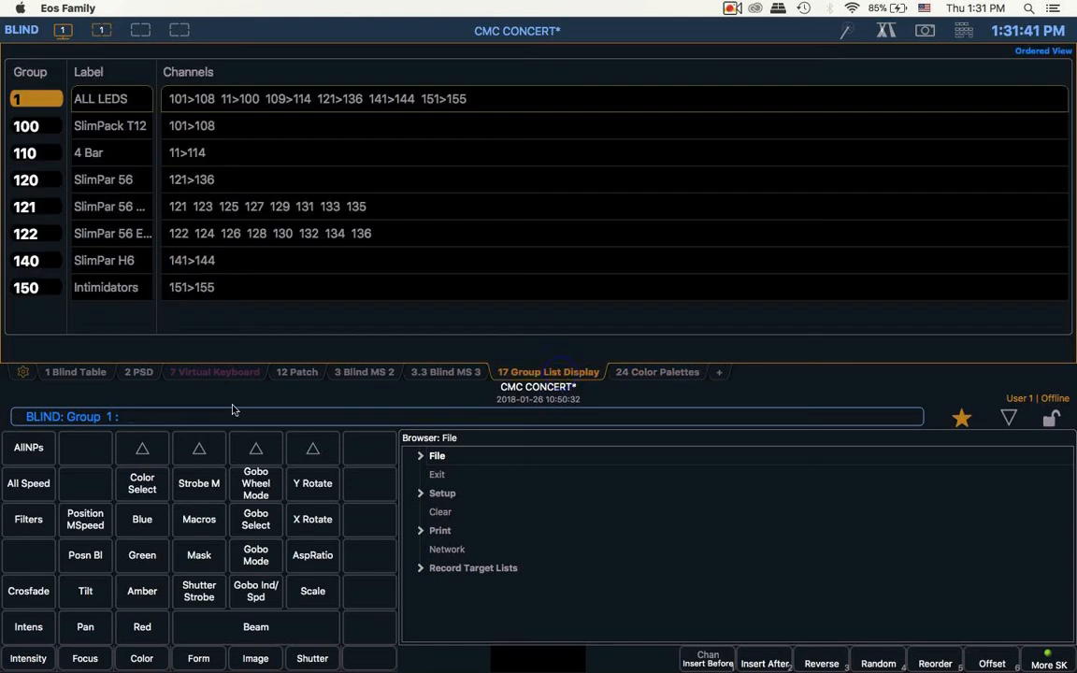
{"action": "left_click", "coordinate": [364, 373]}
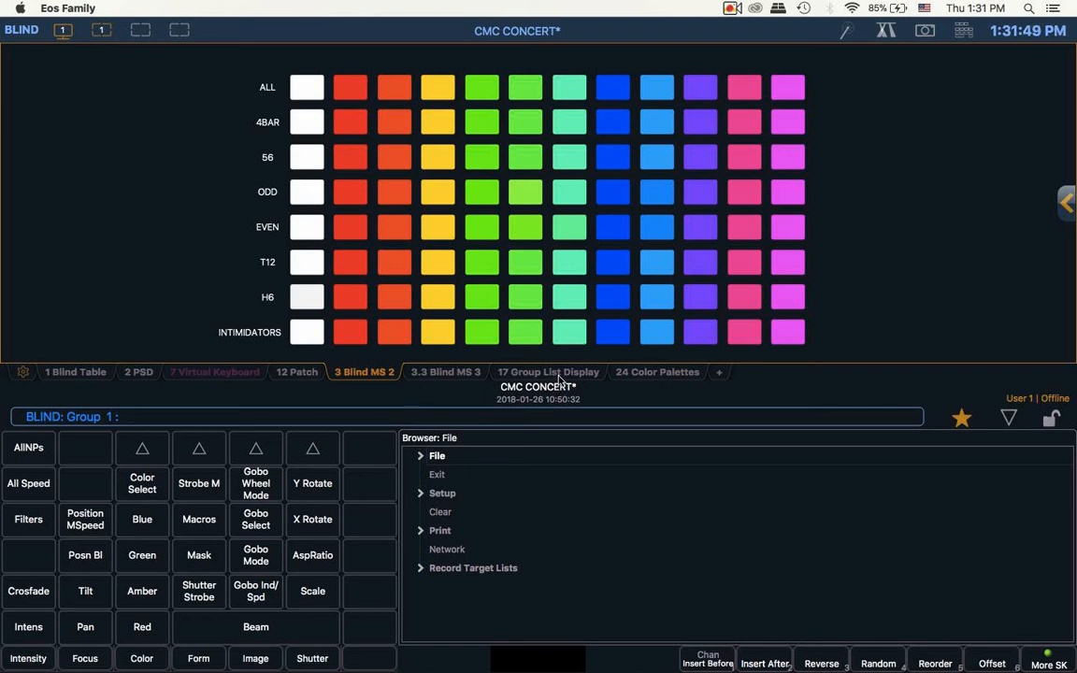
{"action": "left_click", "coordinate": [549, 371]}
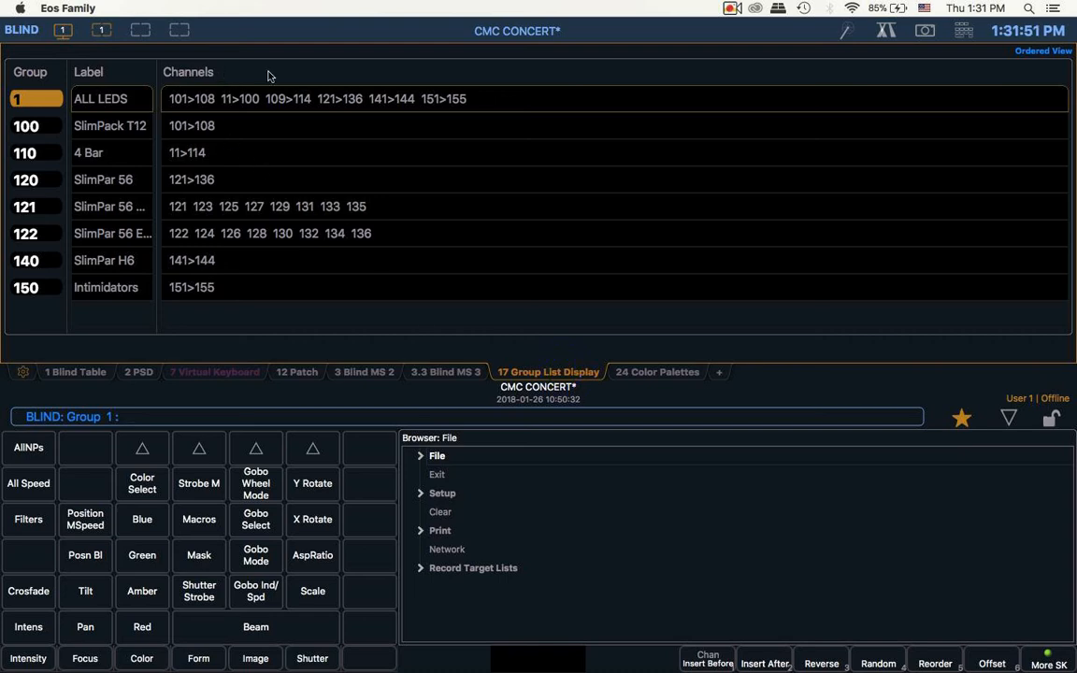
{"action": "left_click", "coordinate": [657, 371]}
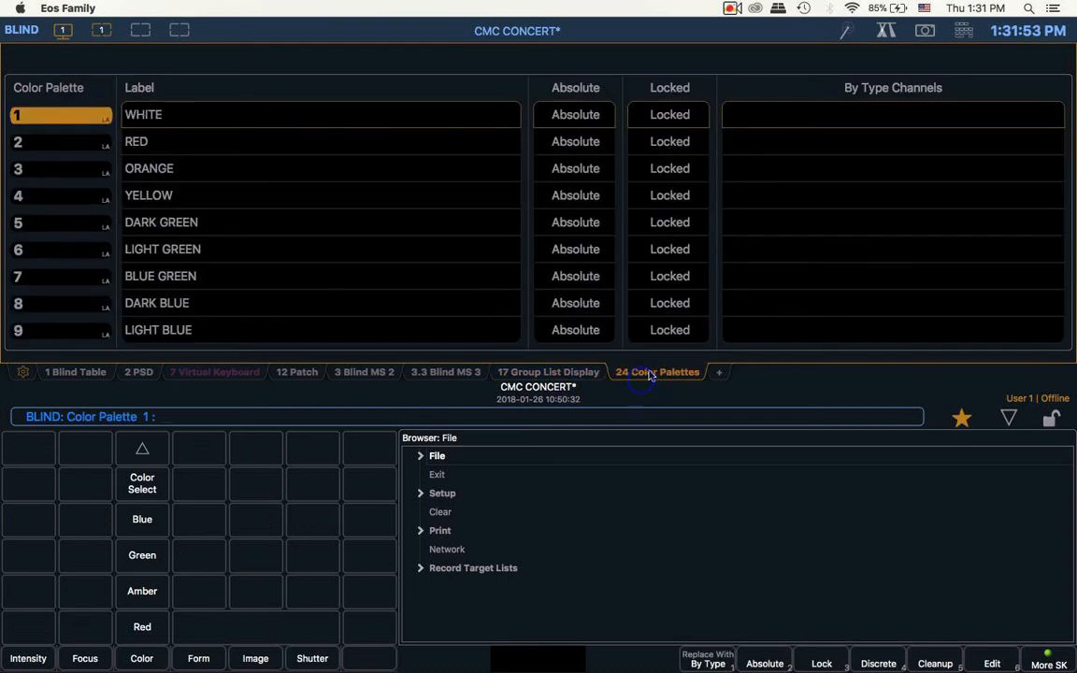
In the Live Table, bring channel 101's red, green and blue to full
{"action": "left_click", "coordinate": [75, 372]}
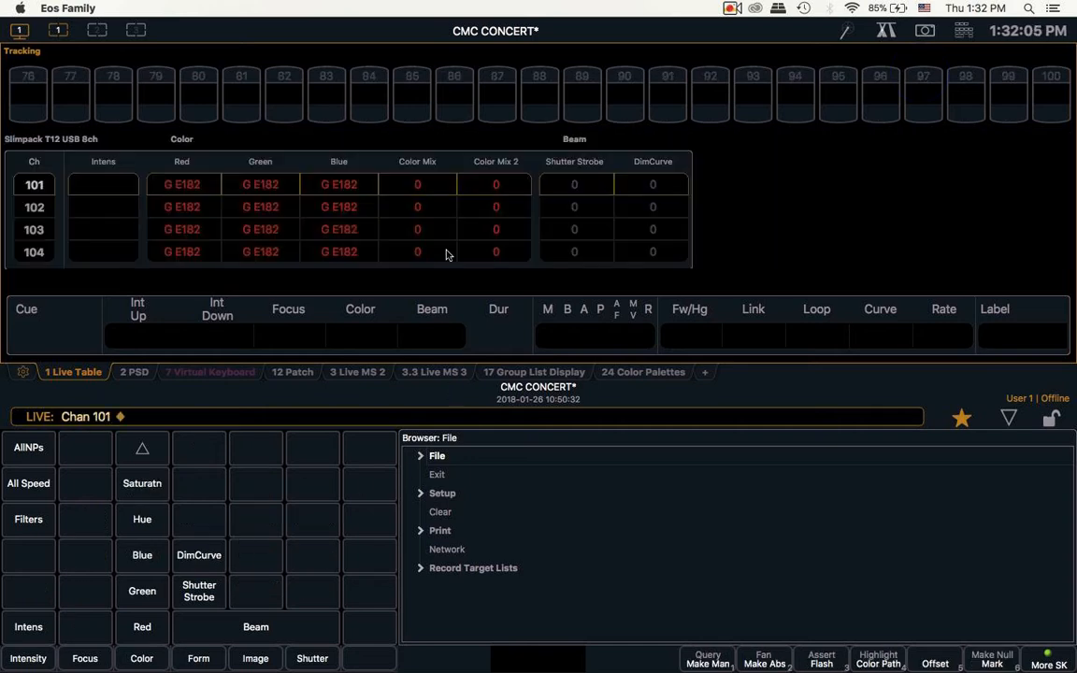
{"action": "mouse_move", "coordinate": [886, 30]}
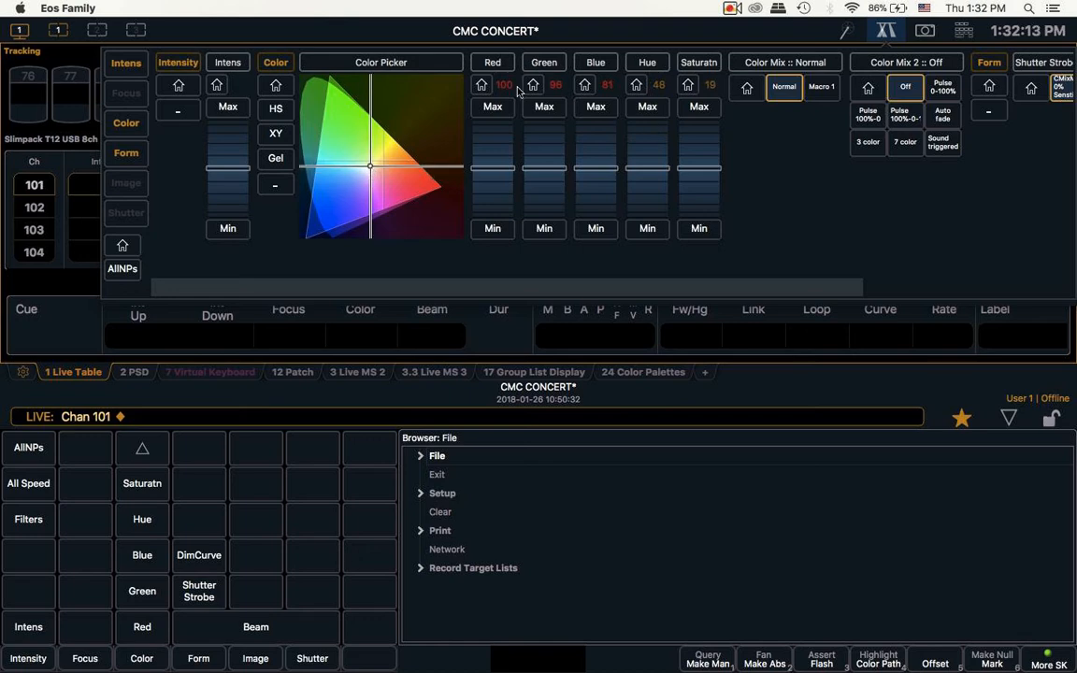
{"action": "left_click", "coordinate": [556, 85]}
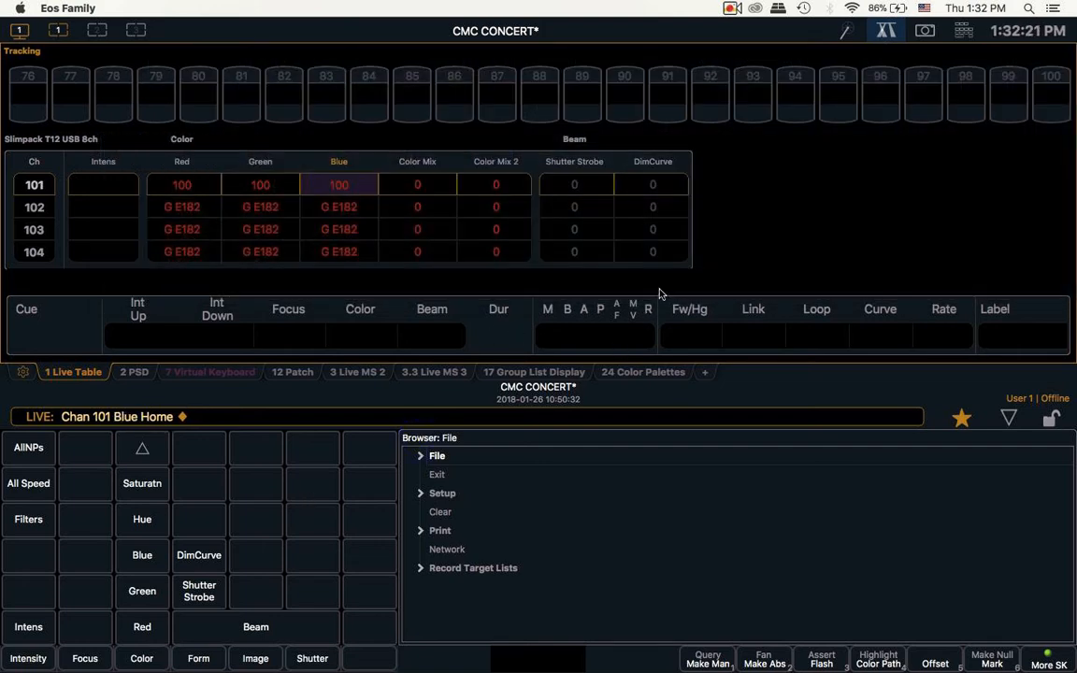
{"action": "left_click", "coordinate": [210, 371]}
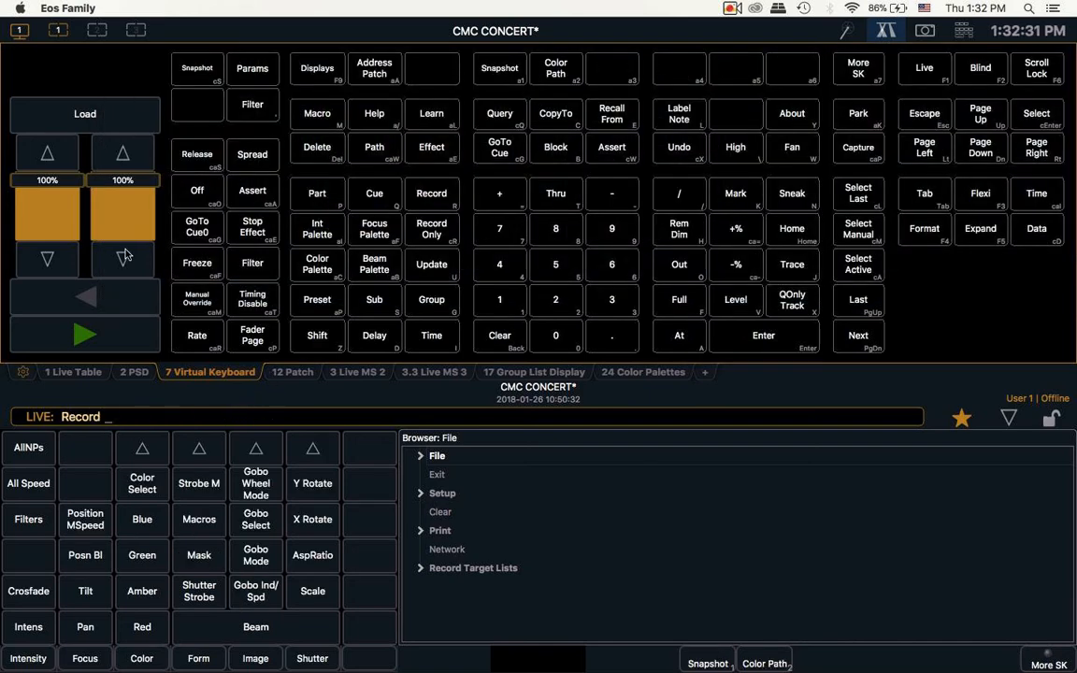
Enter Group 1 Record Color Palette 1 on the command line and terminate it
{"action": "left_click", "coordinate": [317, 264]}
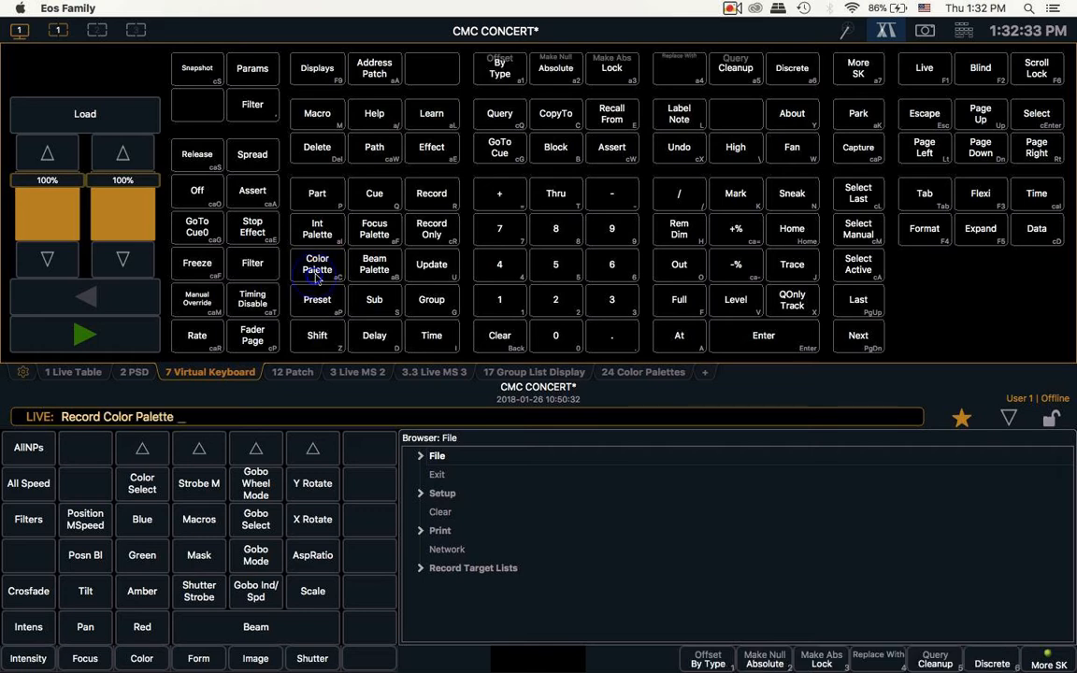
{"action": "left_click", "coordinate": [317, 269]}
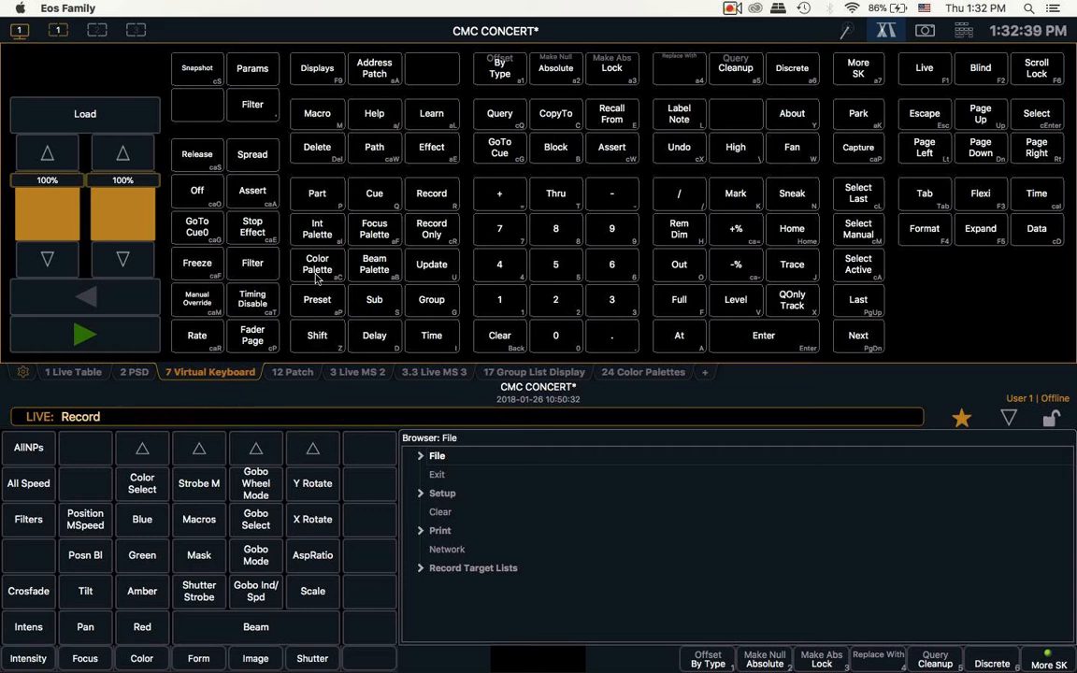
{"action": "left_click", "coordinate": [431, 299]}
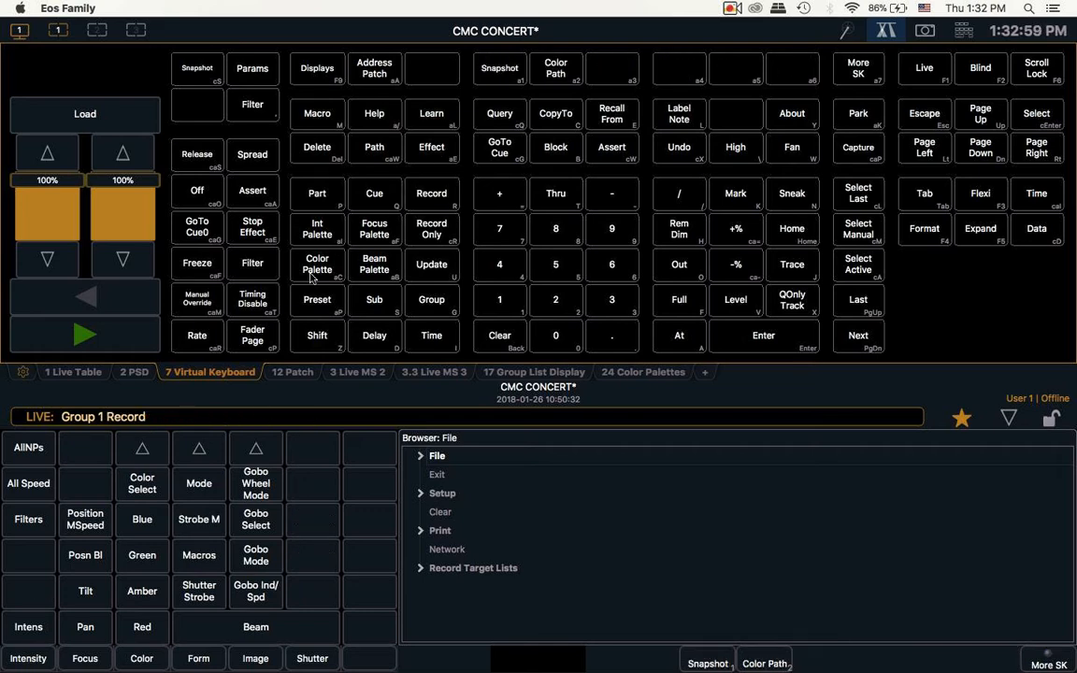
{"action": "left_click", "coordinate": [317, 263]}
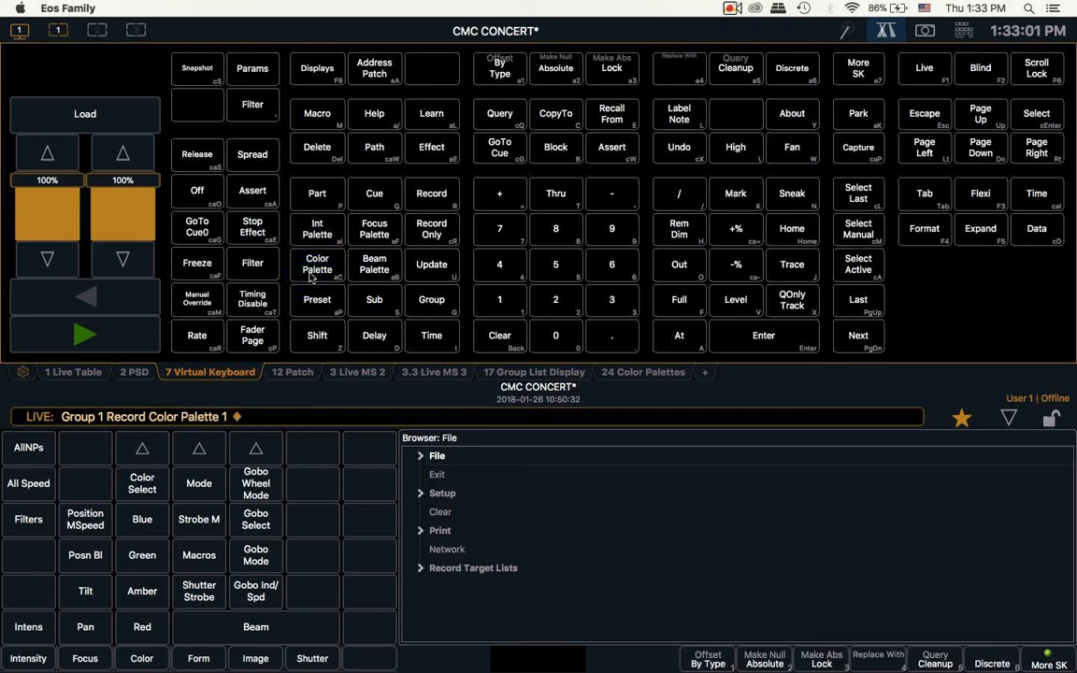
{"action": "mouse_move", "coordinate": [404, 514]}
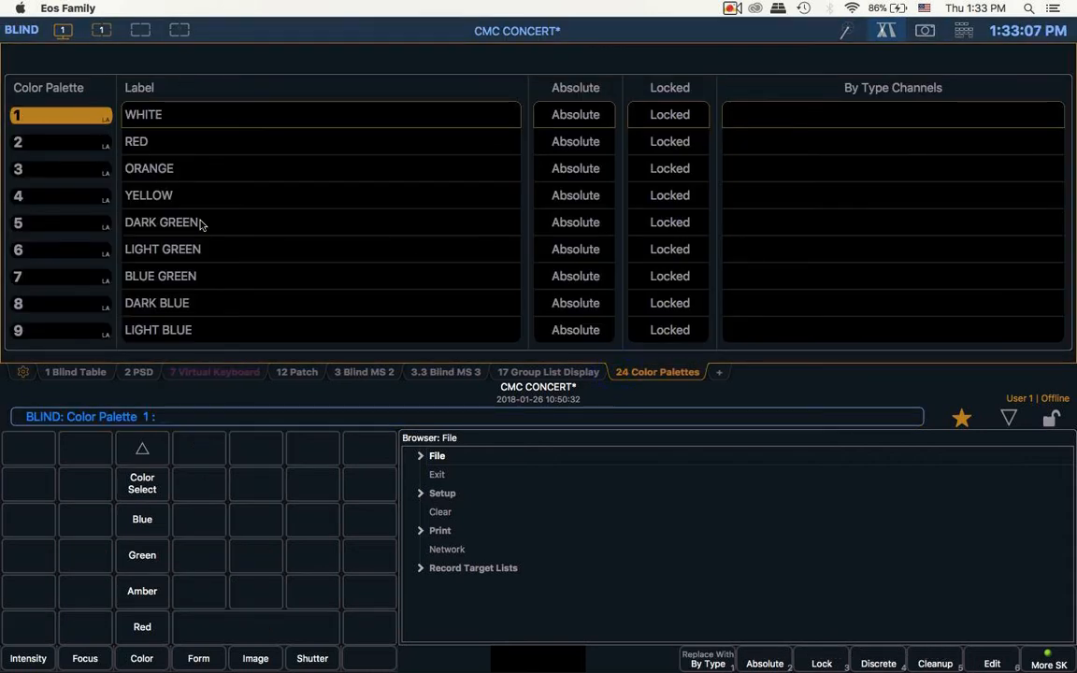
Review Blind MS 3, Blind MS 2, the color palettes and group list, then return to Live
{"action": "scroll", "scroll_direction": "down", "scroll_amount": 3}
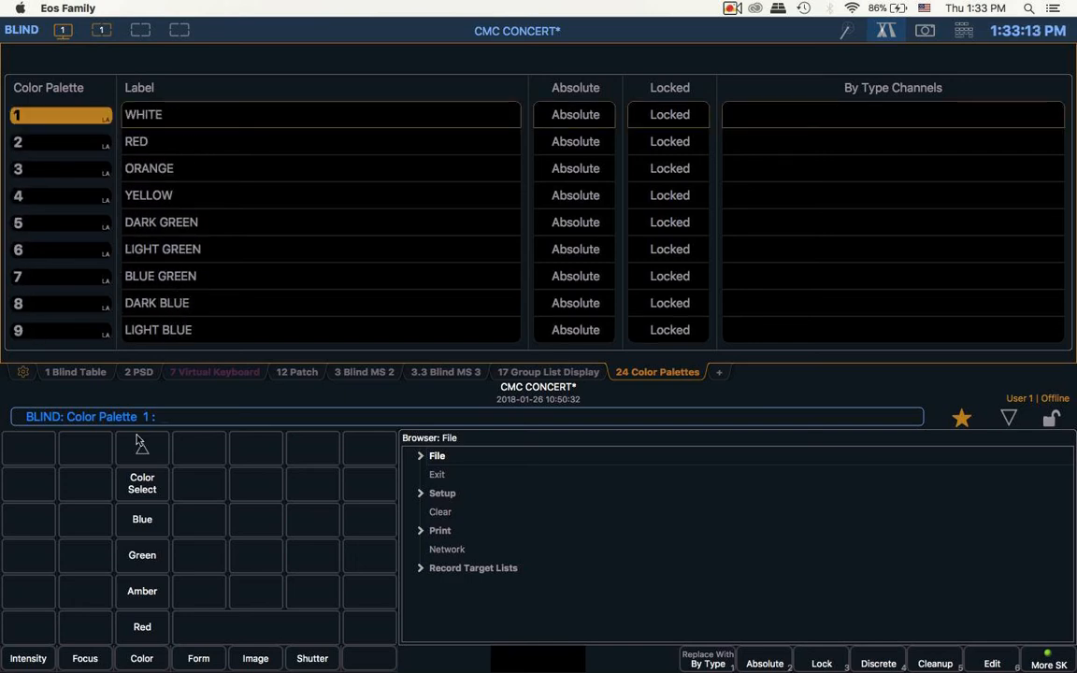
{"action": "left_click", "coordinate": [445, 372]}
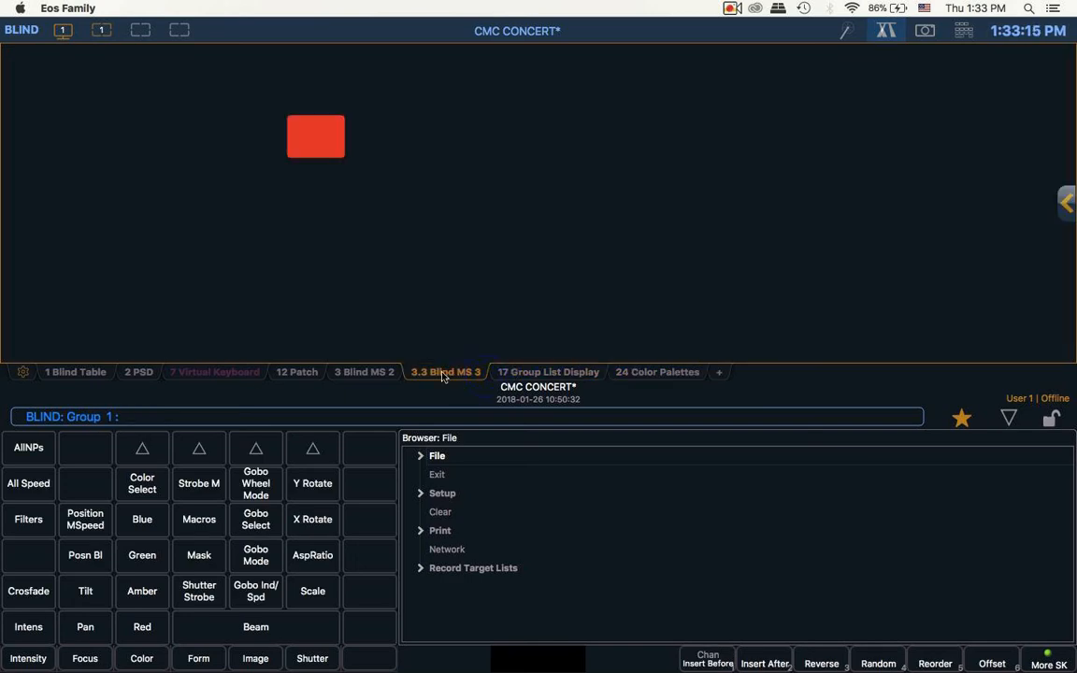
{"action": "left_click", "coordinate": [365, 372]}
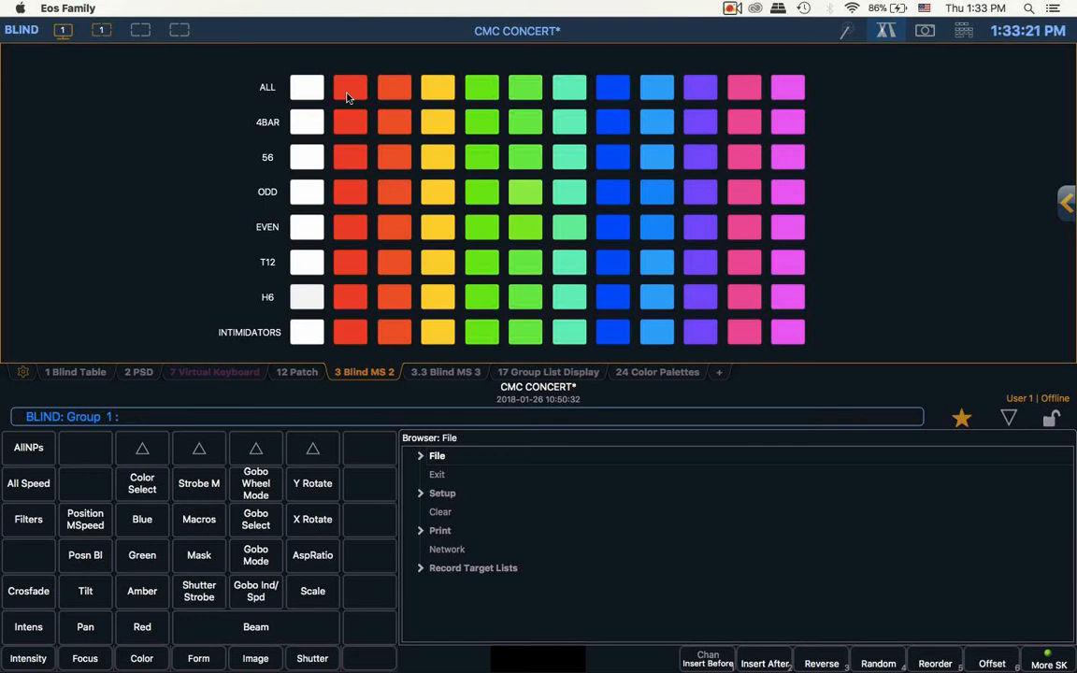
{"action": "mouse_move", "coordinate": [854, 110]}
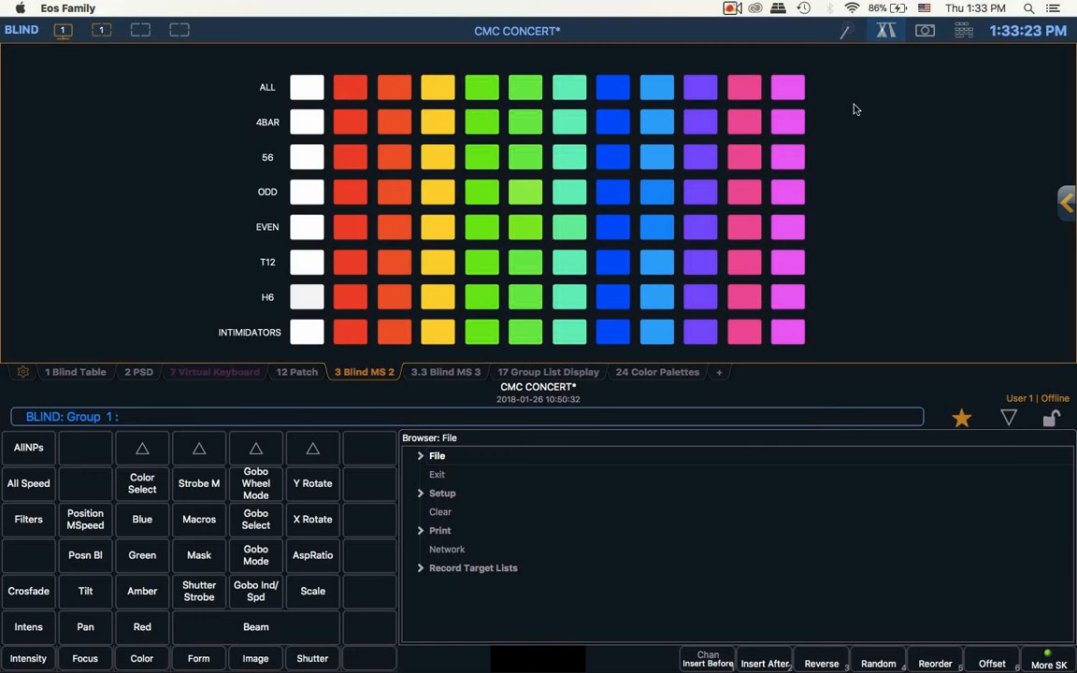
{"action": "mouse_move", "coordinate": [427, 380]}
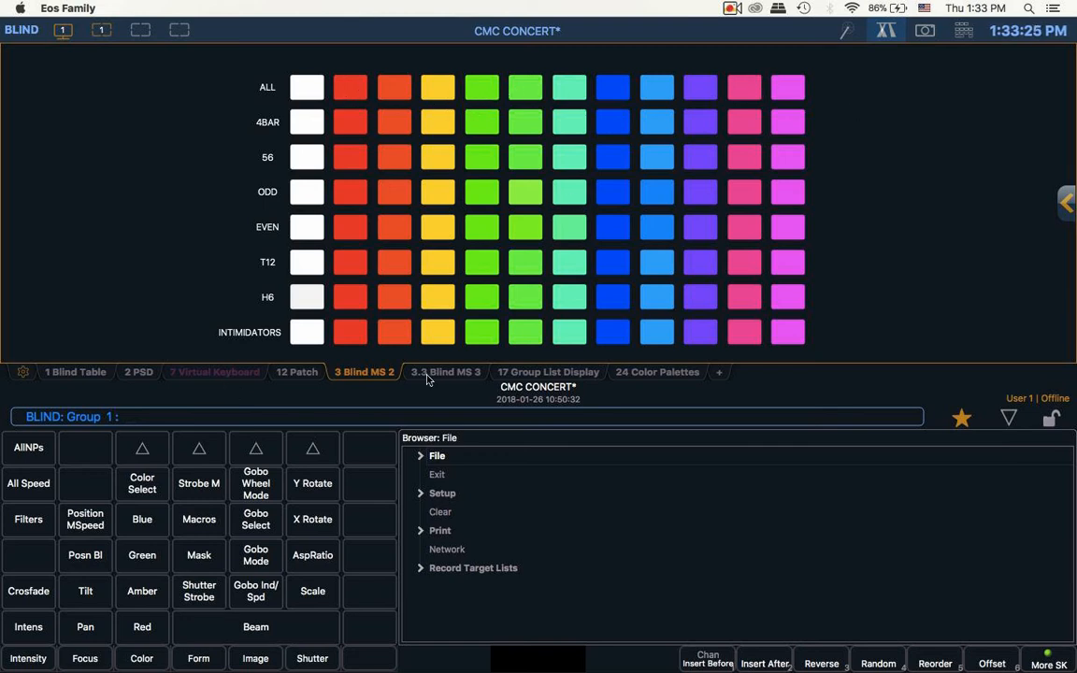
{"action": "left_click", "coordinate": [658, 372]}
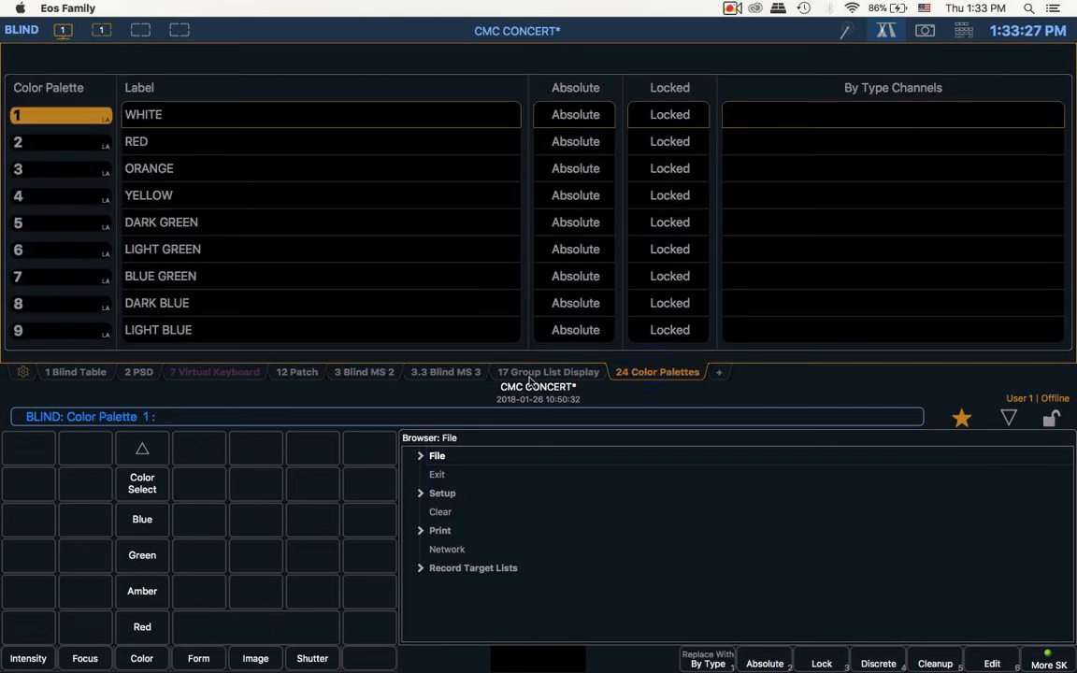
{"action": "left_click", "coordinate": [548, 371]}
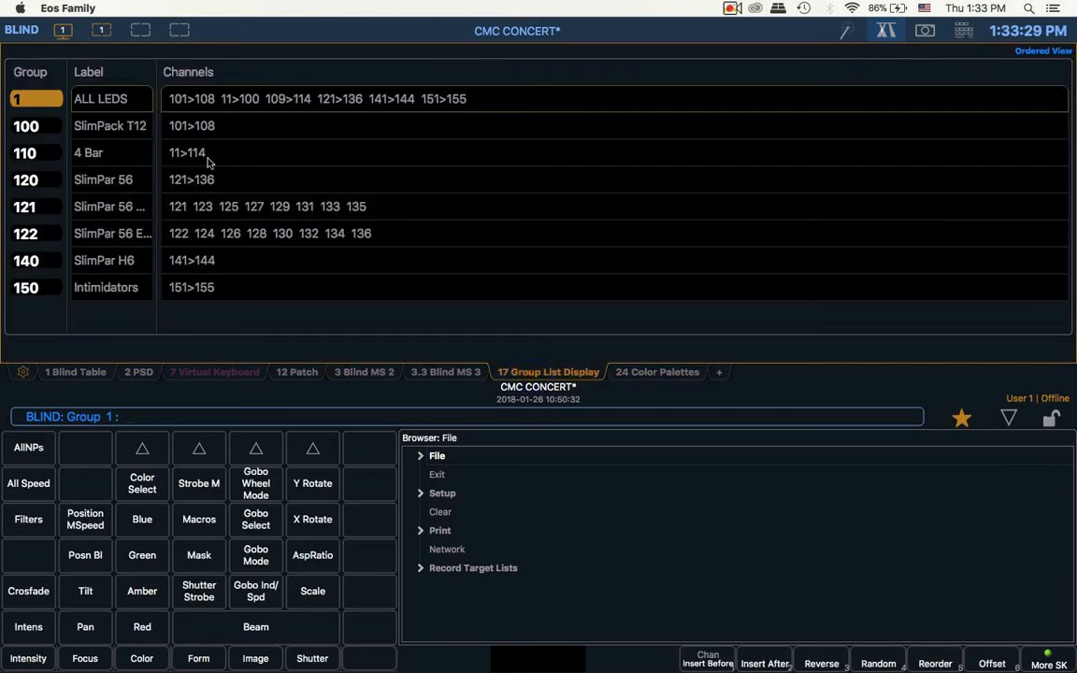
{"action": "mouse_move", "coordinate": [165, 429]}
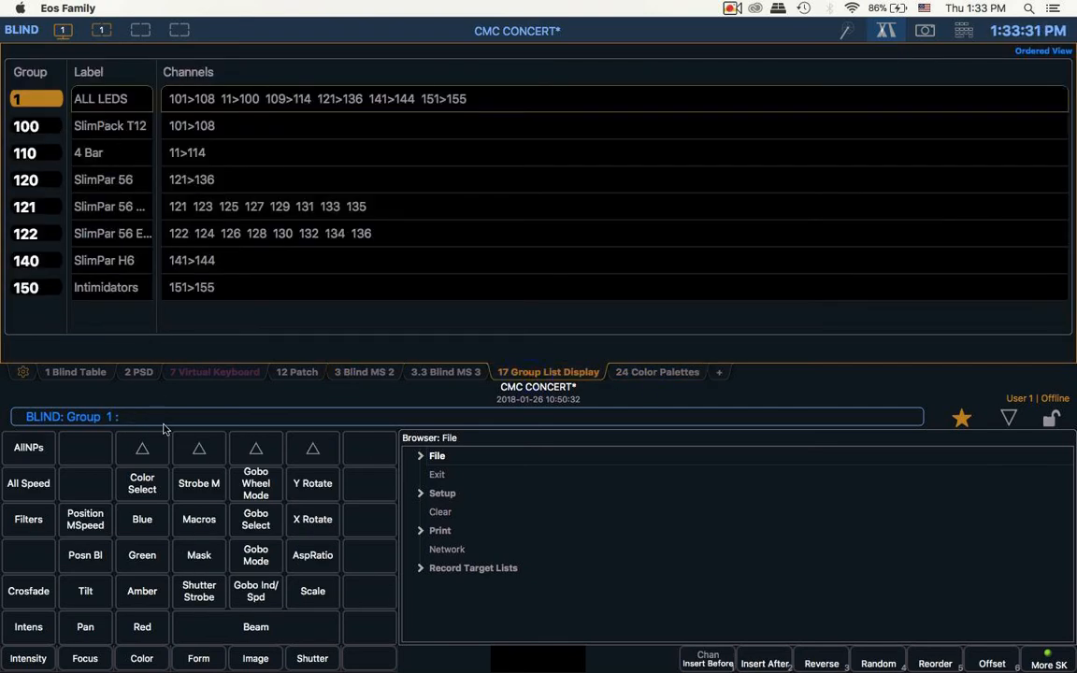
{"action": "left_click", "coordinate": [215, 373]}
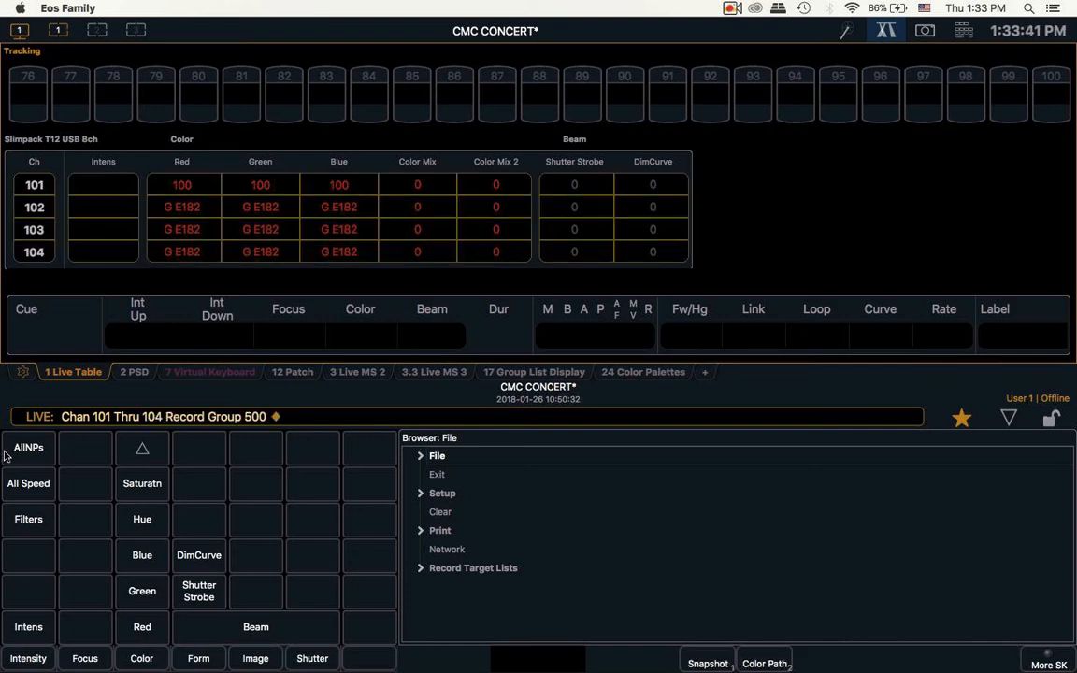
{"action": "mouse_move", "coordinate": [276, 392]}
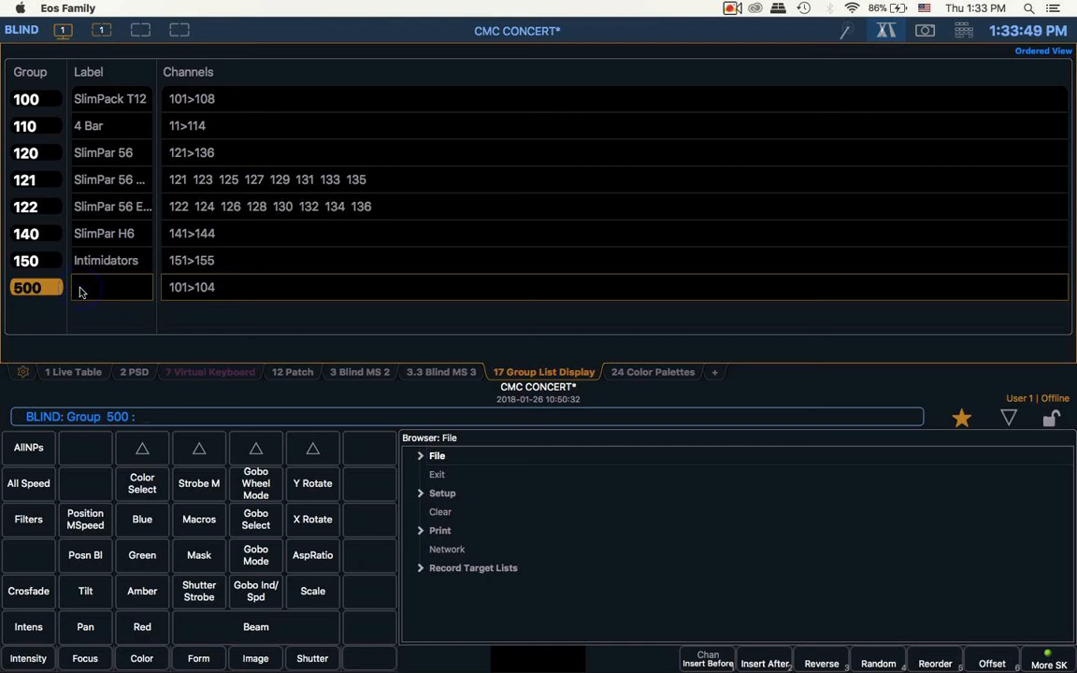
Enter the label 'example' for group 500
{"action": "left_click", "coordinate": [110, 287]}
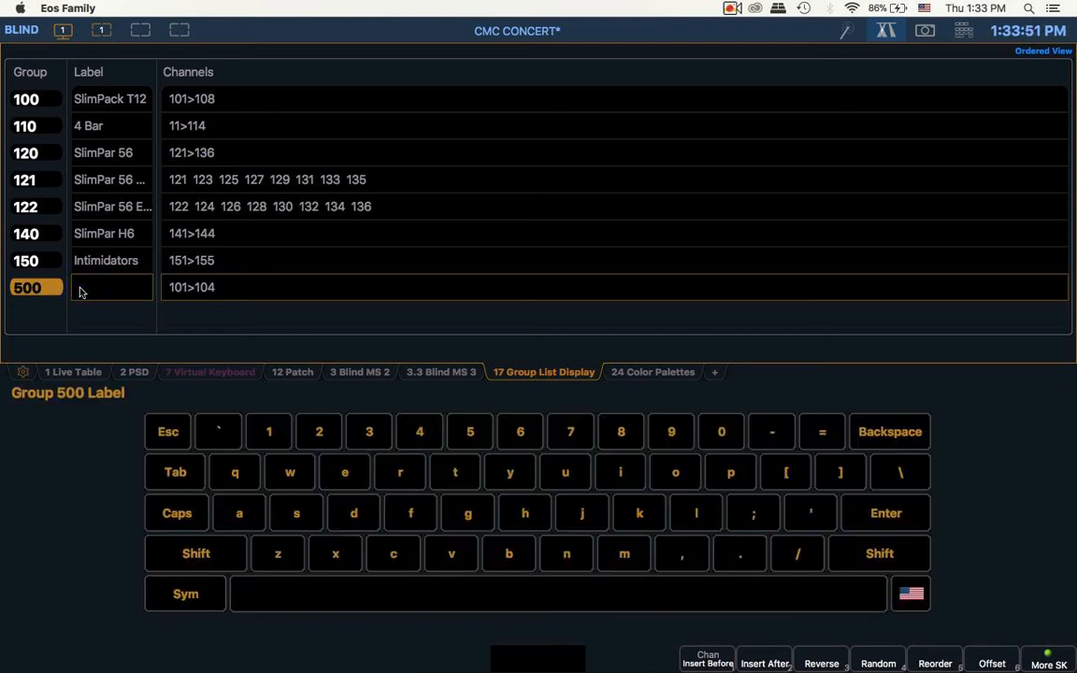
{"action": "type", "text": "example"}
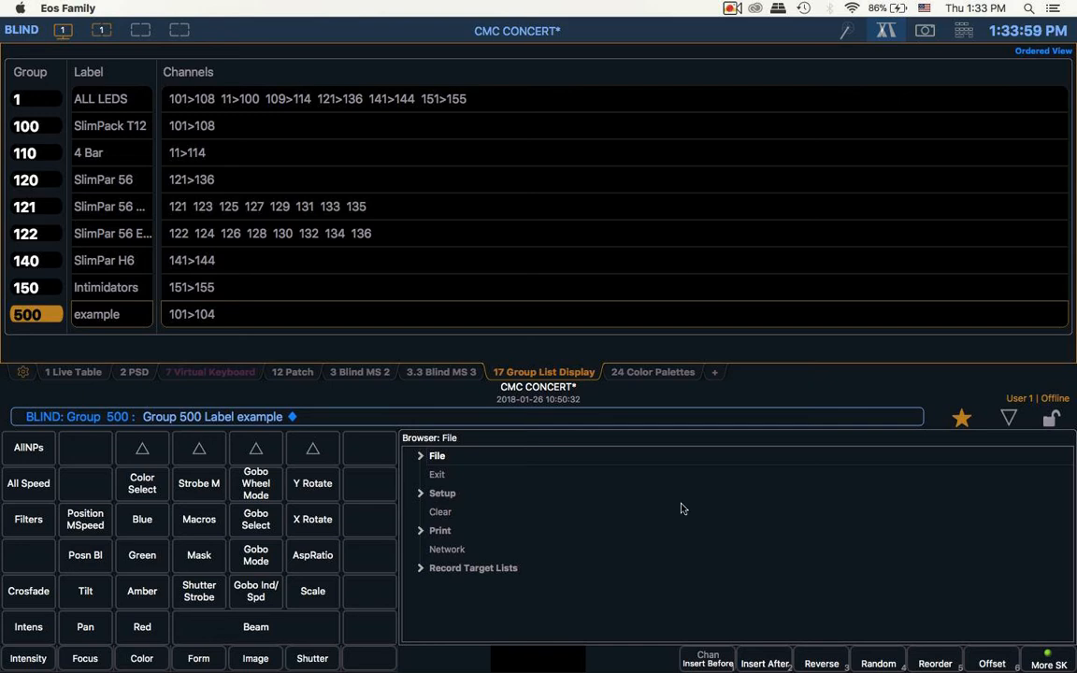
Cycle through Color Palettes, Group List, Blind MS 2 and Blind MS 3 tabs
{"action": "left_click", "coordinate": [653, 371]}
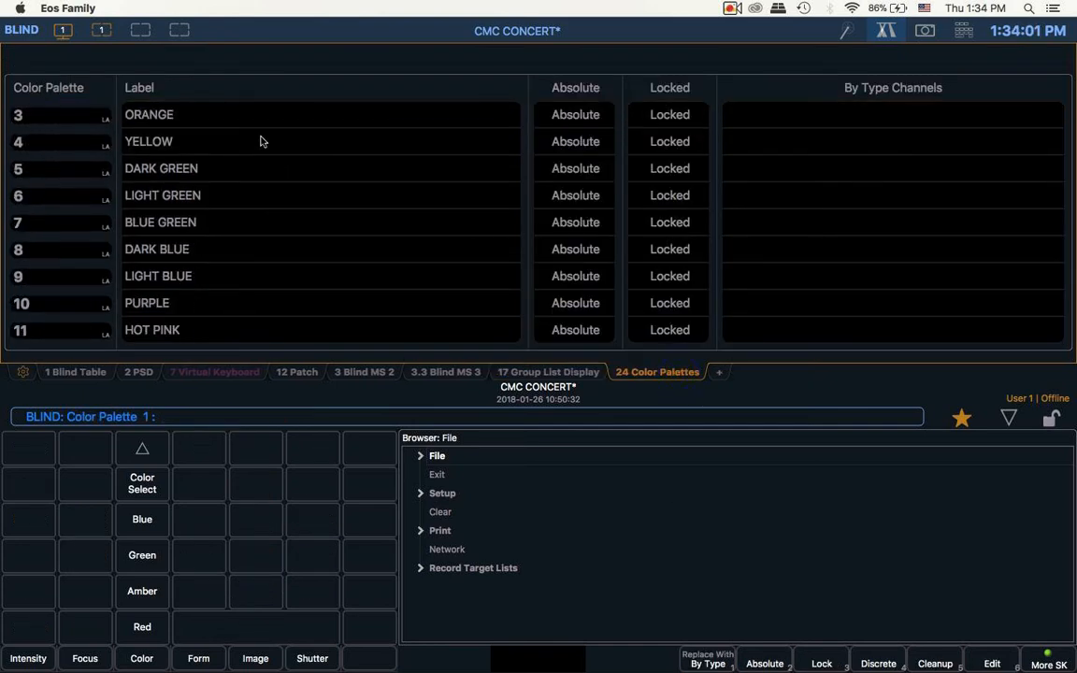
{"action": "left_click", "coordinate": [548, 372]}
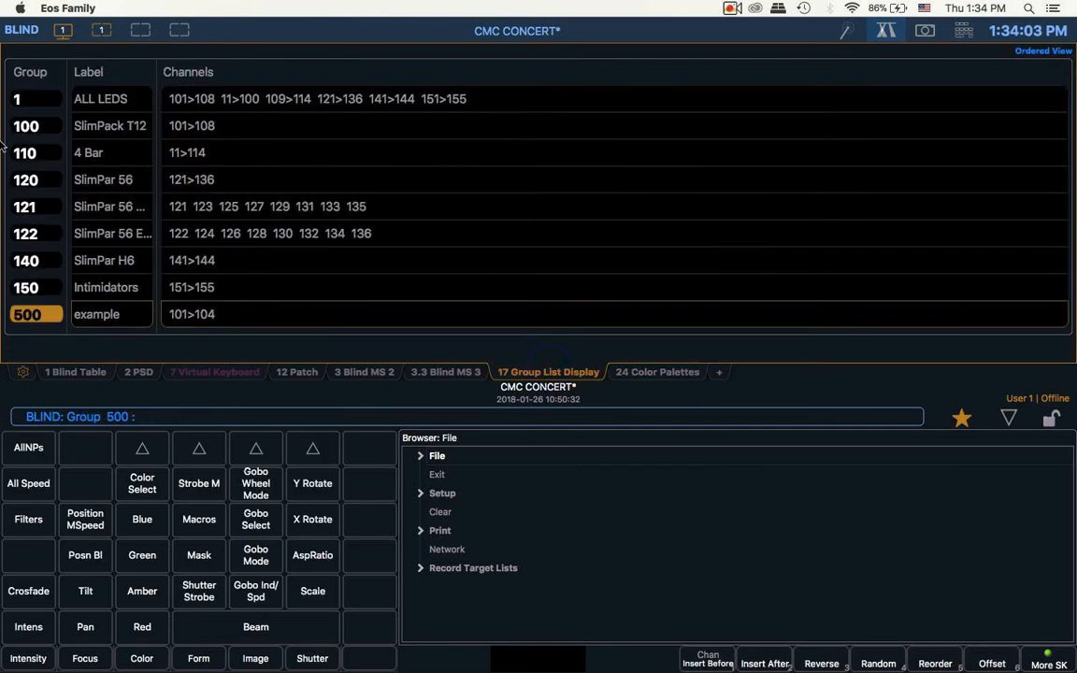
{"action": "left_click", "coordinate": [364, 371]}
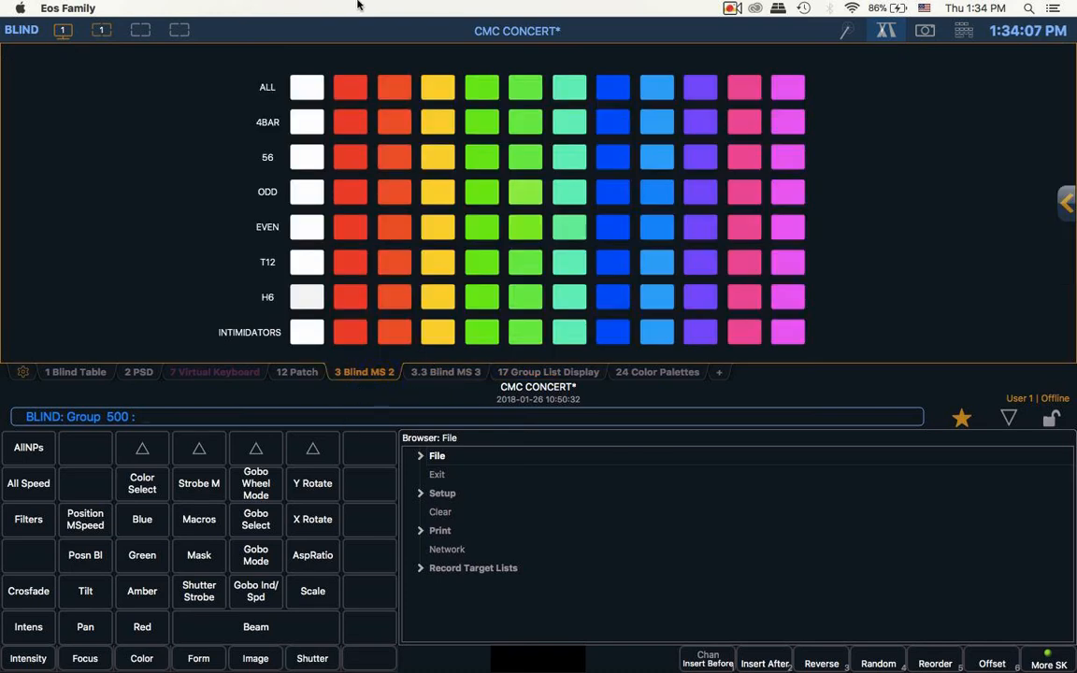
{"action": "left_click", "coordinate": [308, 87]}
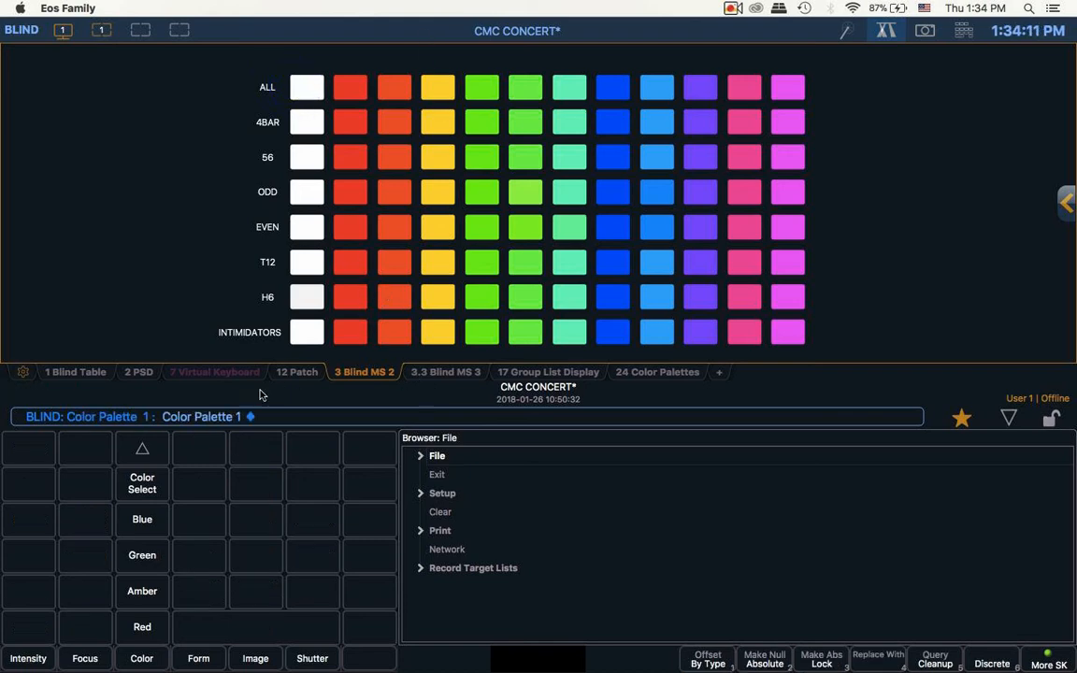
{"action": "mouse_move", "coordinate": [521, 345]}
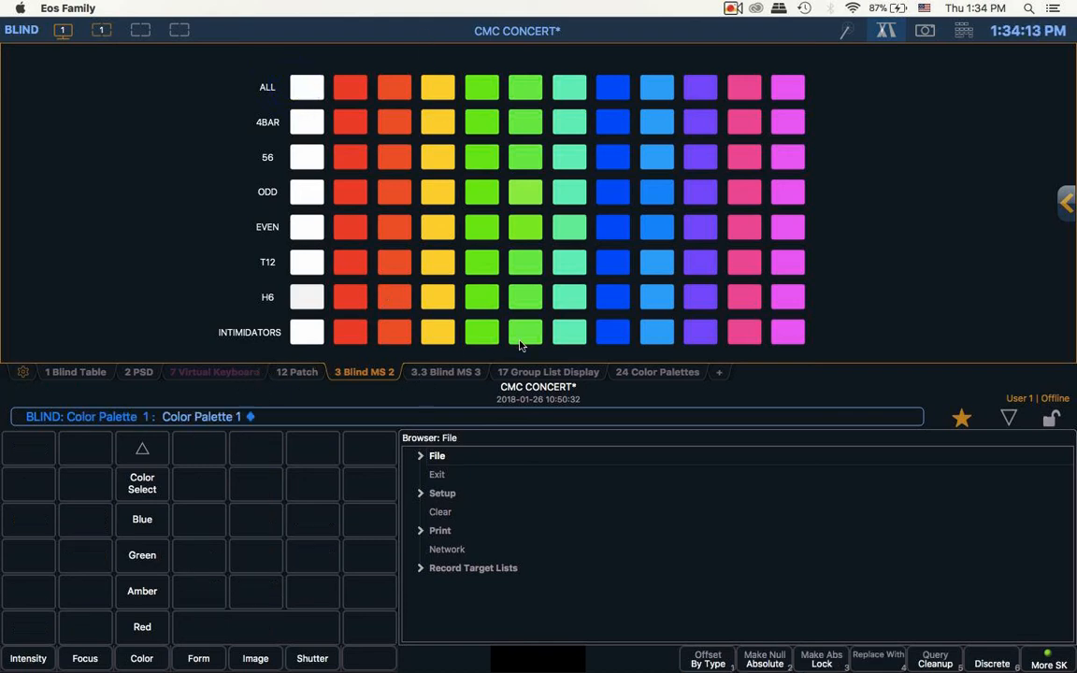
{"action": "left_click", "coordinate": [446, 372]}
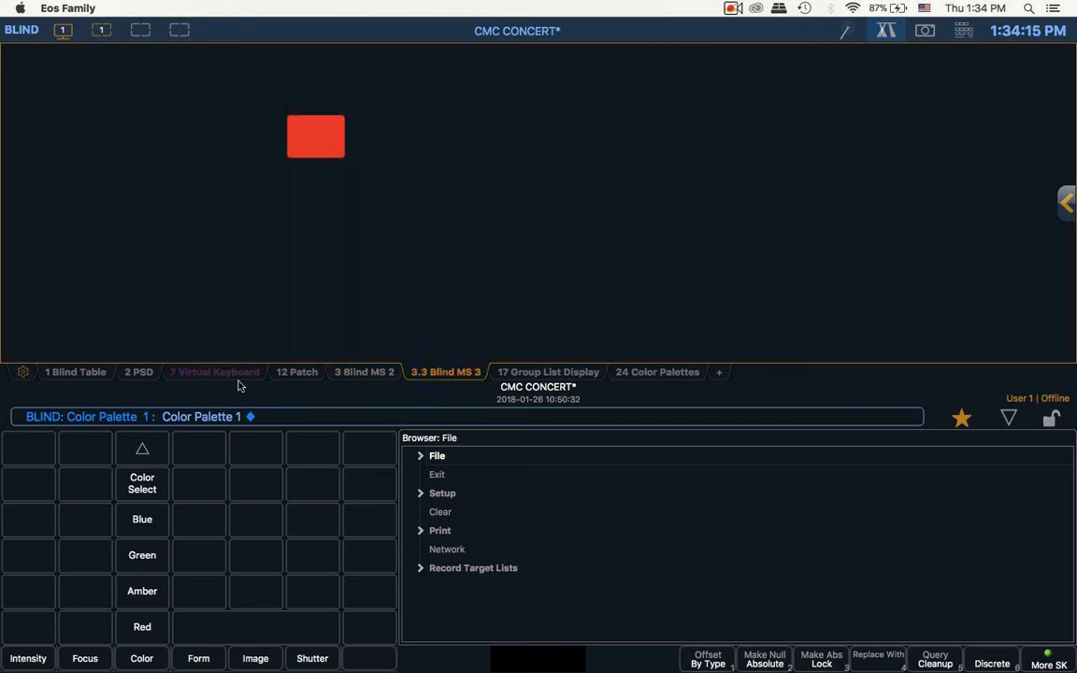
{"action": "left_click", "coordinate": [214, 371]}
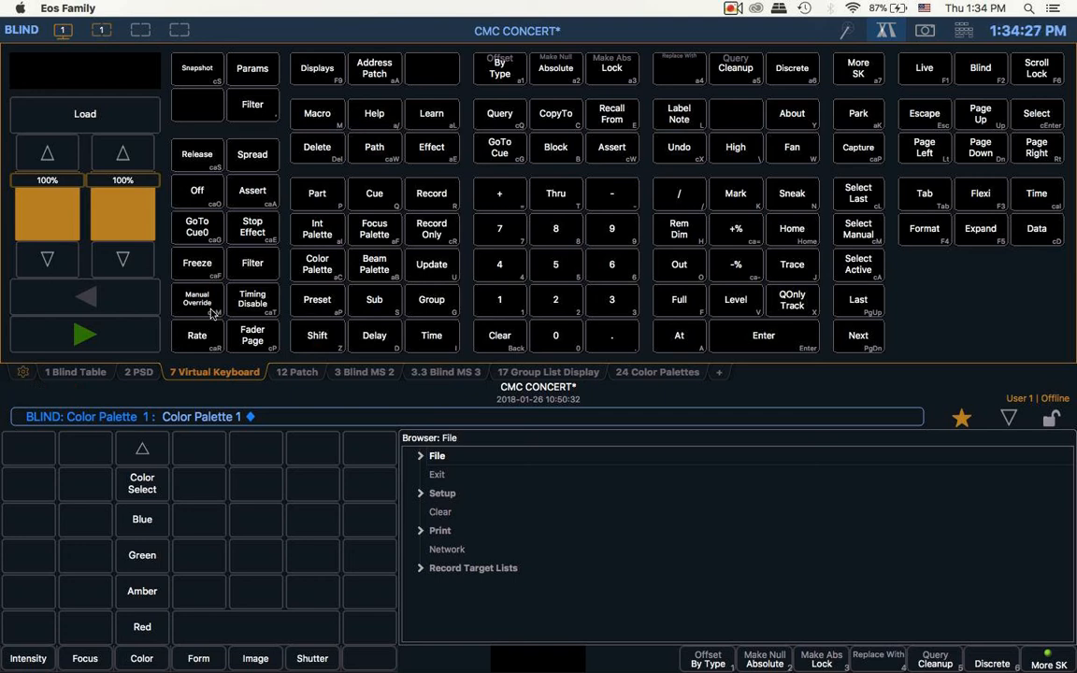
{"action": "mouse_move", "coordinate": [382, 89]}
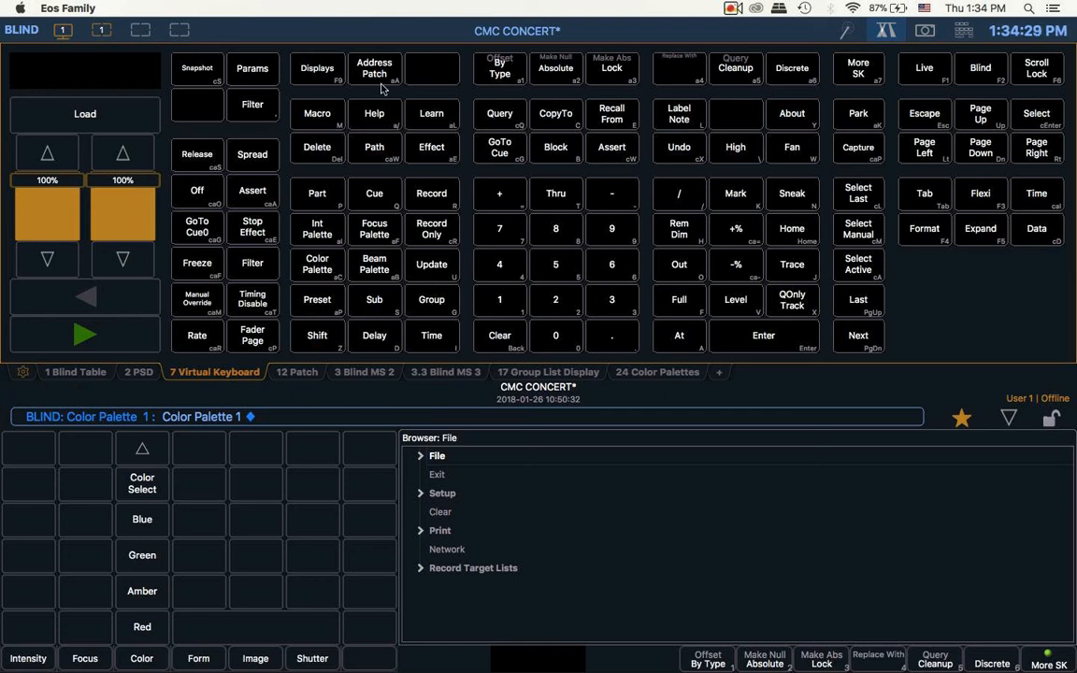
Learn macro 500 with Group 1 Color Palette 1 keyed in Live
{"action": "left_click", "coordinate": [431, 113]}
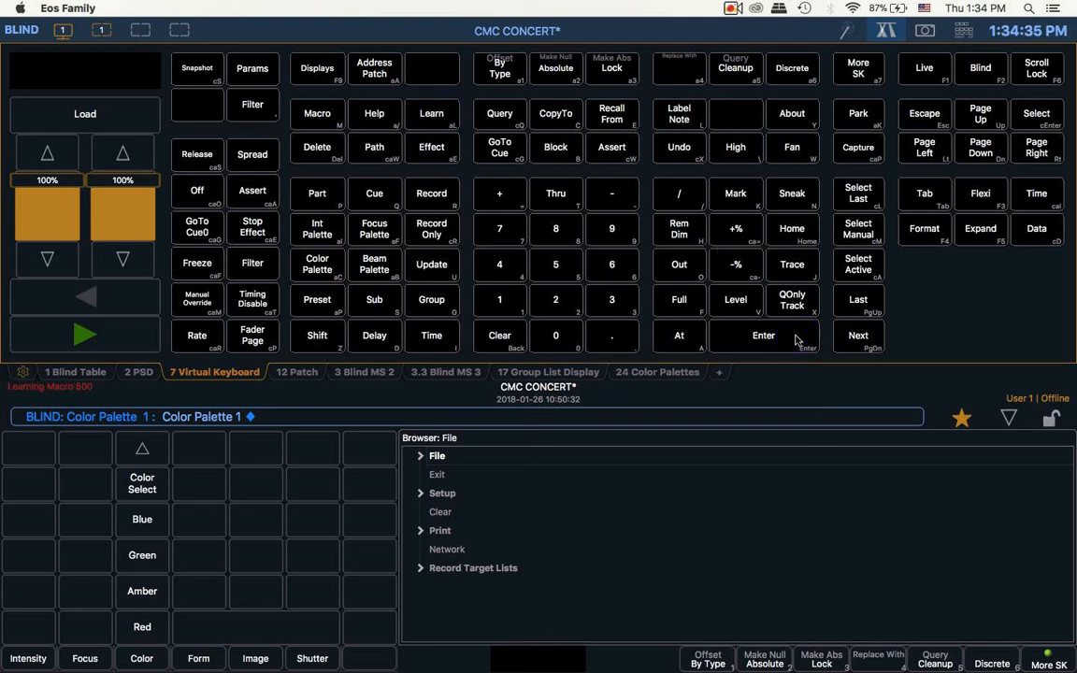
{"action": "mouse_move", "coordinate": [538, 260]}
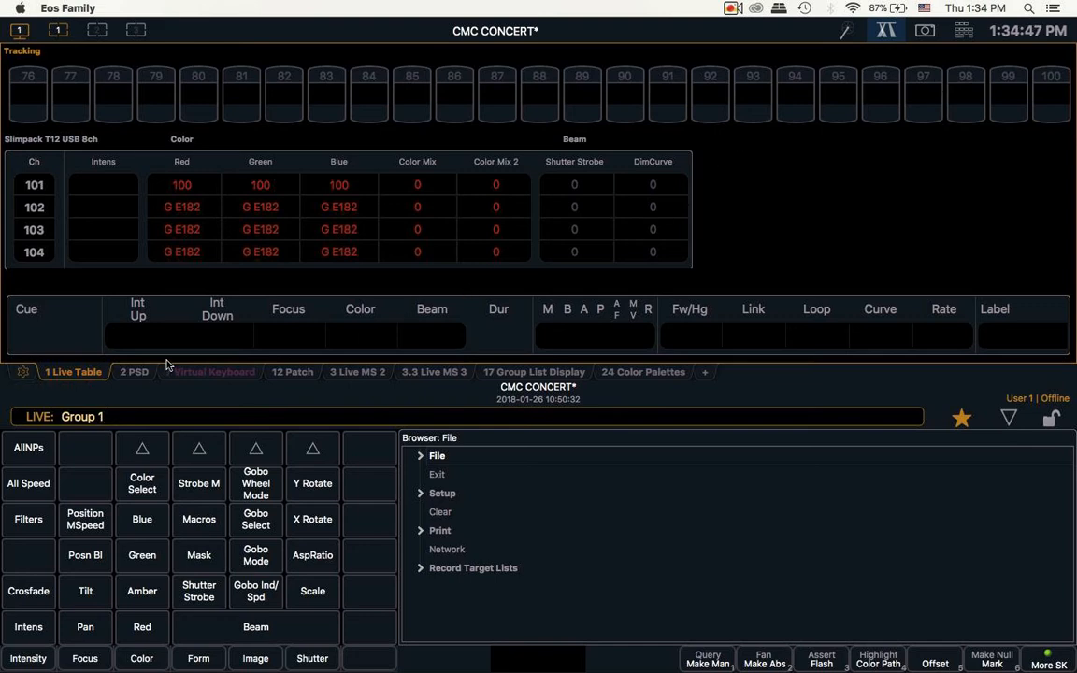
{"action": "left_click", "coordinate": [214, 373]}
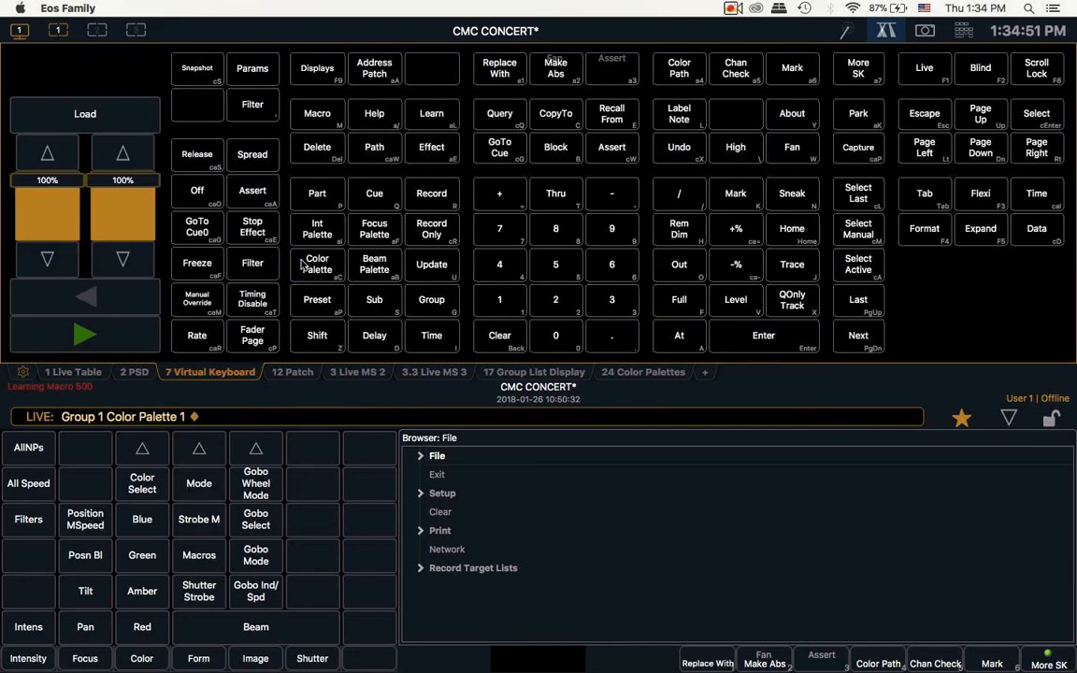
{"action": "mouse_move", "coordinate": [327, 185]}
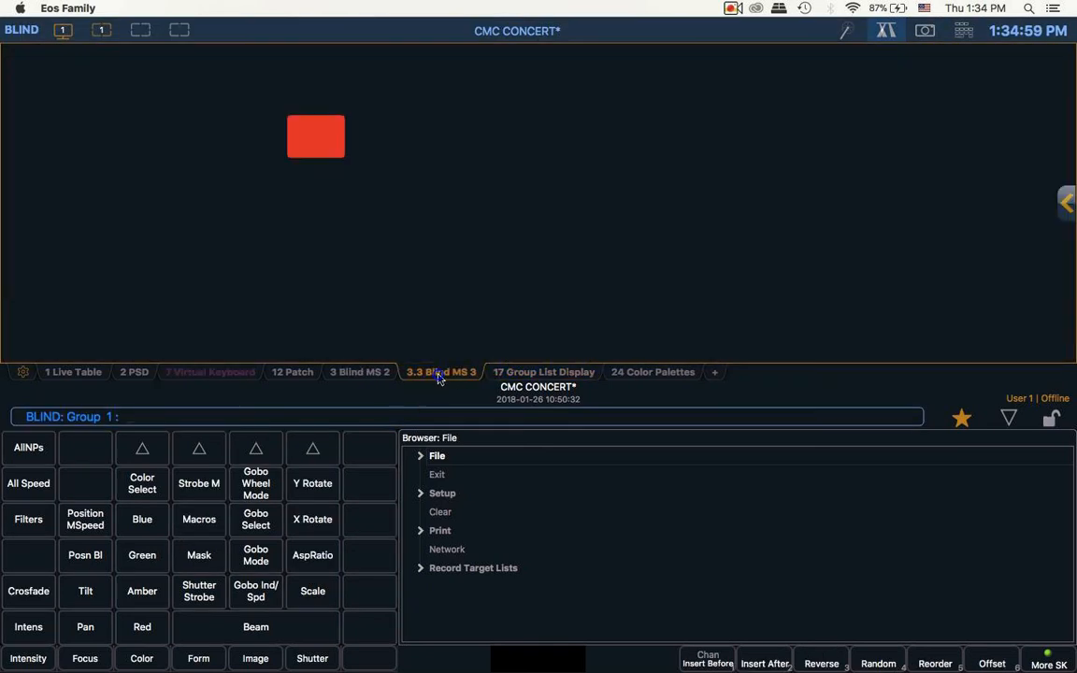
End learning macro 500 and return to Blind
{"action": "left_click", "coordinate": [652, 372]}
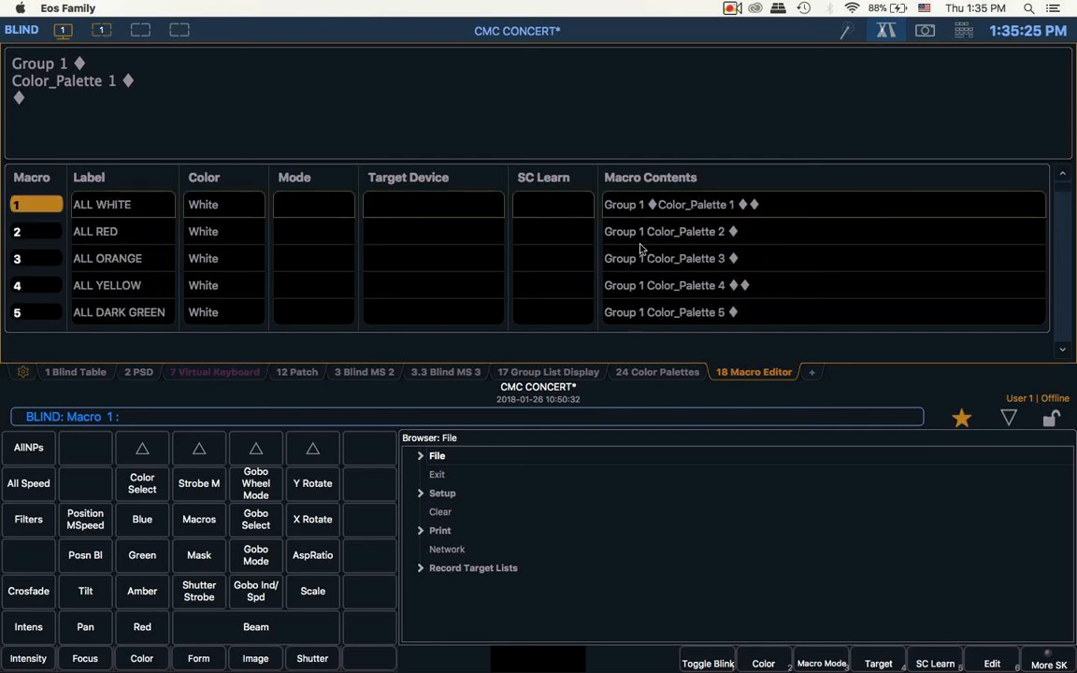
{"action": "mouse_move", "coordinate": [687, 175]}
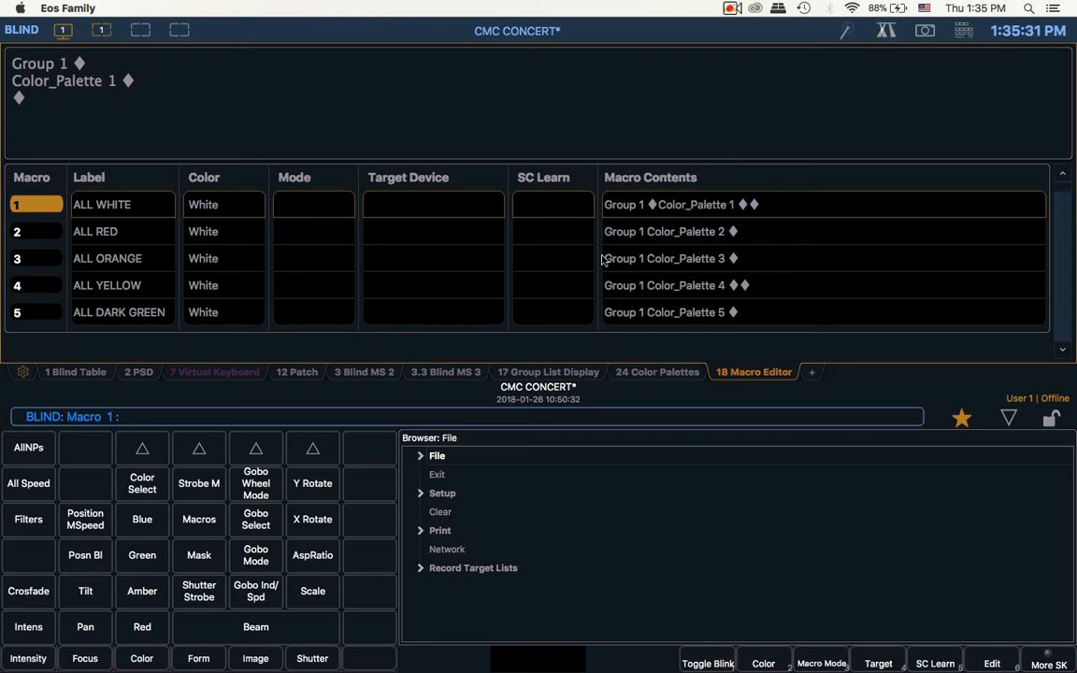
{"action": "mouse_move", "coordinate": [786, 191]}
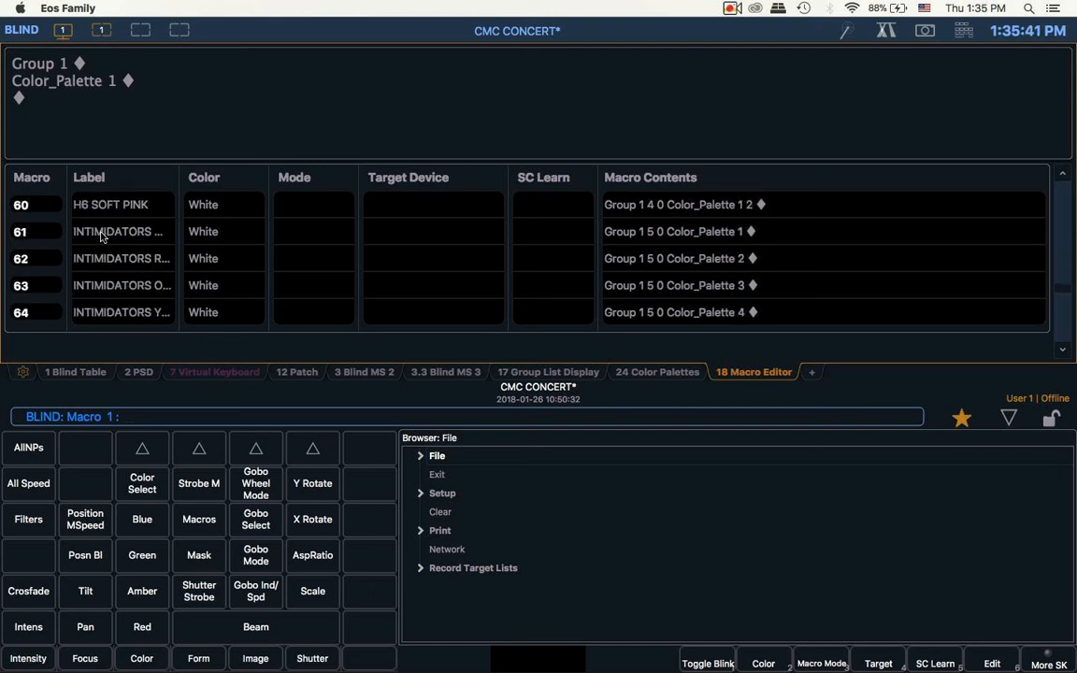
Scroll through the Macro Editor list of group palette macros, then show Color Palettes
{"action": "scroll", "scroll_direction": "down", "scroll_amount": 3}
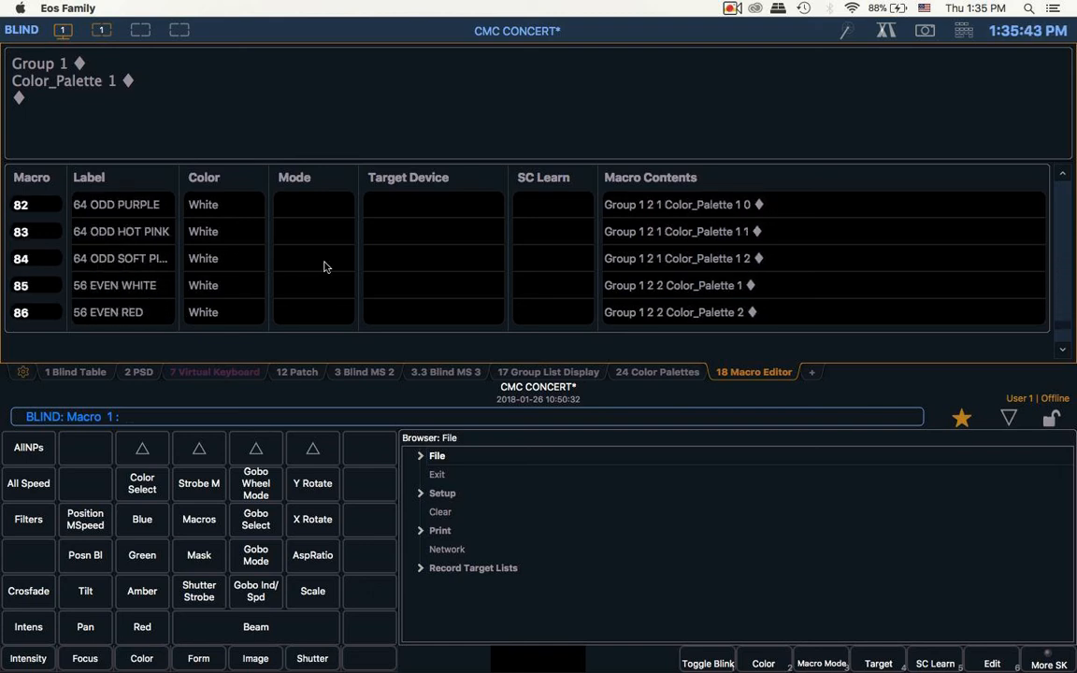
{"action": "scroll", "scroll_direction": "down", "scroll_amount": 3}
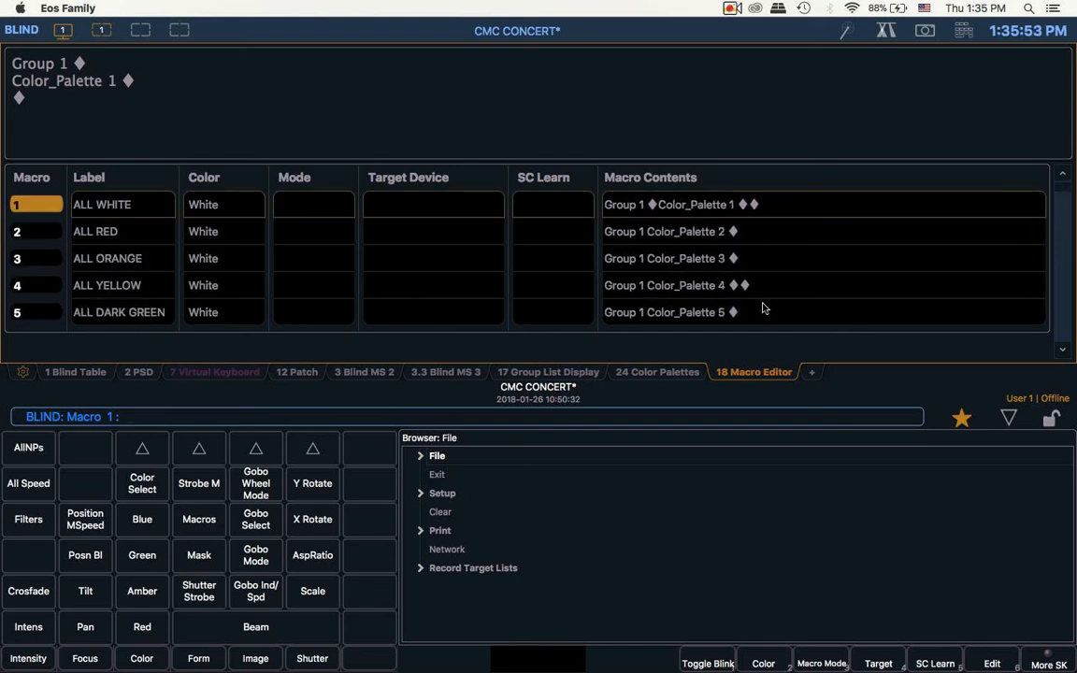
{"action": "mouse_move", "coordinate": [652, 383]}
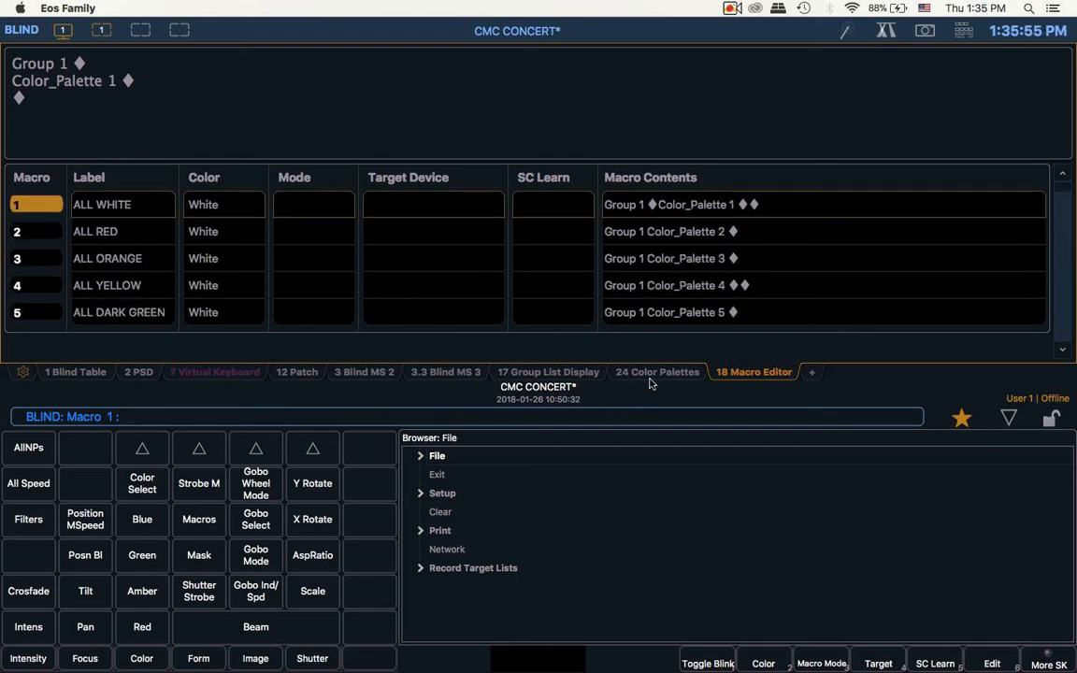
{"action": "left_click", "coordinate": [657, 372]}
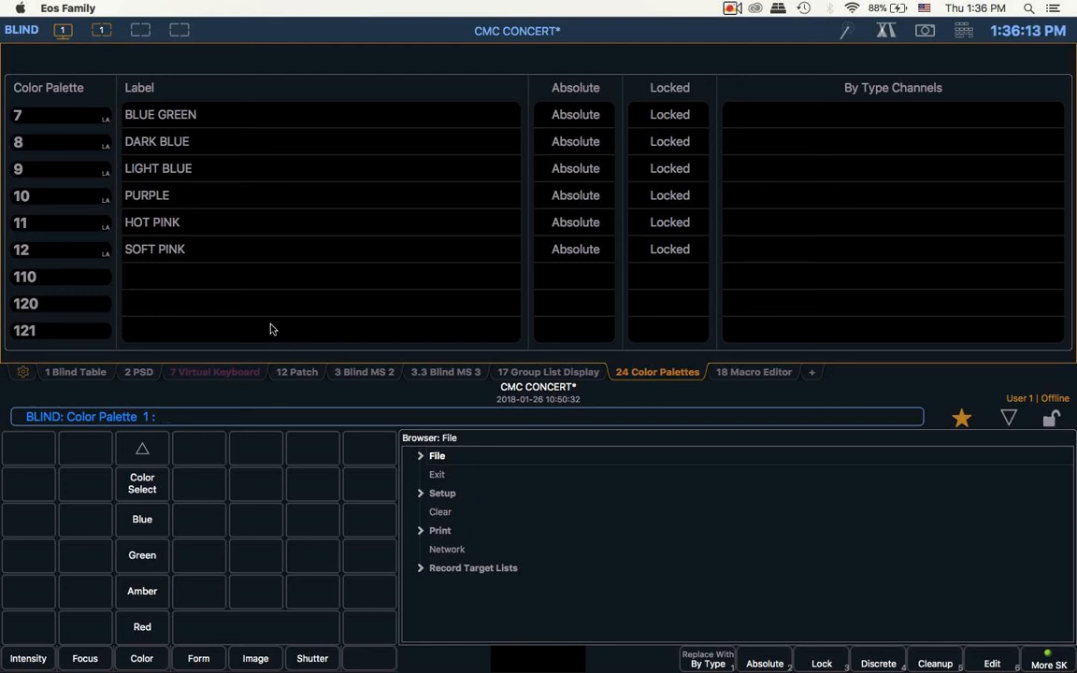
View palette 1 WHITE in the Blind table, then return to the colour grid sheet
{"action": "left_click", "coordinate": [364, 372]}
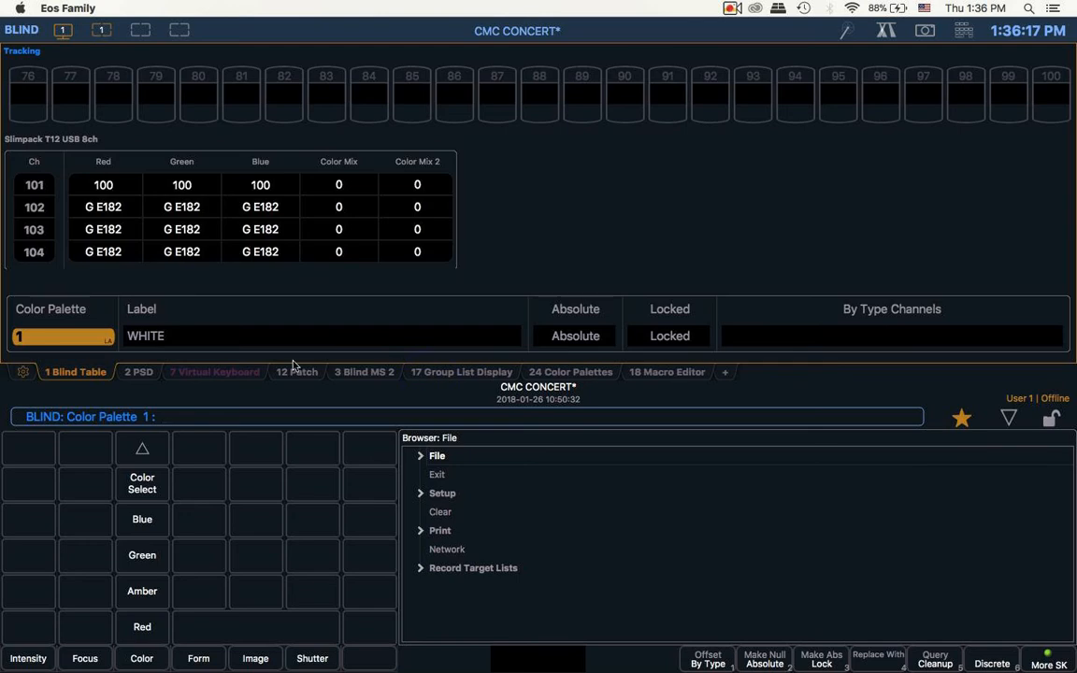
{"action": "left_click", "coordinate": [364, 372]}
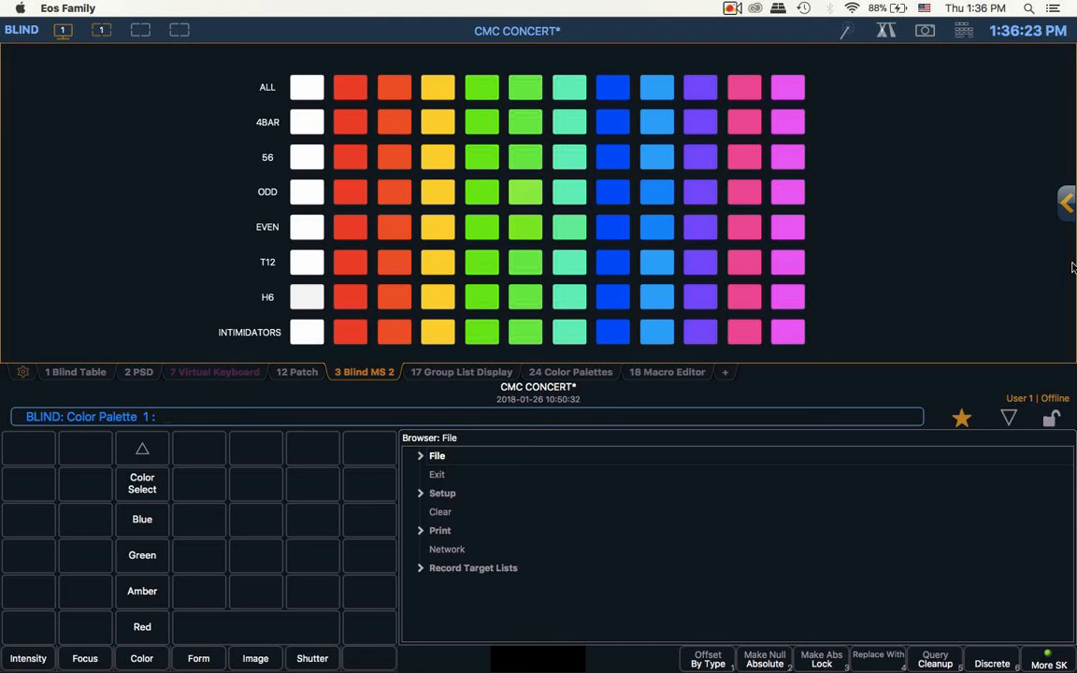
{"action": "mouse_move", "coordinate": [1063, 222]}
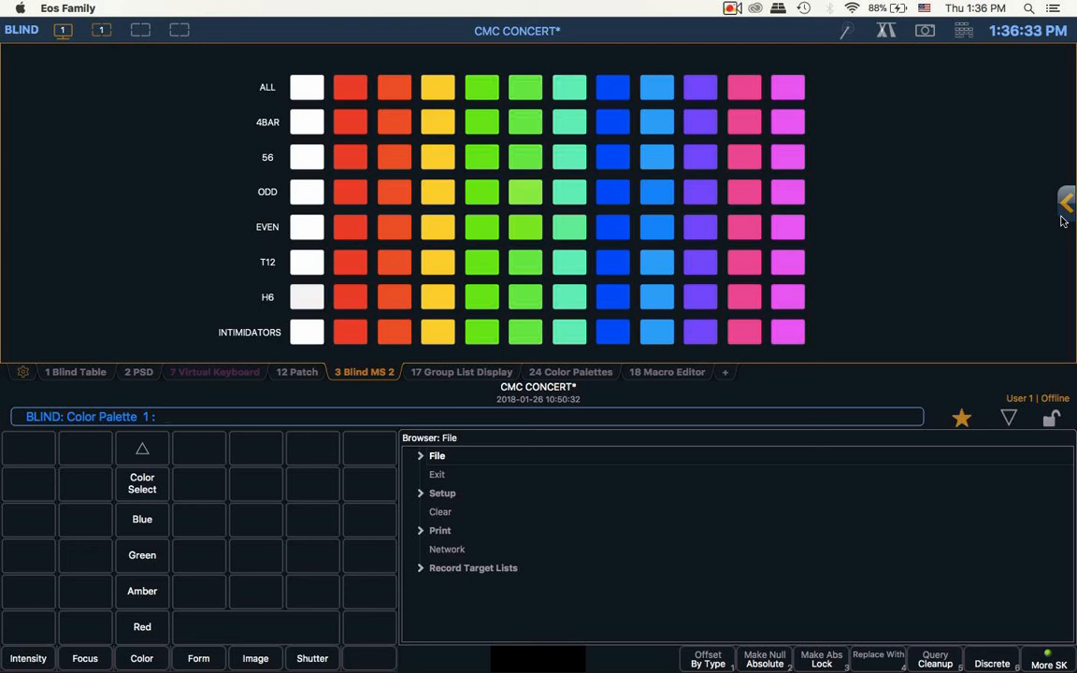
{"action": "mouse_move", "coordinate": [246, 114]}
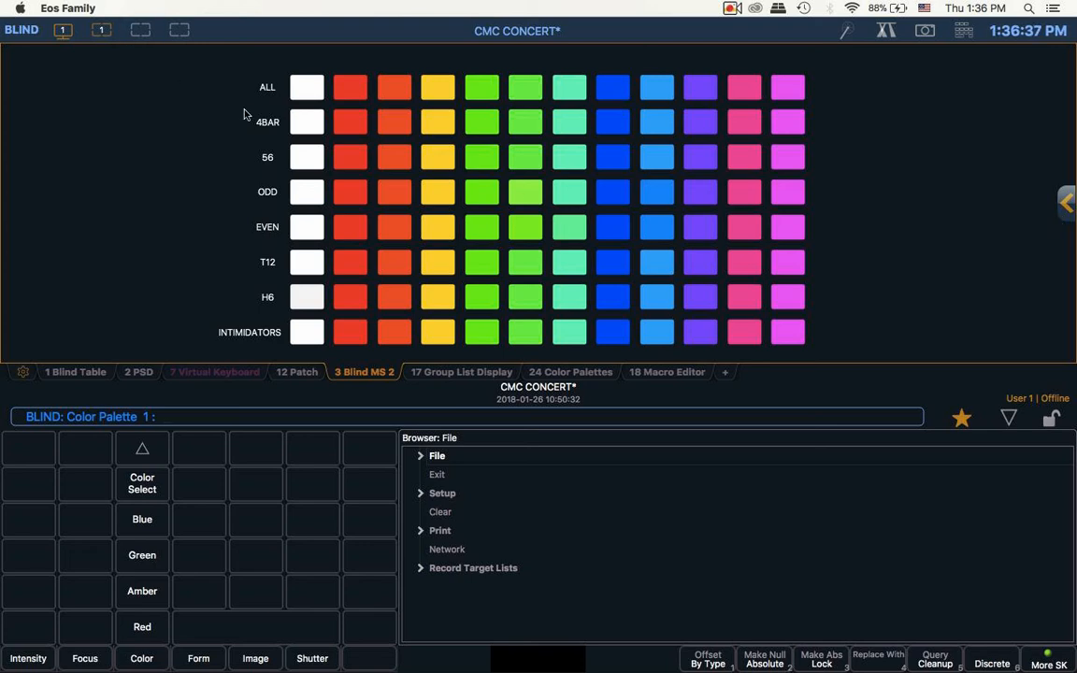
{"action": "mouse_move", "coordinate": [306, 86]}
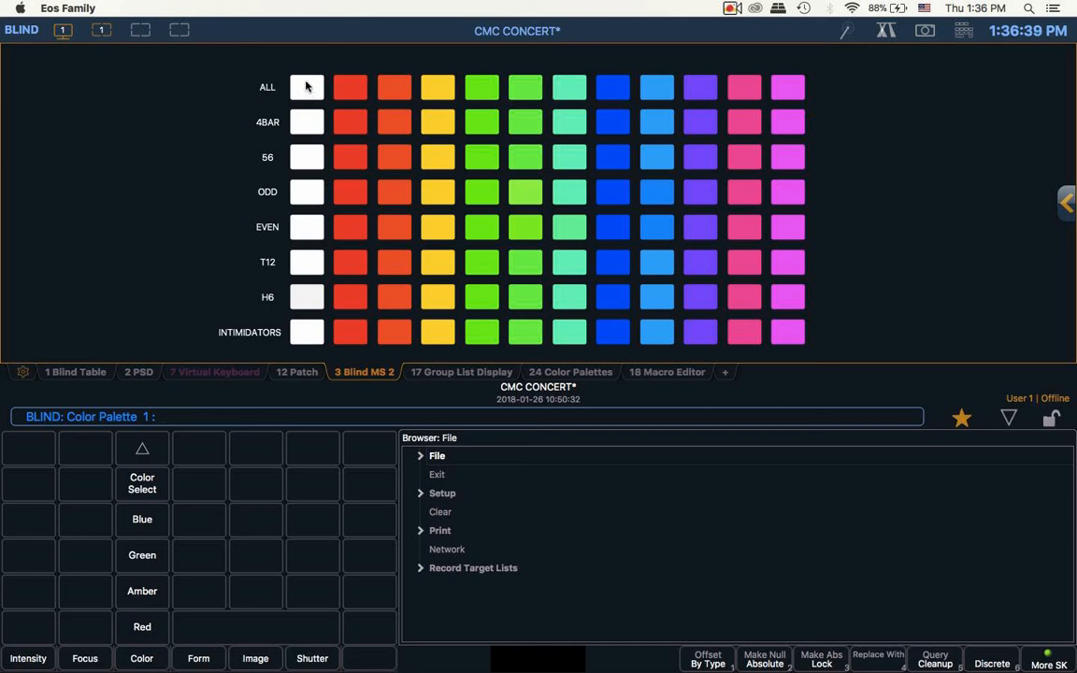
{"action": "left_click", "coordinate": [307, 87]}
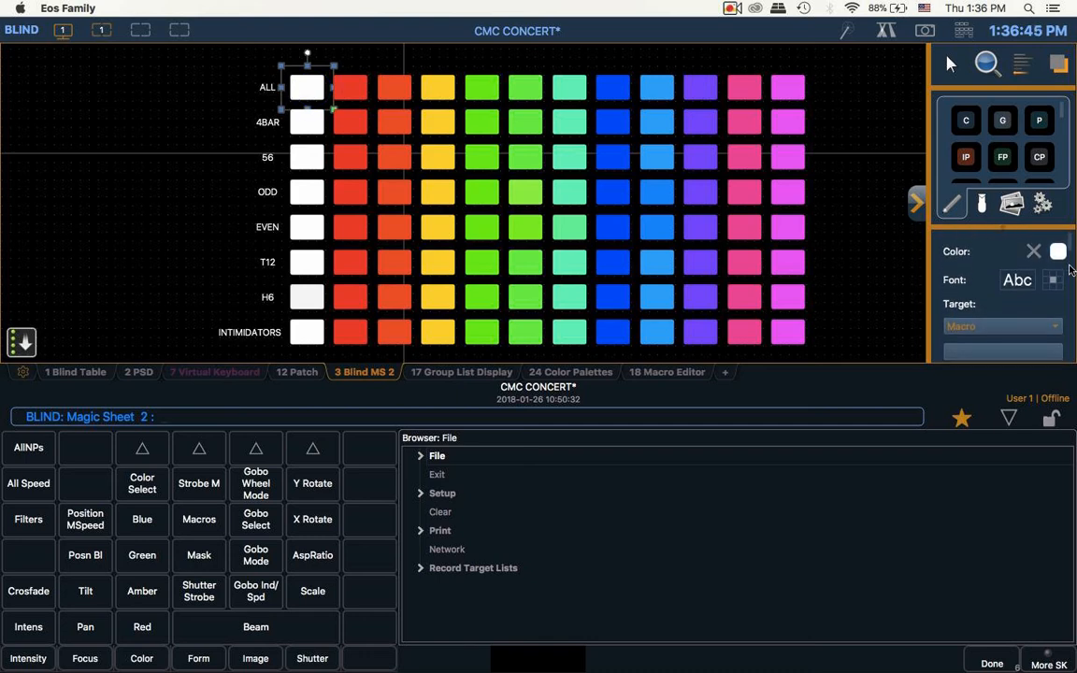
{"action": "left_click", "coordinate": [1058, 252]}
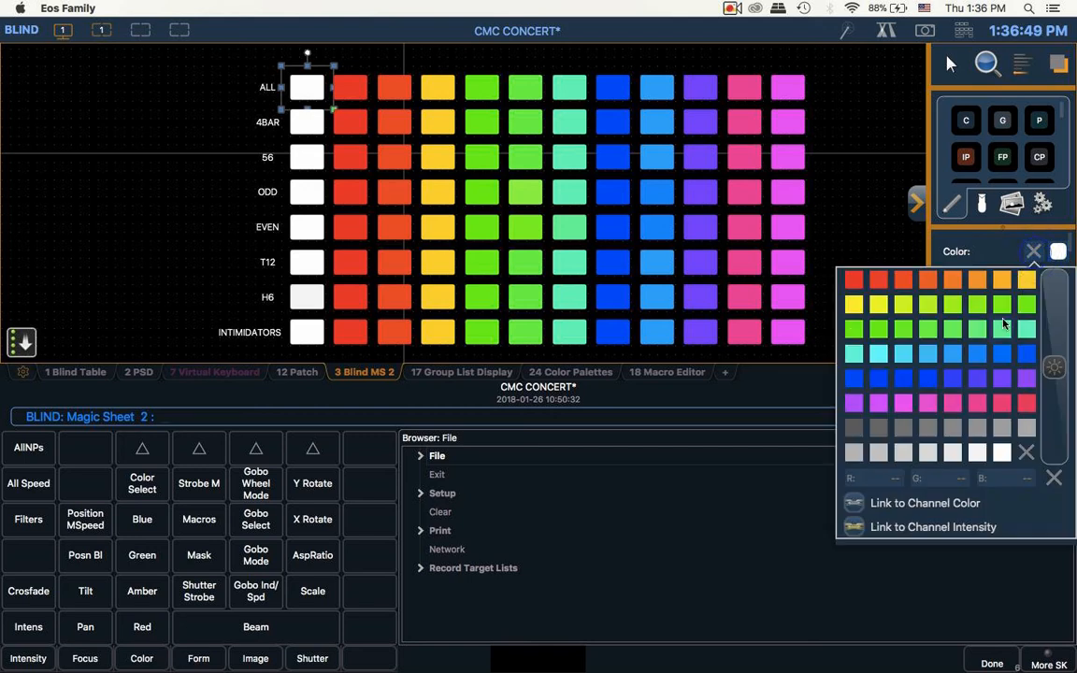
{"action": "left_click", "coordinate": [1033, 251]}
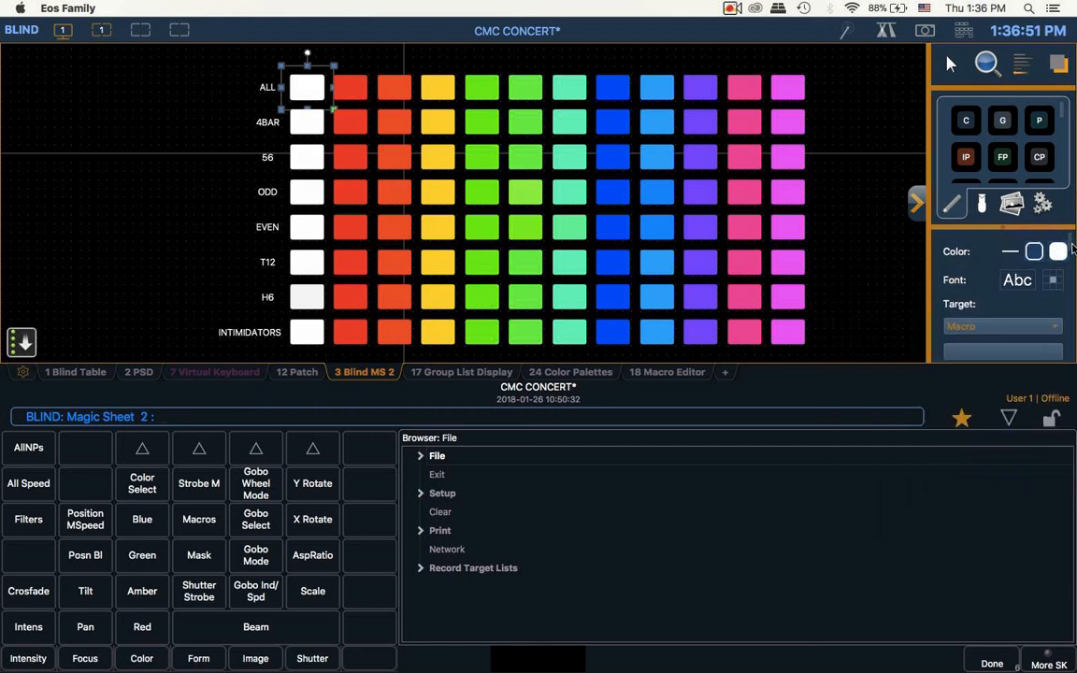
{"action": "left_click", "coordinate": [1034, 251]}
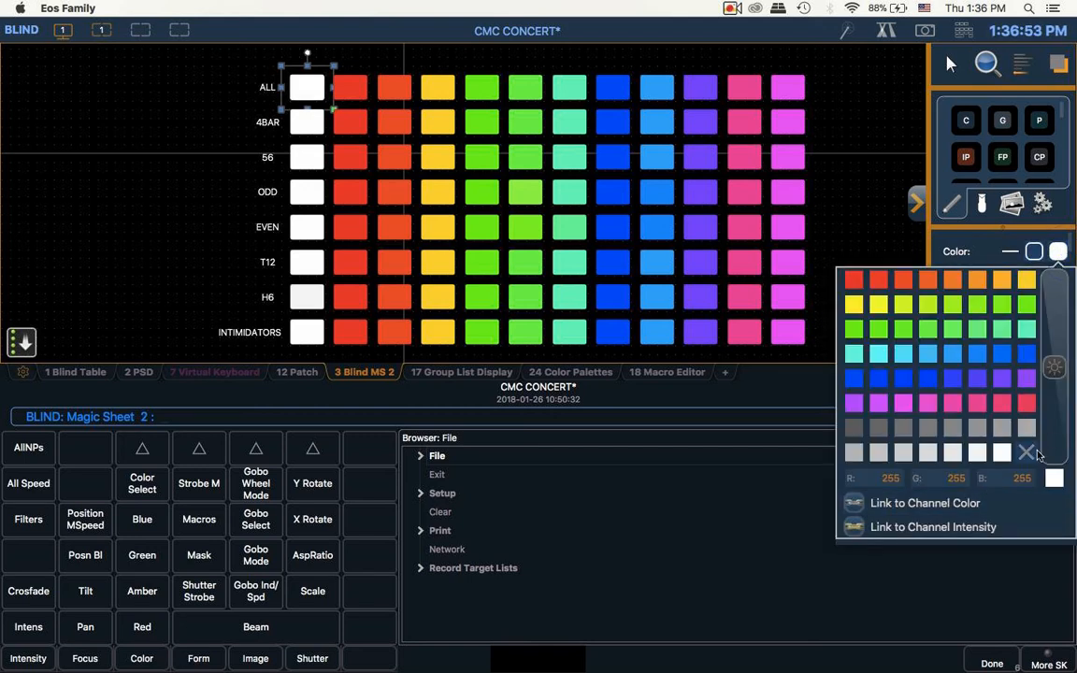
{"action": "left_click", "coordinate": [1027, 453]}
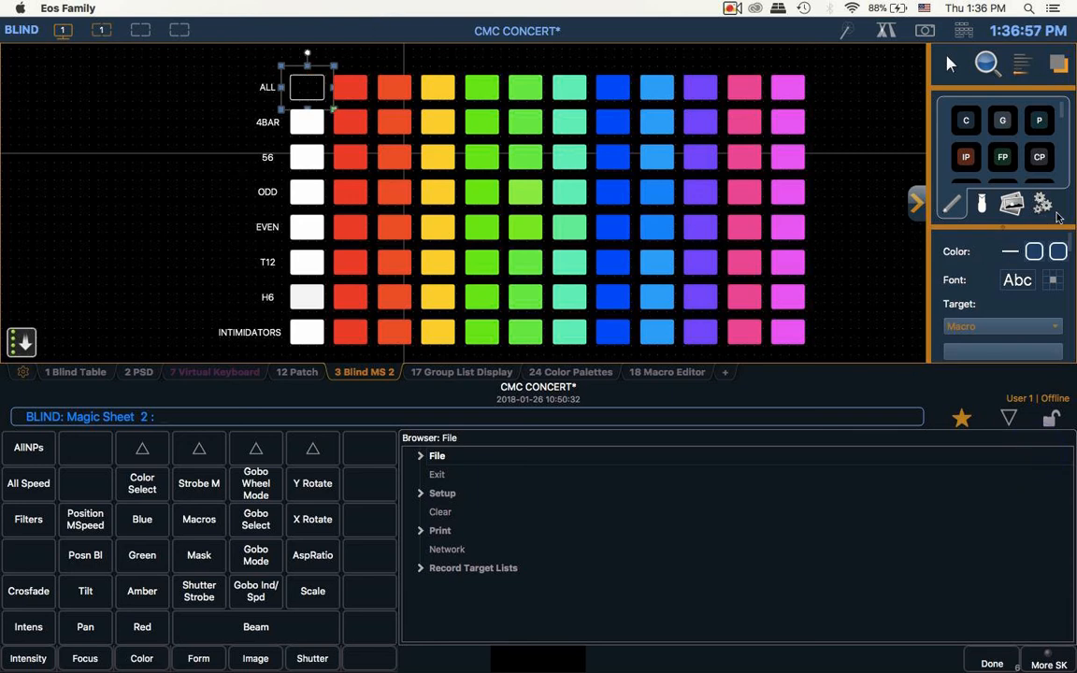
{"action": "left_click", "coordinate": [1058, 250]}
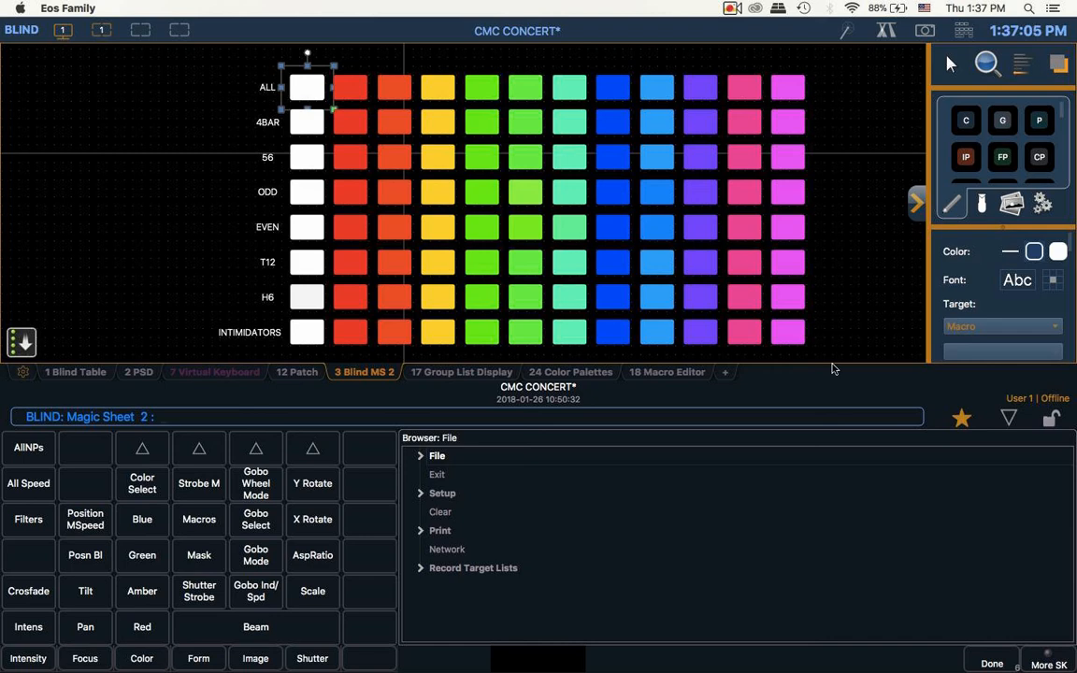
{"action": "mouse_move", "coordinate": [801, 409]}
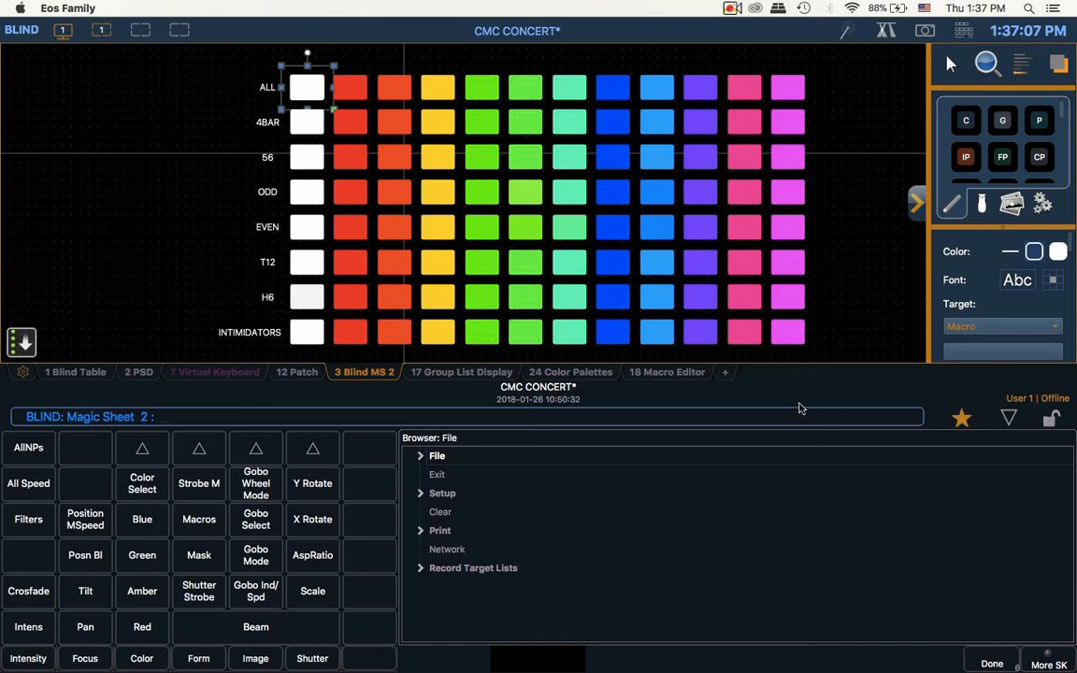
{"action": "mouse_move", "coordinate": [799, 412]}
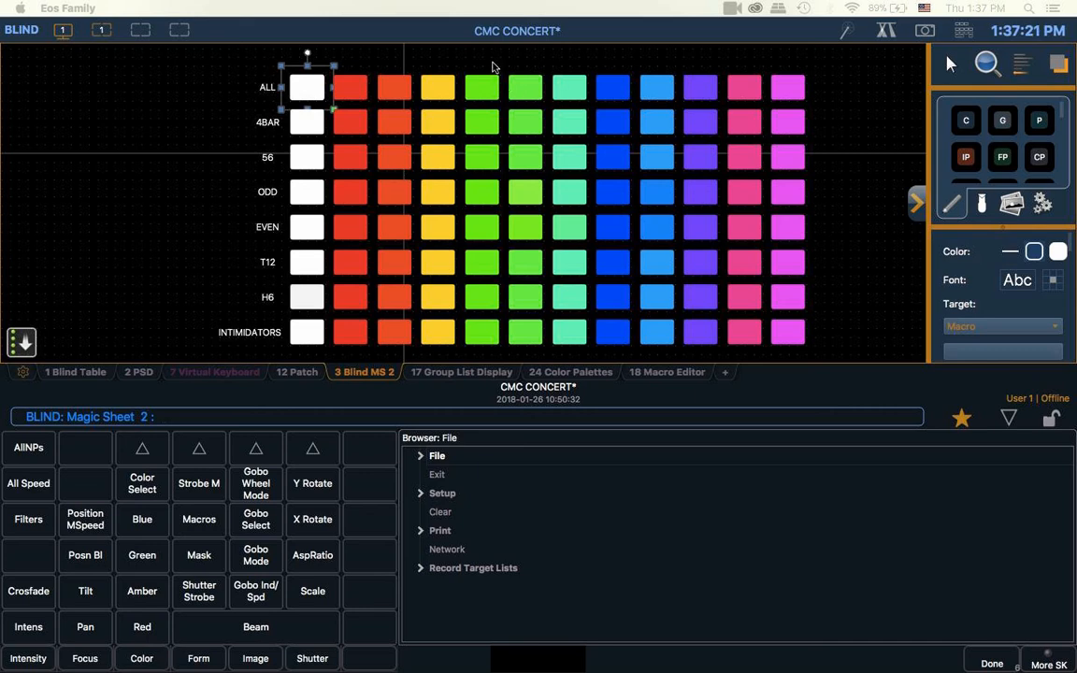
{"action": "mouse_move", "coordinate": [351, 84]}
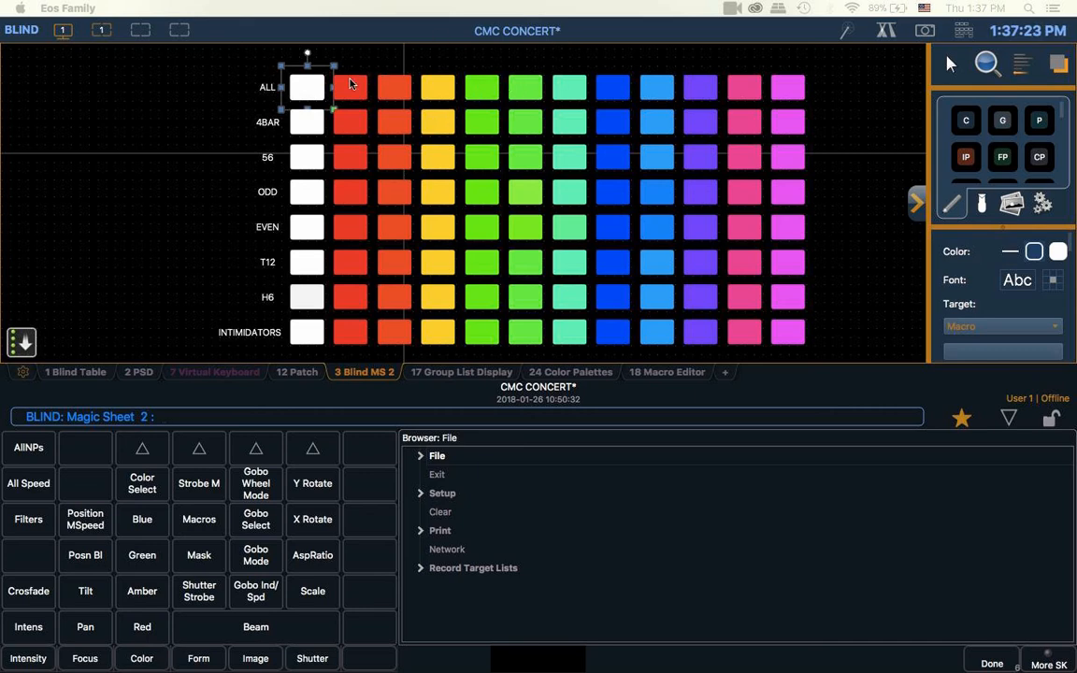
Exit edit mode and fire several grid buttons, including red for the ALL group
{"action": "left_click", "coordinate": [350, 87]}
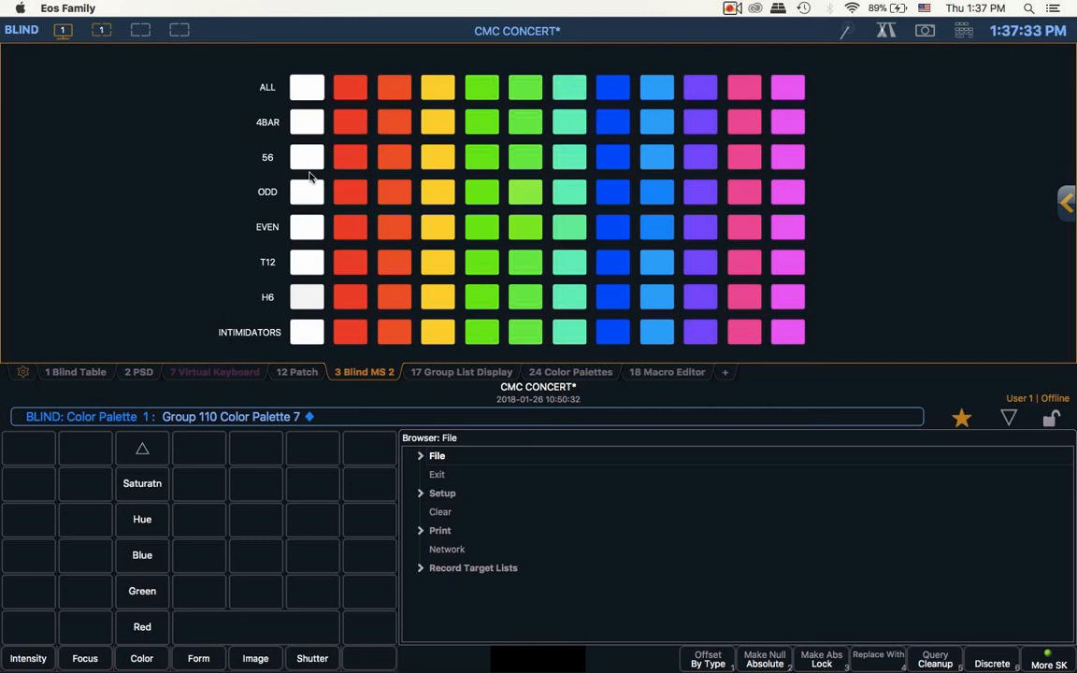
{"action": "mouse_move", "coordinate": [373, 194]}
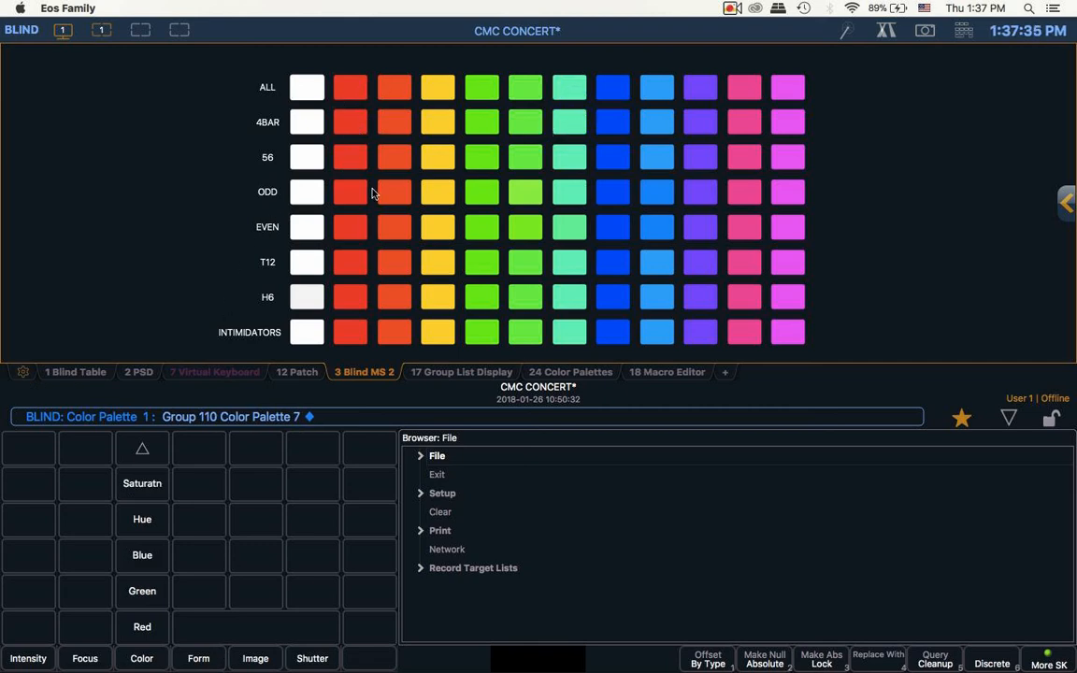
{"action": "left_click", "coordinate": [612, 227]}
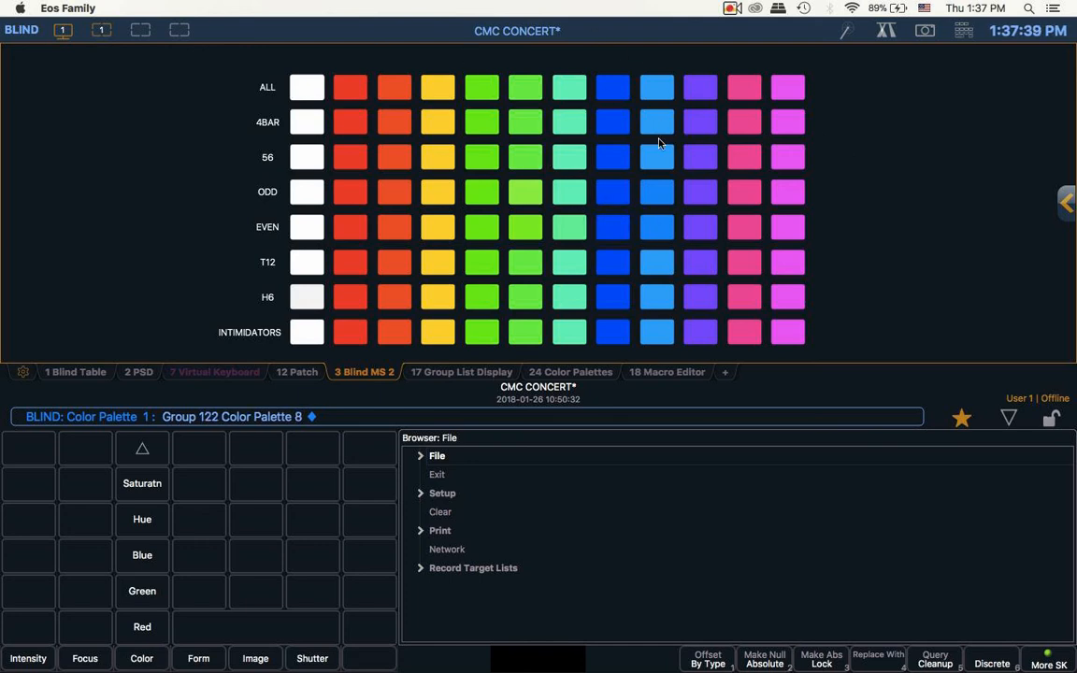
{"action": "mouse_move", "coordinate": [654, 226]}
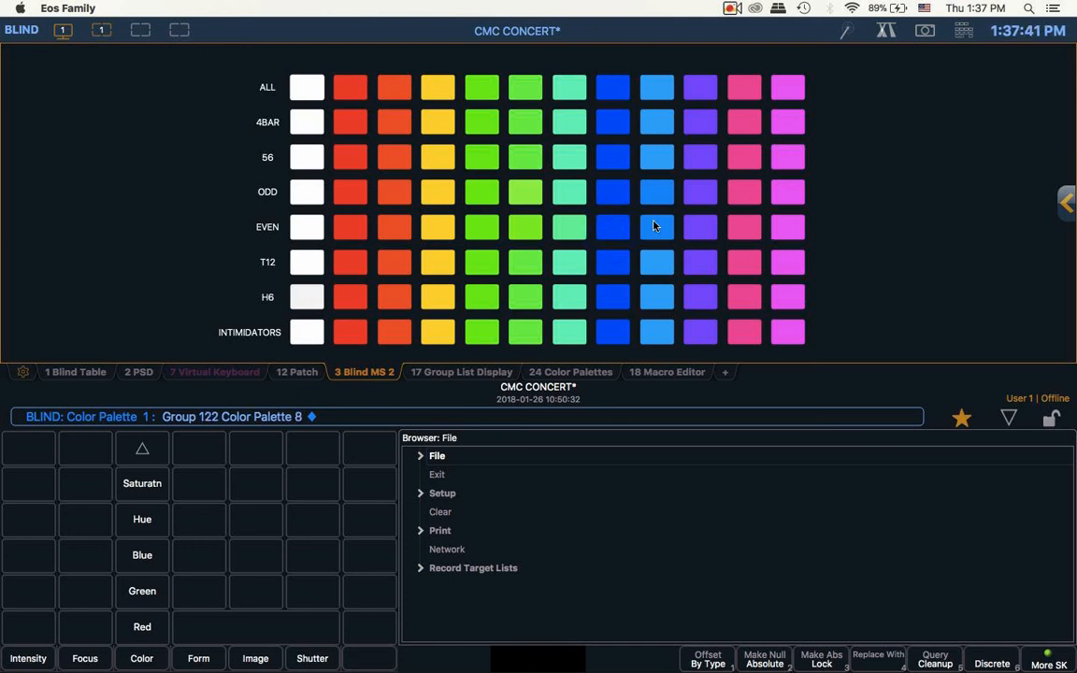
{"action": "mouse_move", "coordinate": [545, 288]}
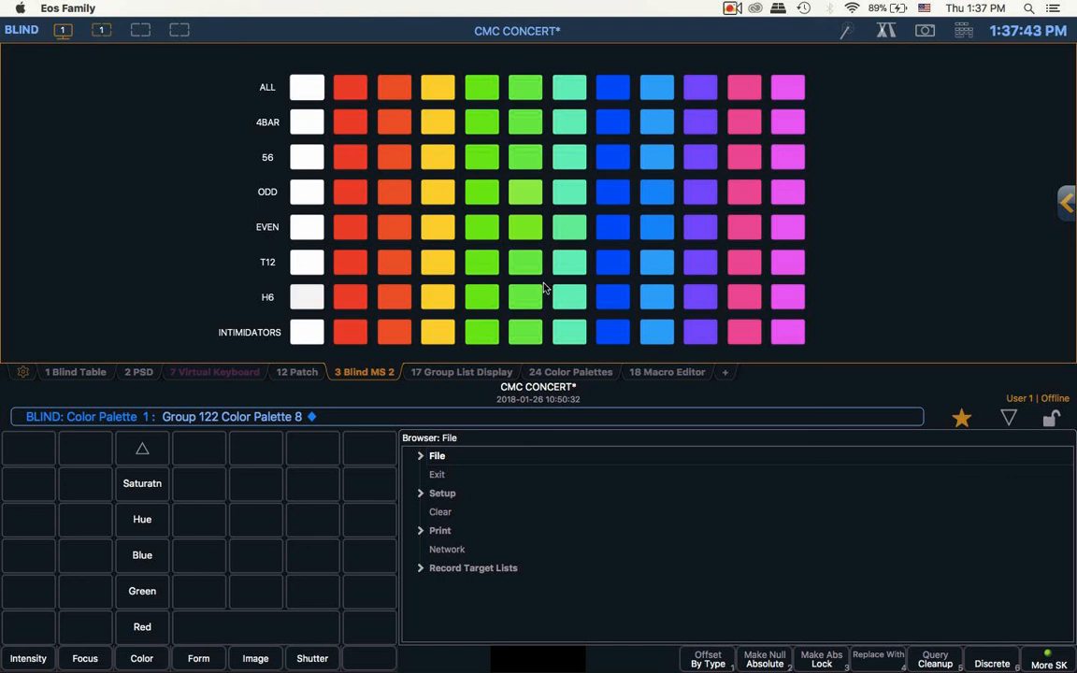
{"action": "mouse_move", "coordinate": [651, 425]}
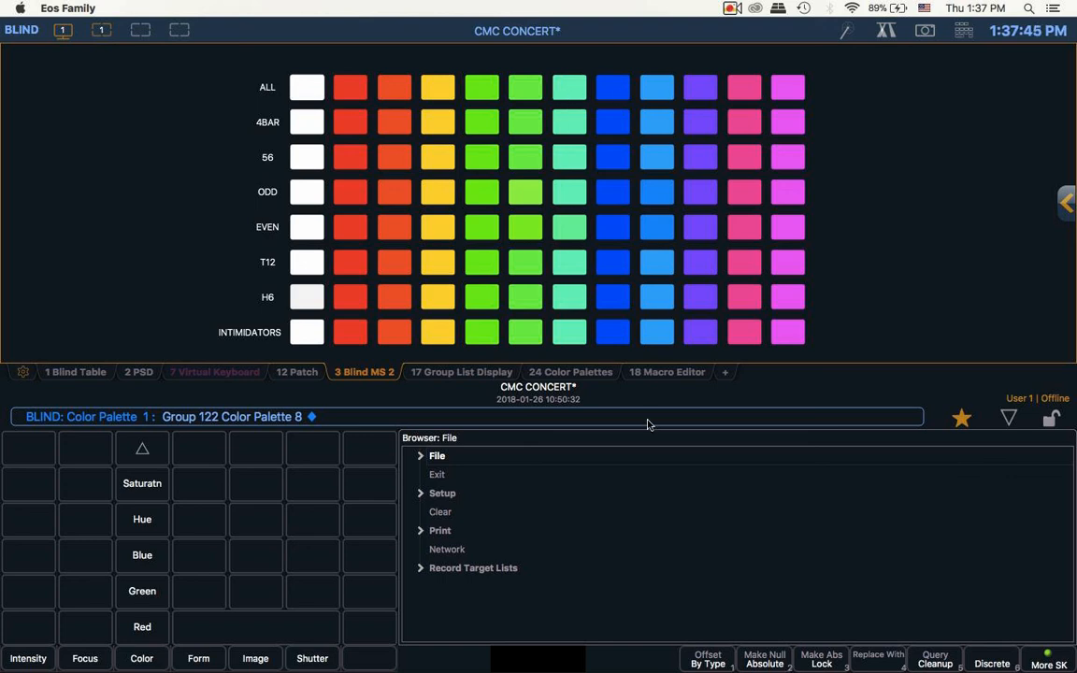
{"action": "mouse_move", "coordinate": [219, 49]}
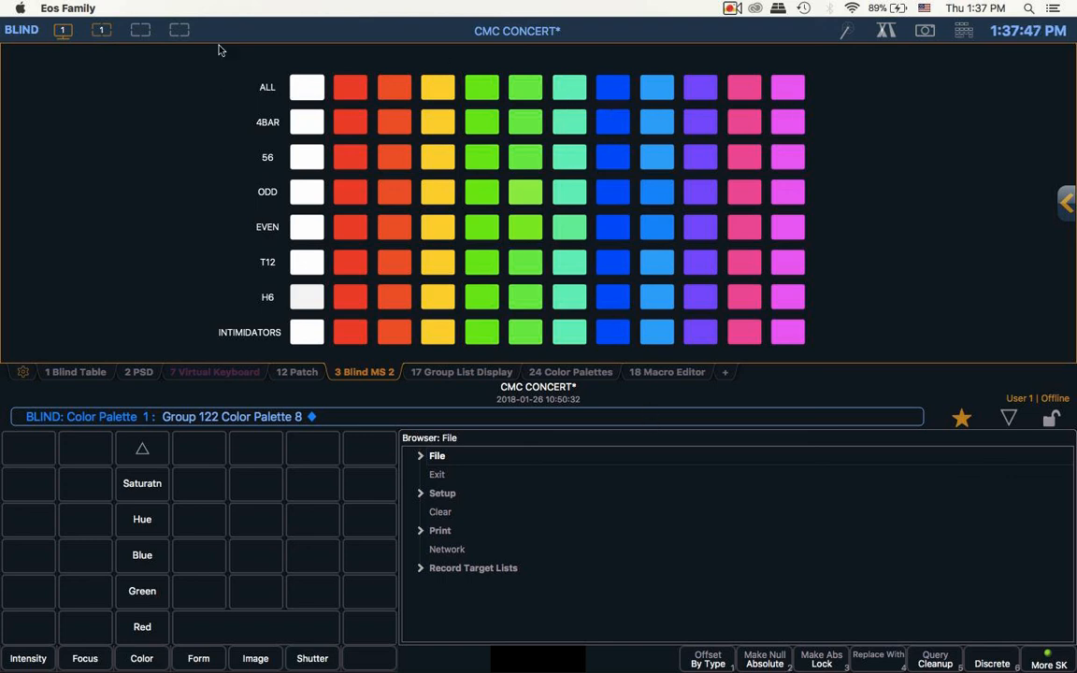
{"action": "mouse_move", "coordinate": [373, 168]}
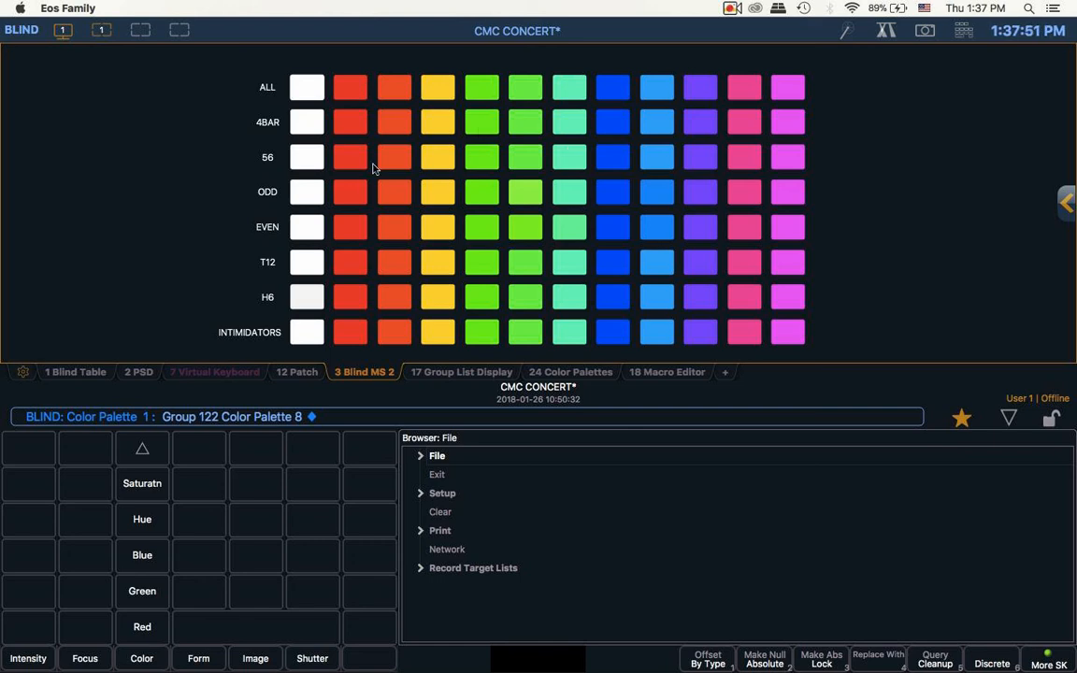
{"action": "mouse_move", "coordinate": [351, 196]}
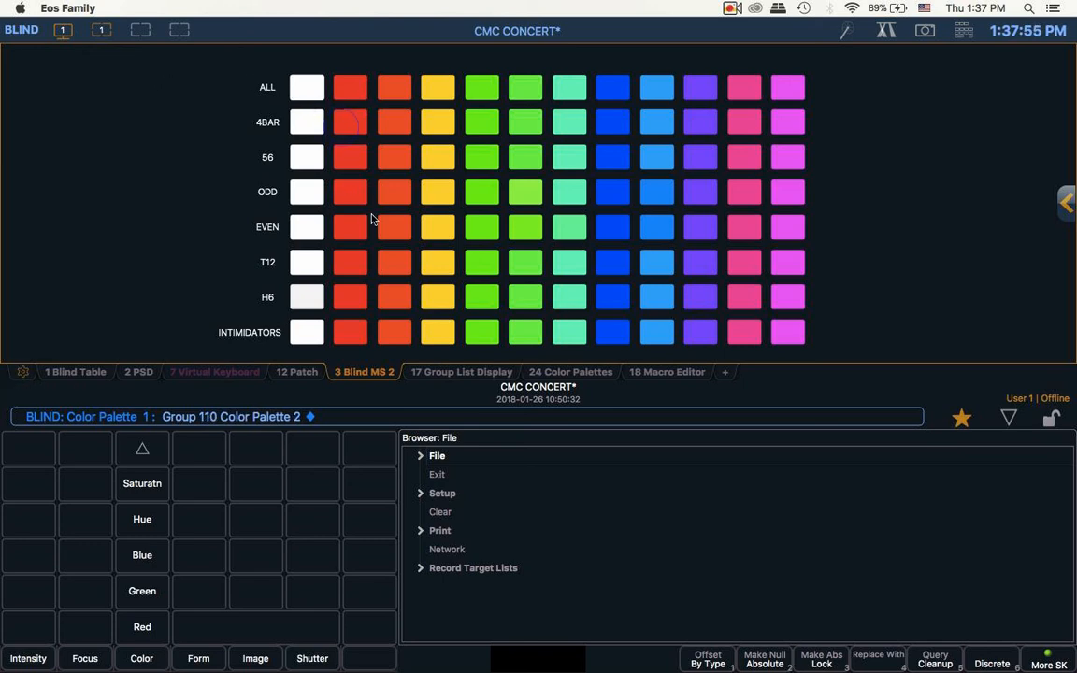
{"action": "left_click", "coordinate": [438, 156]}
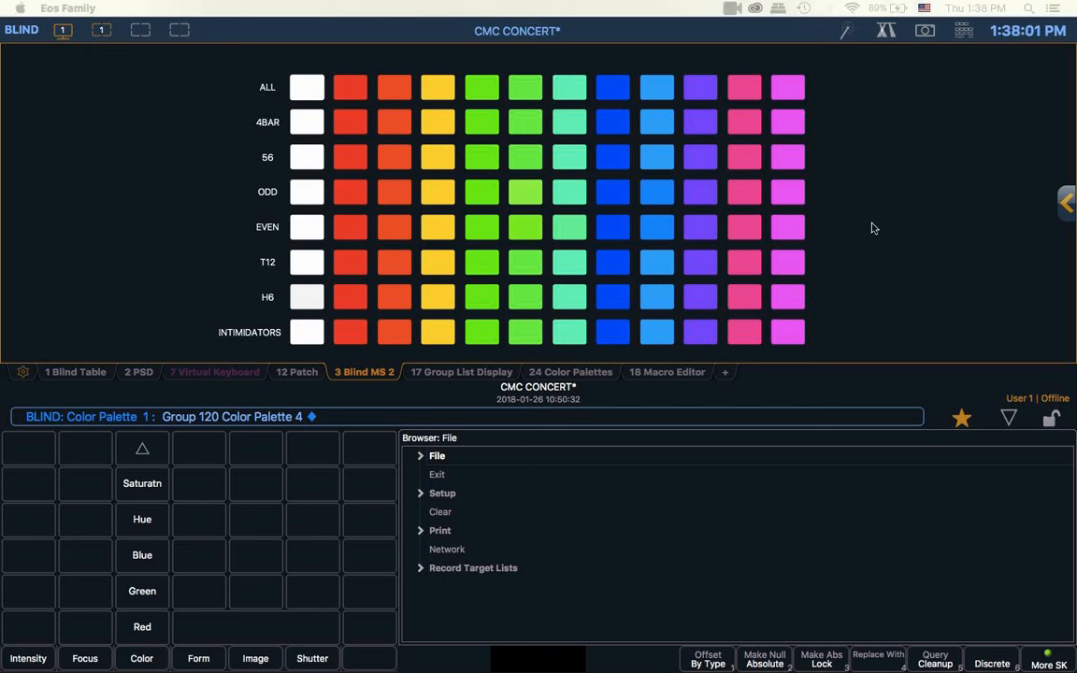
{"action": "mouse_move", "coordinate": [885, 220]}
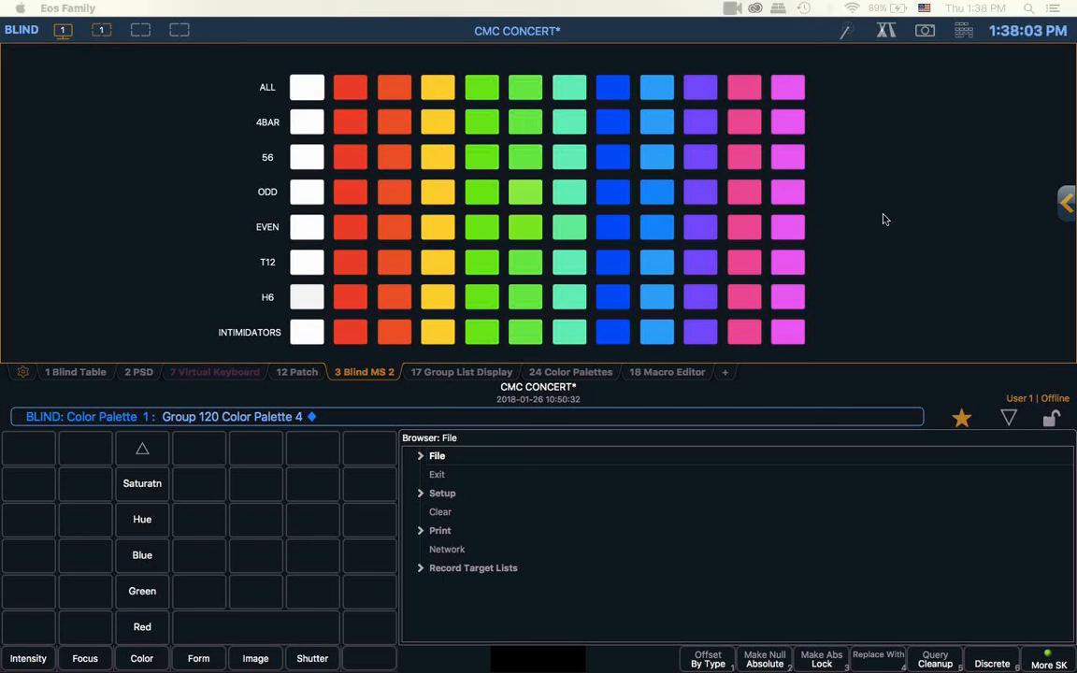
{"action": "mouse_move", "coordinate": [814, 259]}
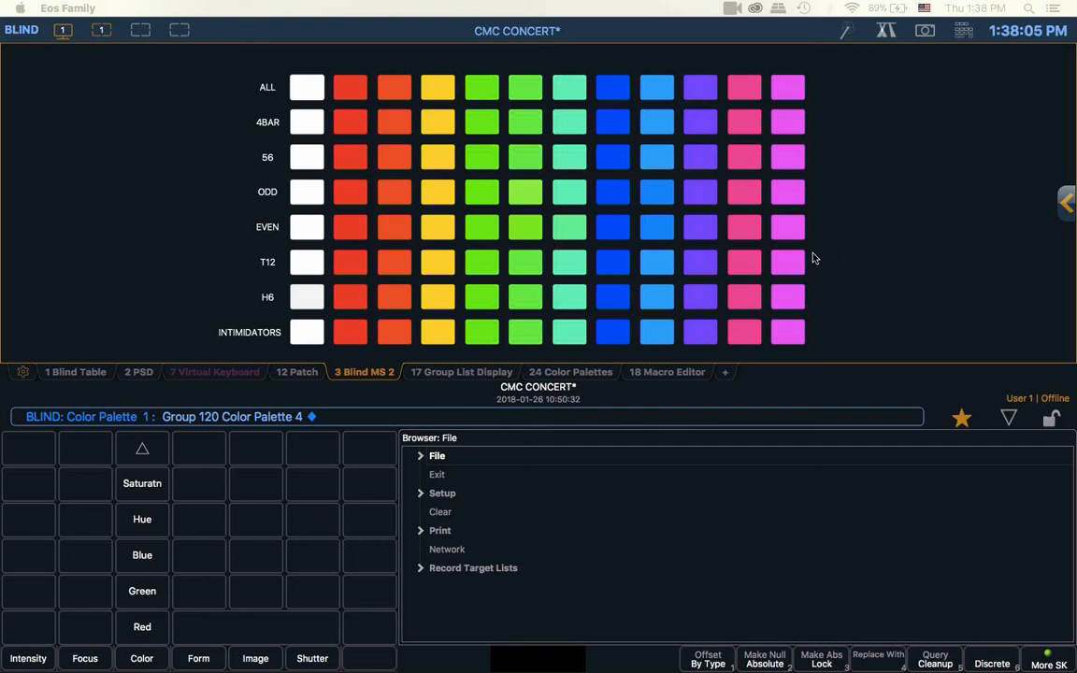
{"action": "left_click", "coordinate": [337, 85]}
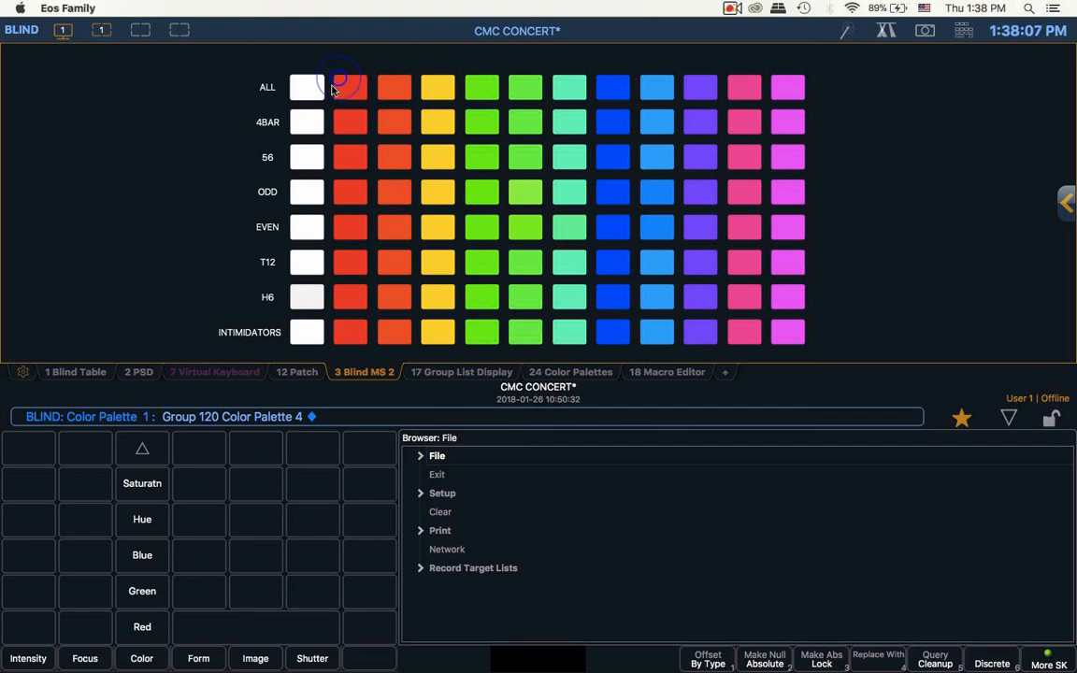
{"action": "left_click", "coordinate": [738, 156]}
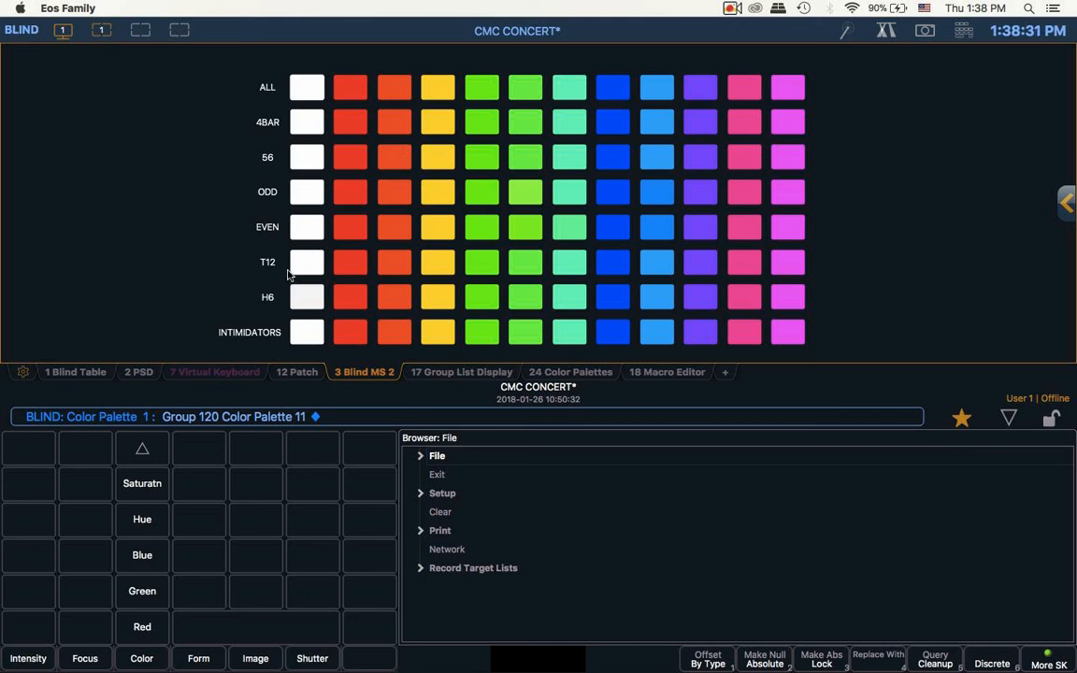
{"action": "mouse_move", "coordinate": [652, 6]}
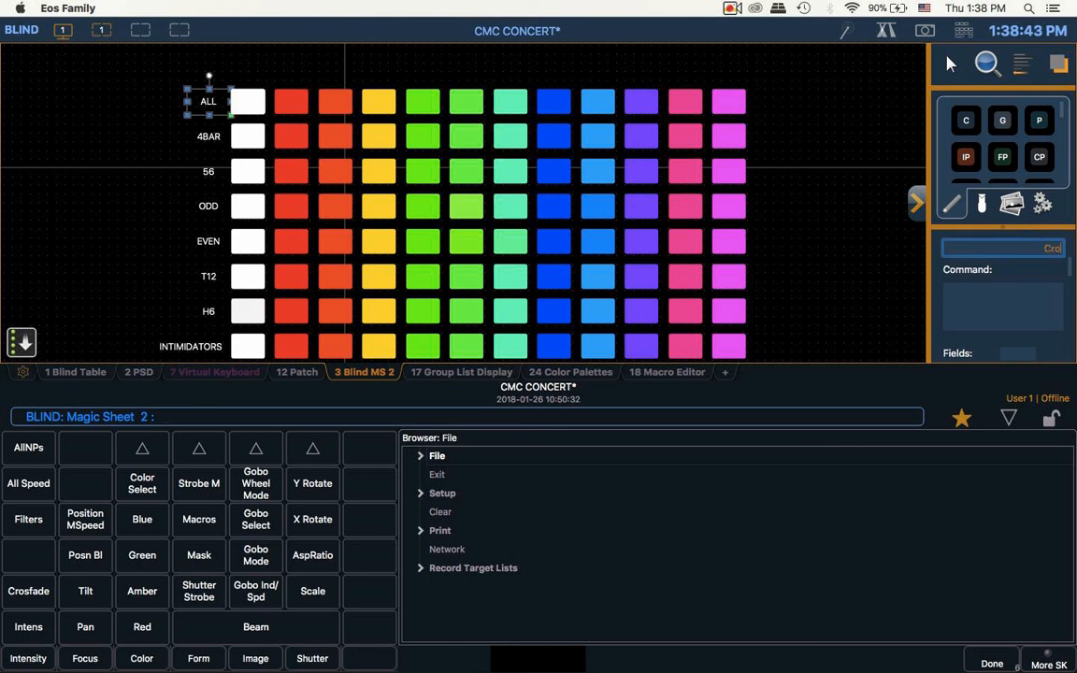
Type 'Crowd wash' into the selected label's text field
{"action": "type", "text": "Crowd wash"}
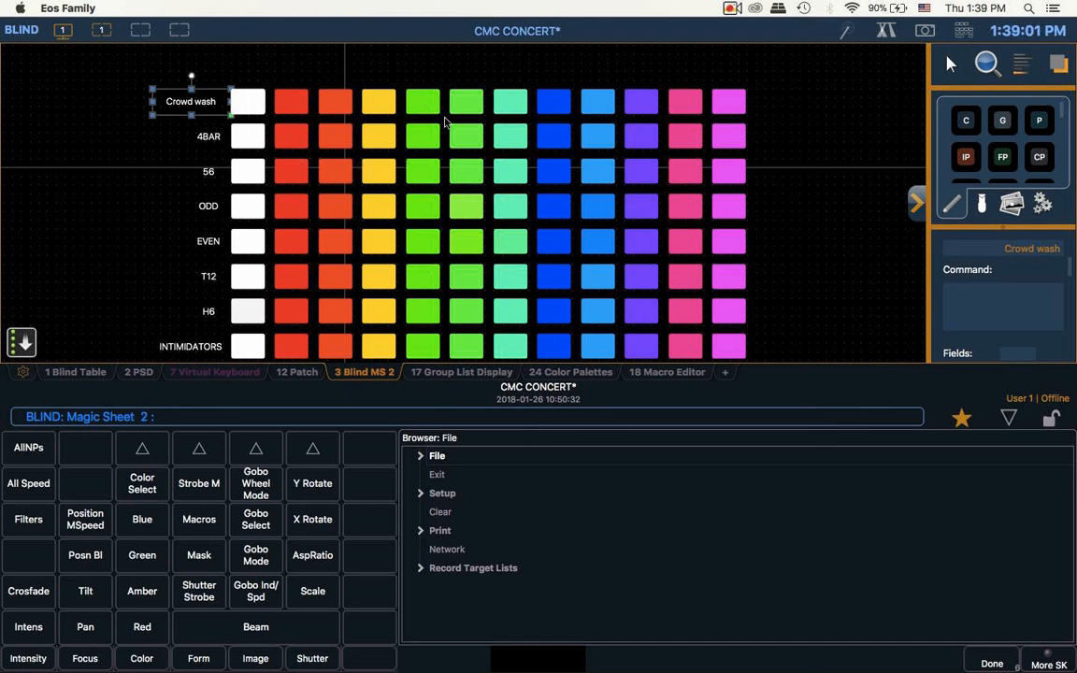
{"action": "mouse_move", "coordinate": [596, 104]}
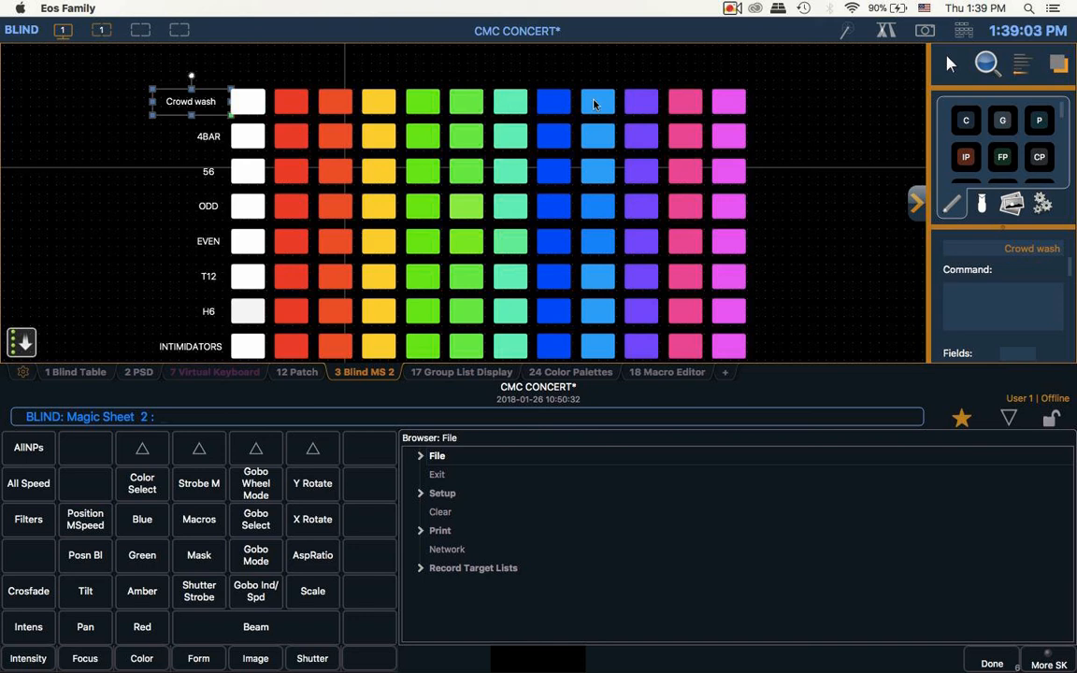
{"action": "mouse_move", "coordinate": [720, 93]}
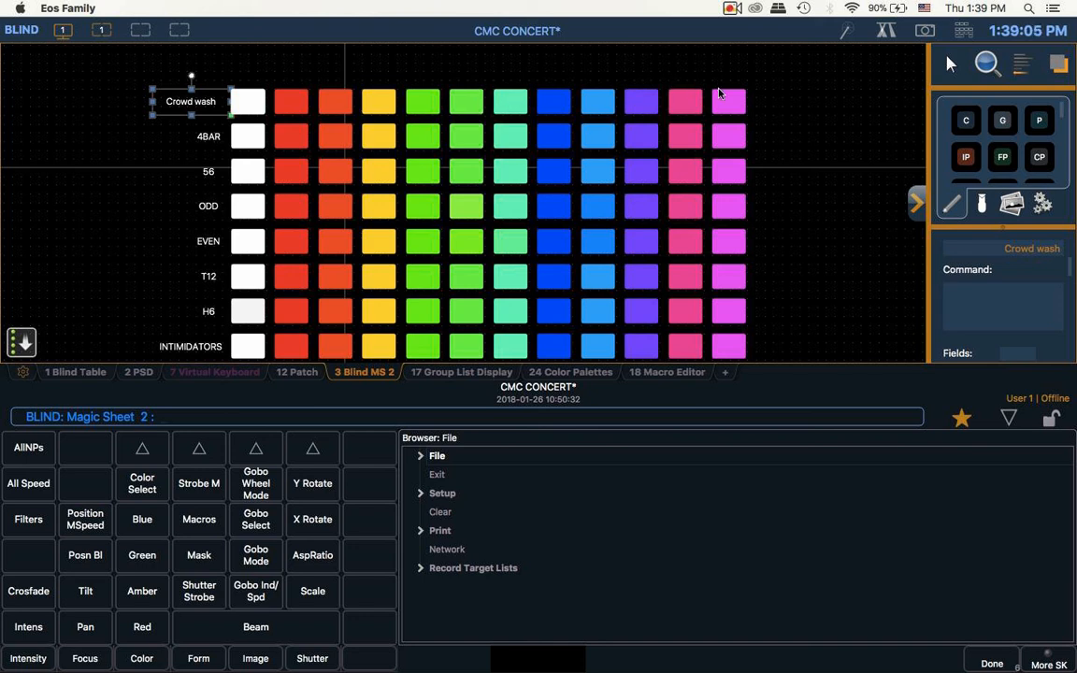
{"action": "mouse_move", "coordinate": [697, 143]}
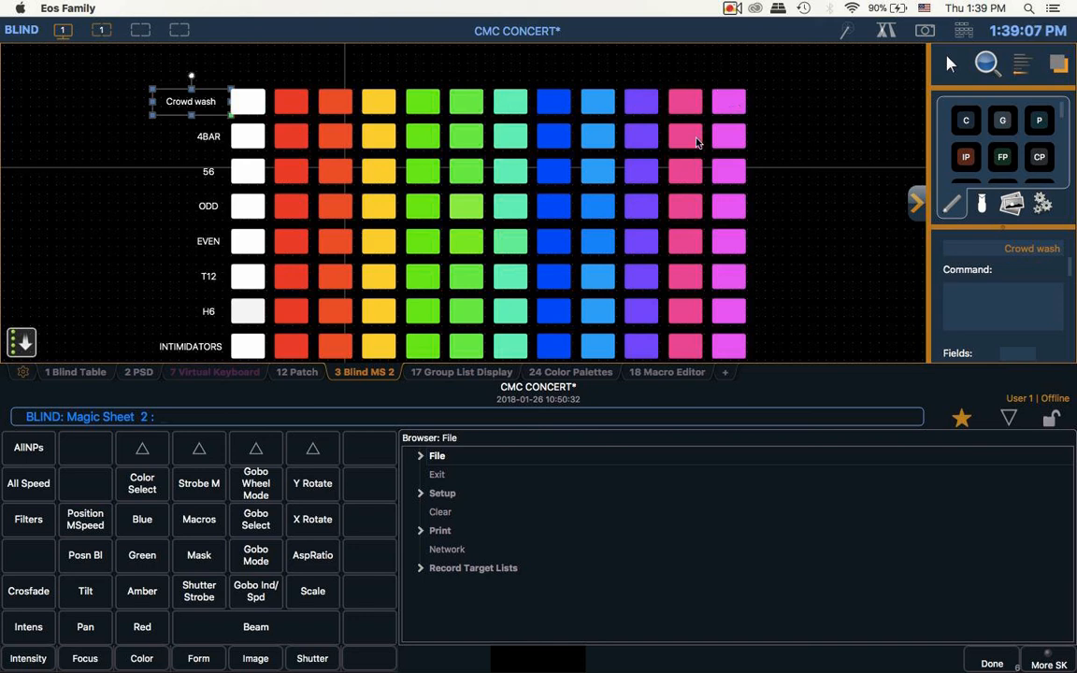
{"action": "mouse_move", "coordinate": [170, 118]}
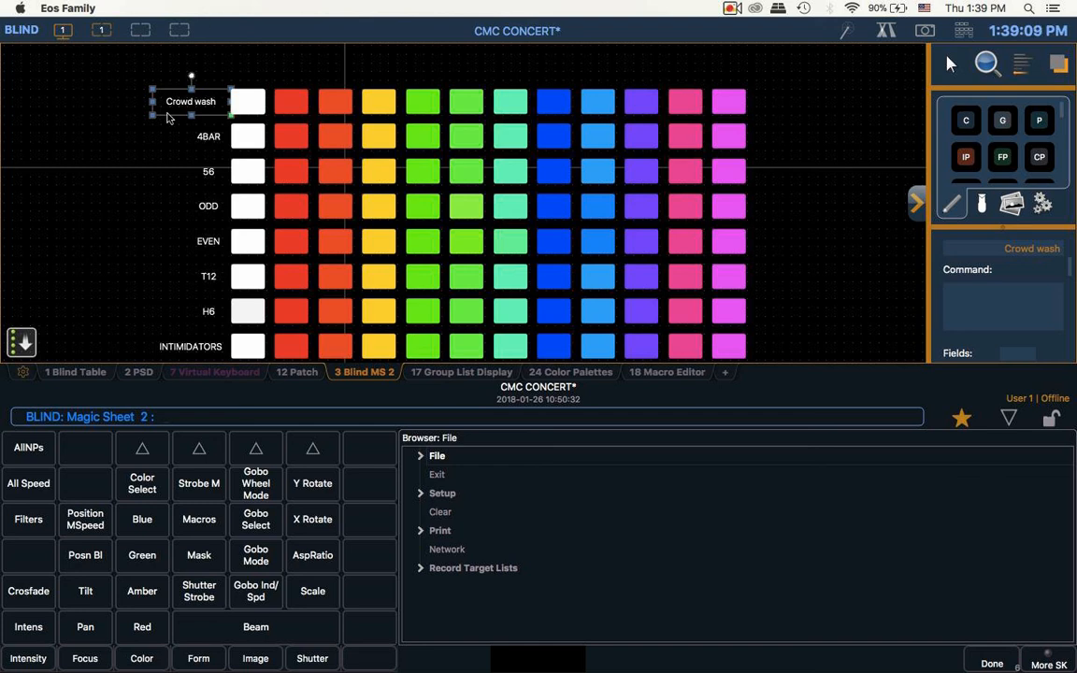
{"action": "mouse_move", "coordinate": [342, 44]}
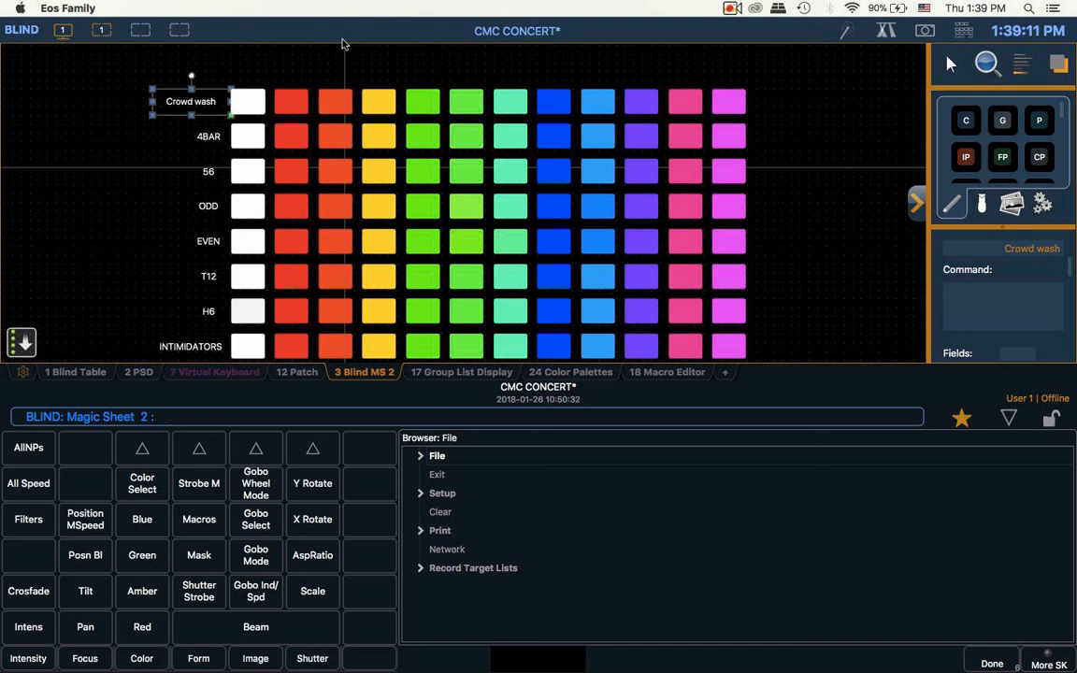
{"action": "mouse_move", "coordinate": [216, 94]}
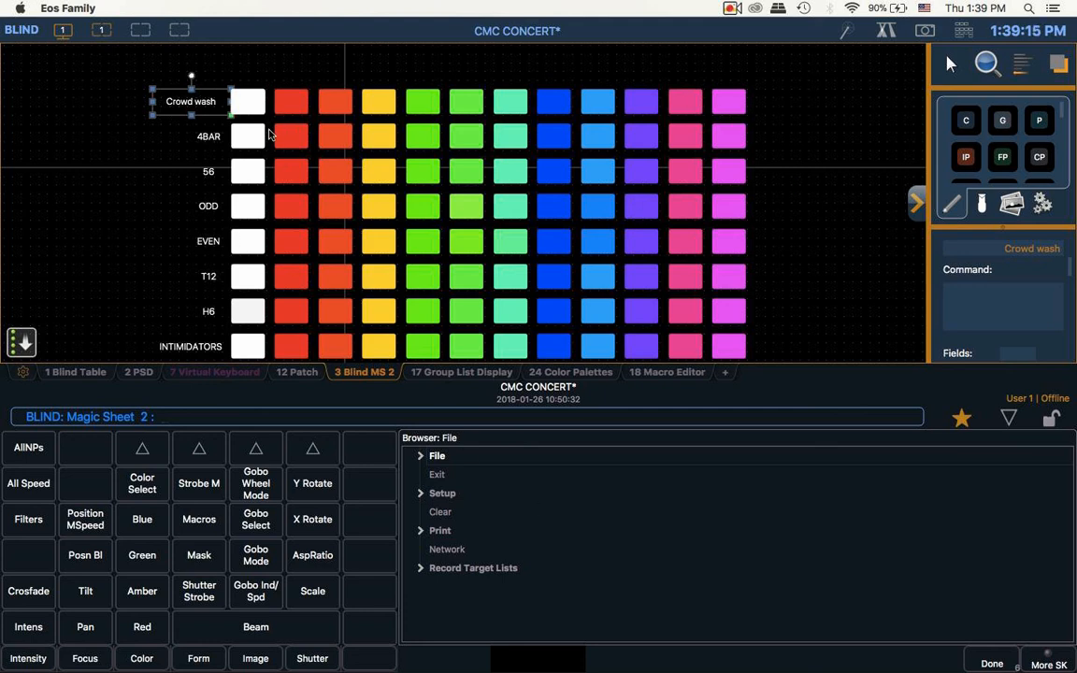
{"action": "mouse_move", "coordinate": [256, 106]}
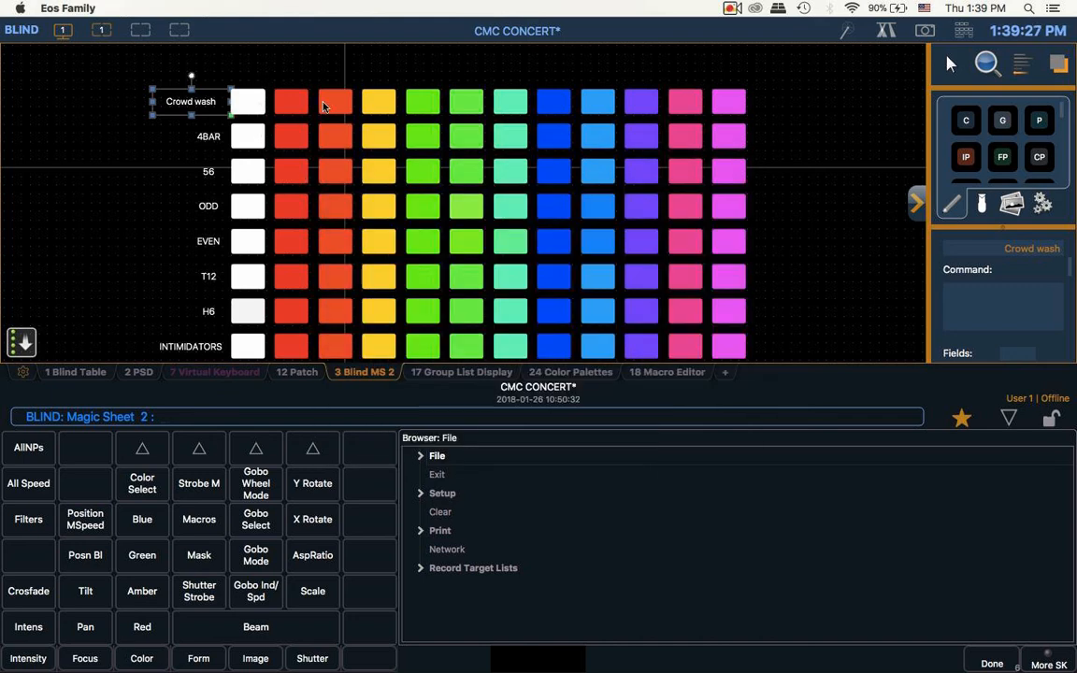
{"action": "mouse_move", "coordinate": [257, 124]}
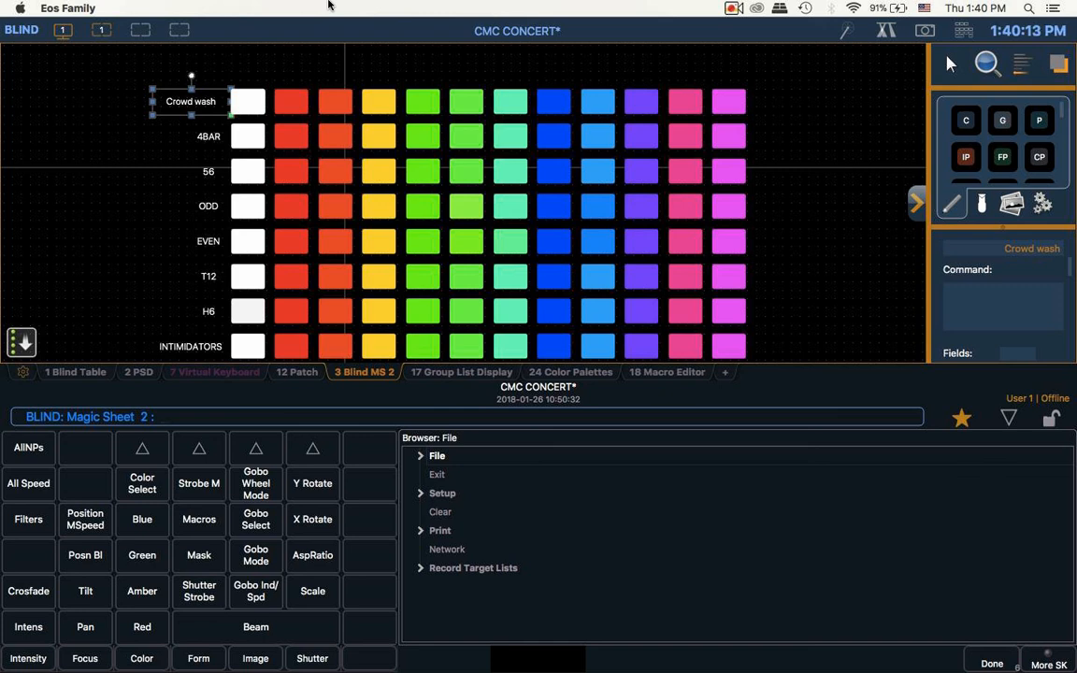
{"action": "mouse_move", "coordinate": [3, 65]}
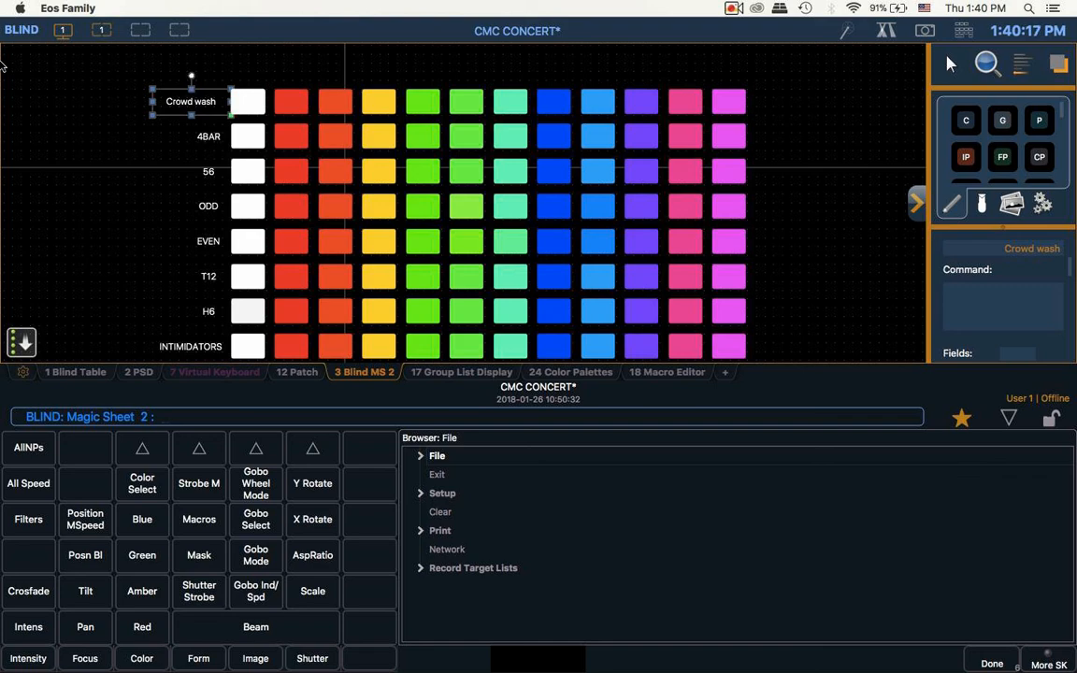
{"action": "mouse_move", "coordinate": [92, 293]}
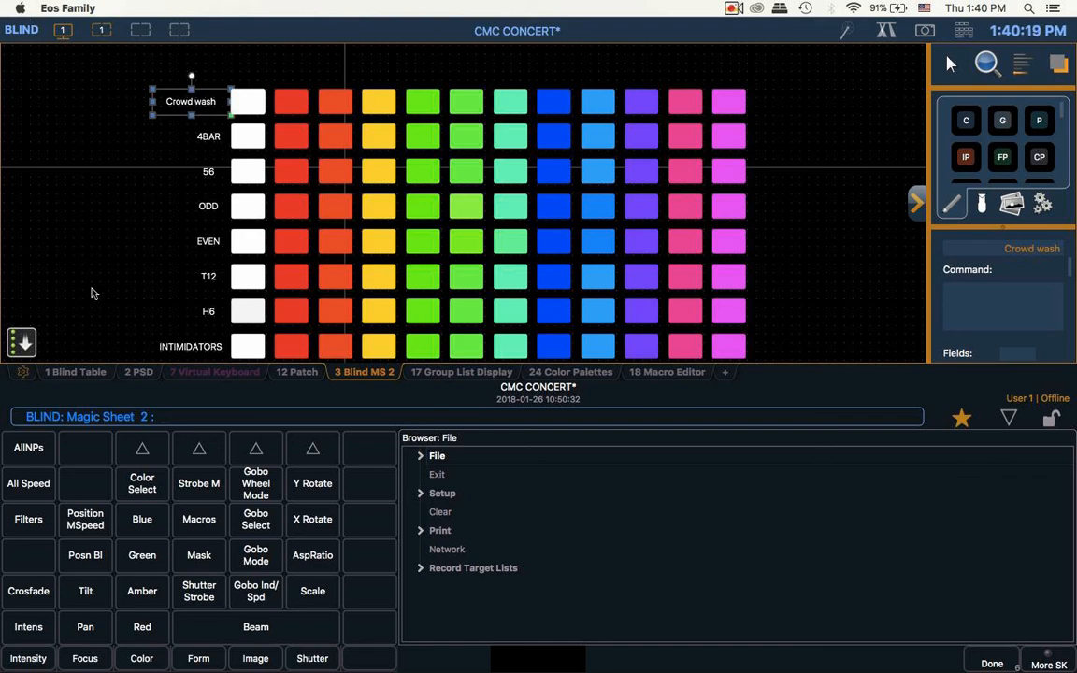